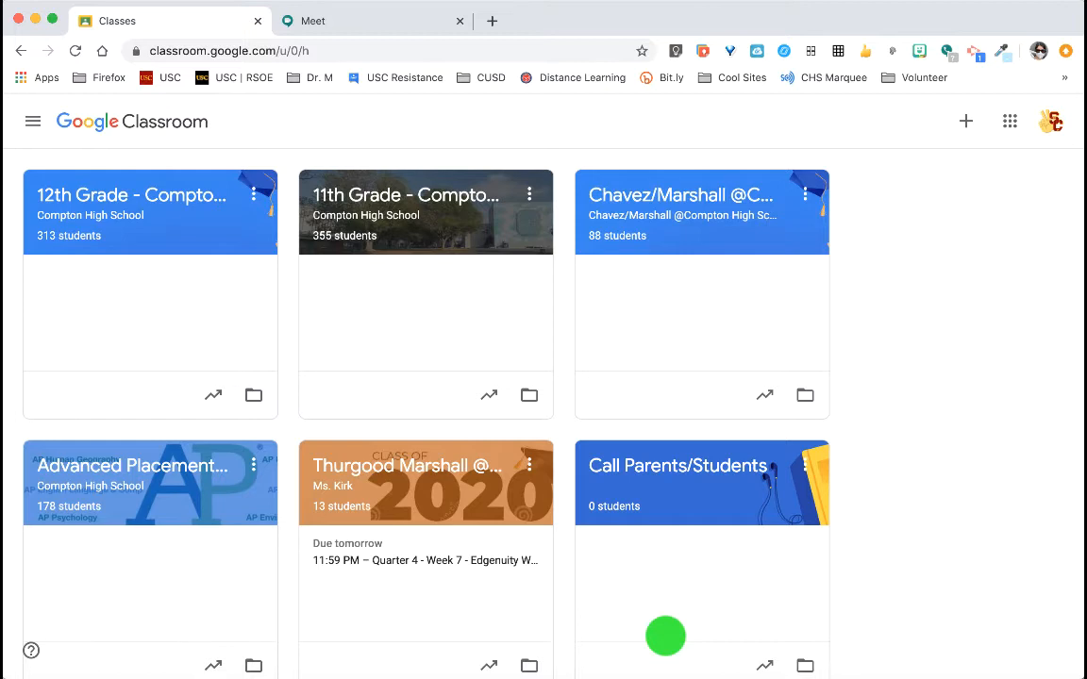
mouse_move(736, 391)
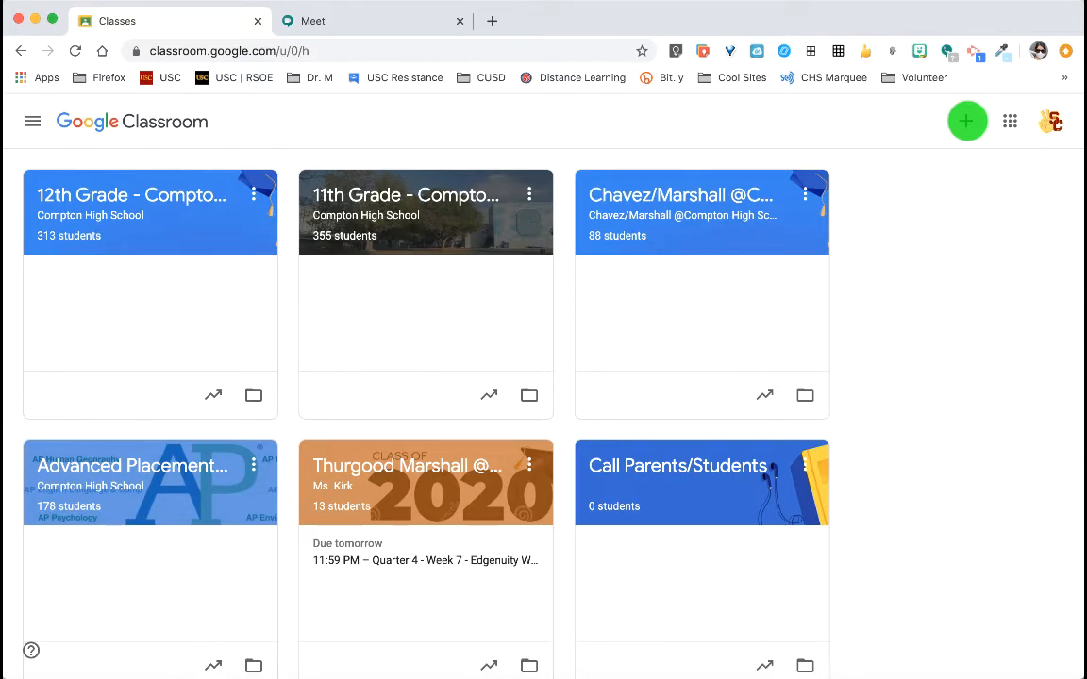
Show the join or create class choices from the + button.
left_click(966, 120)
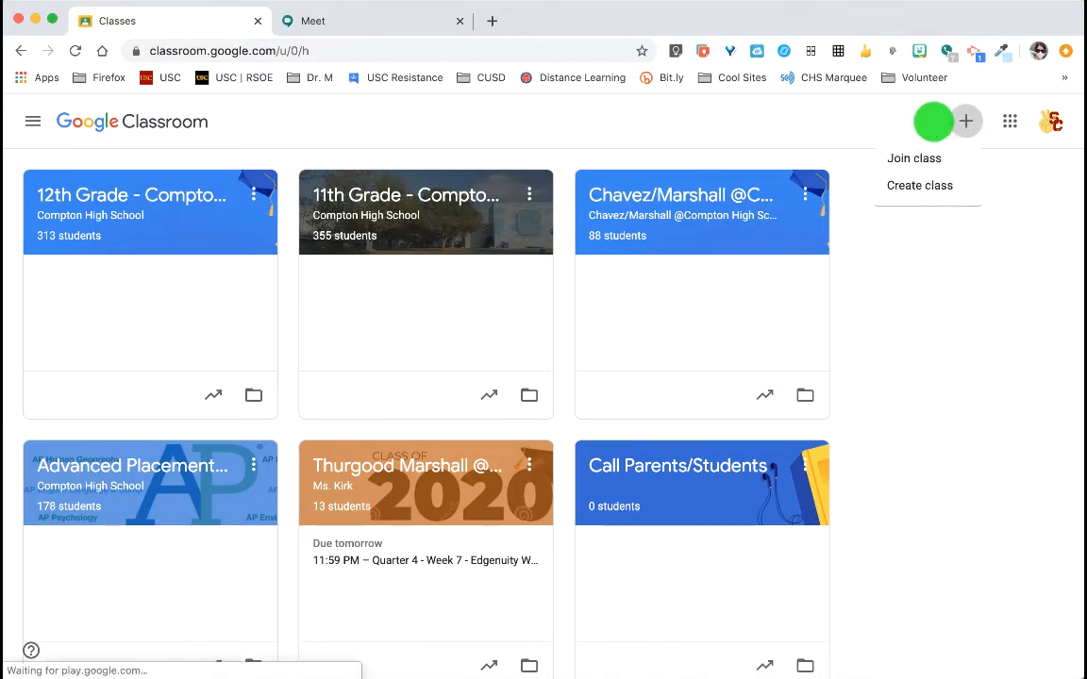
Create a new class named 'IEPs during COVID-19'.
left_click(919, 185)
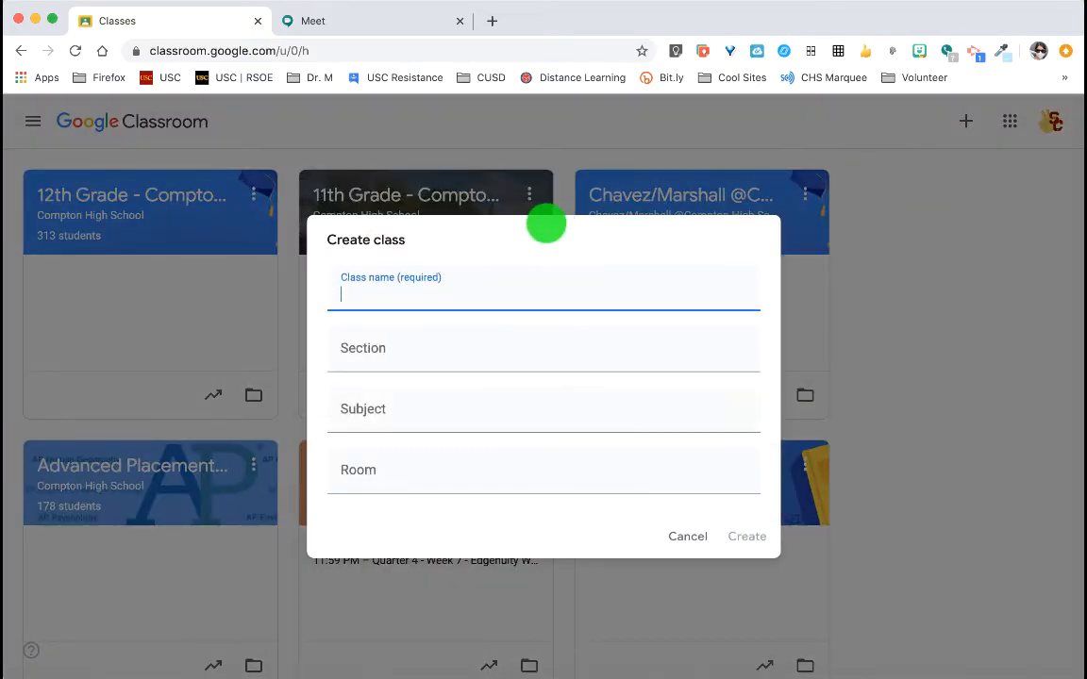
type("IEPS")
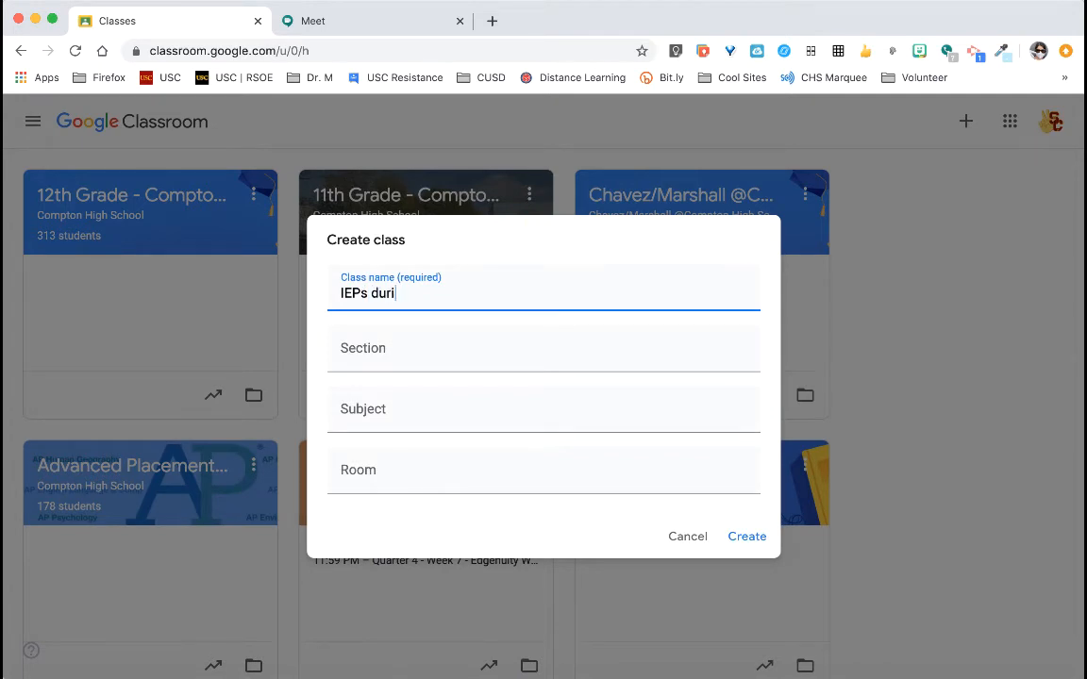
type("ng COVID")
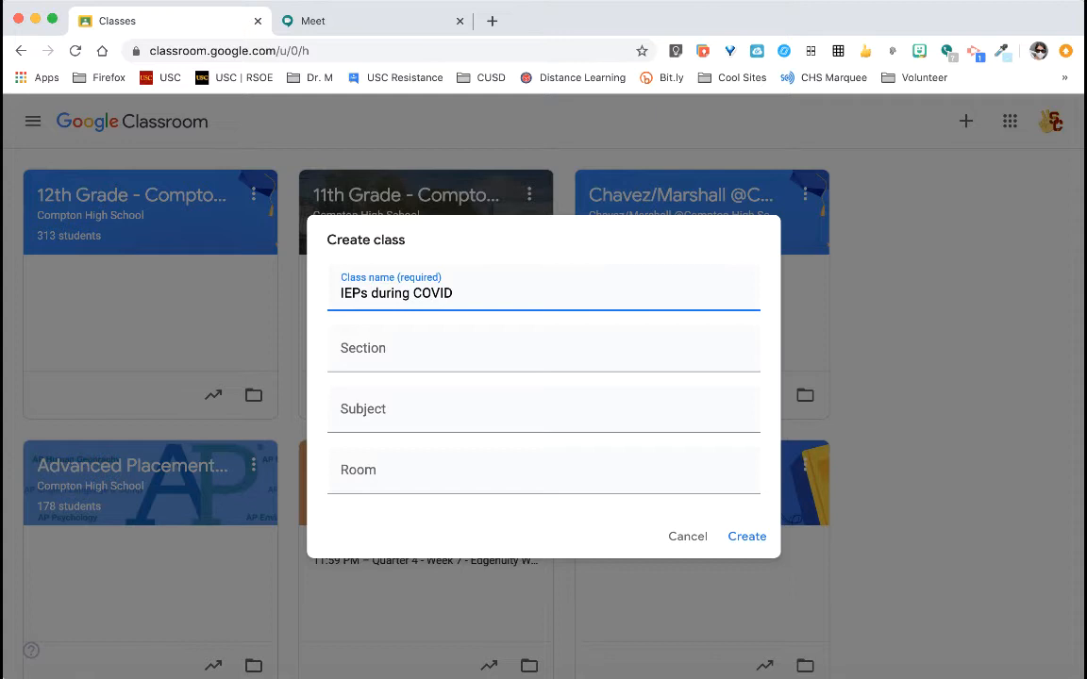
type("-19")
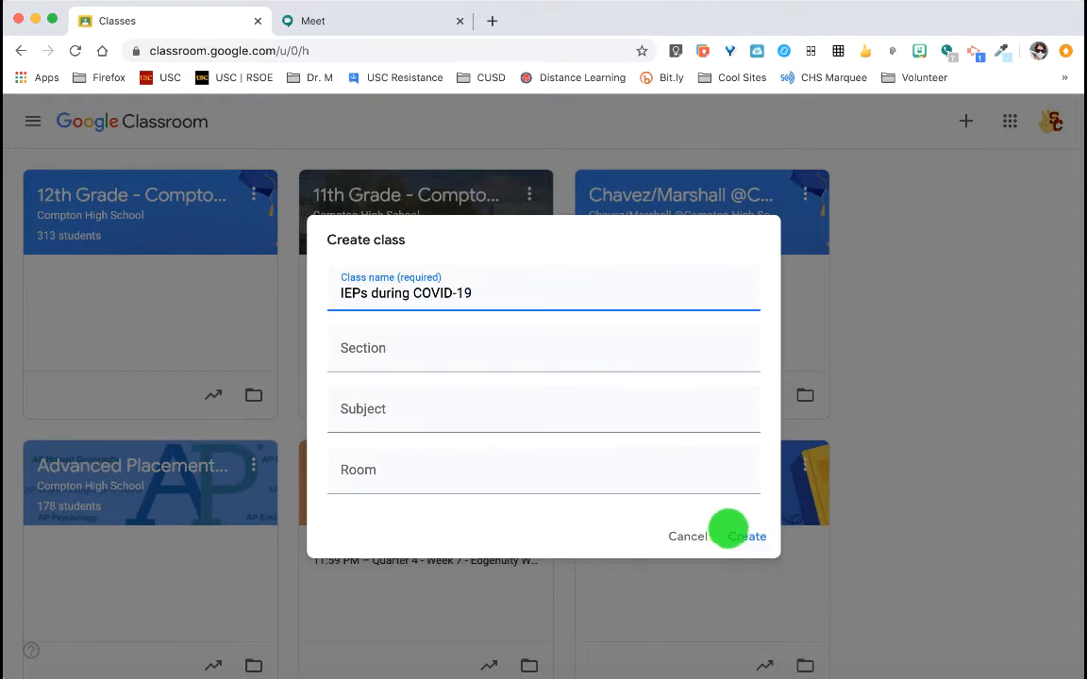
left_click(747, 536)
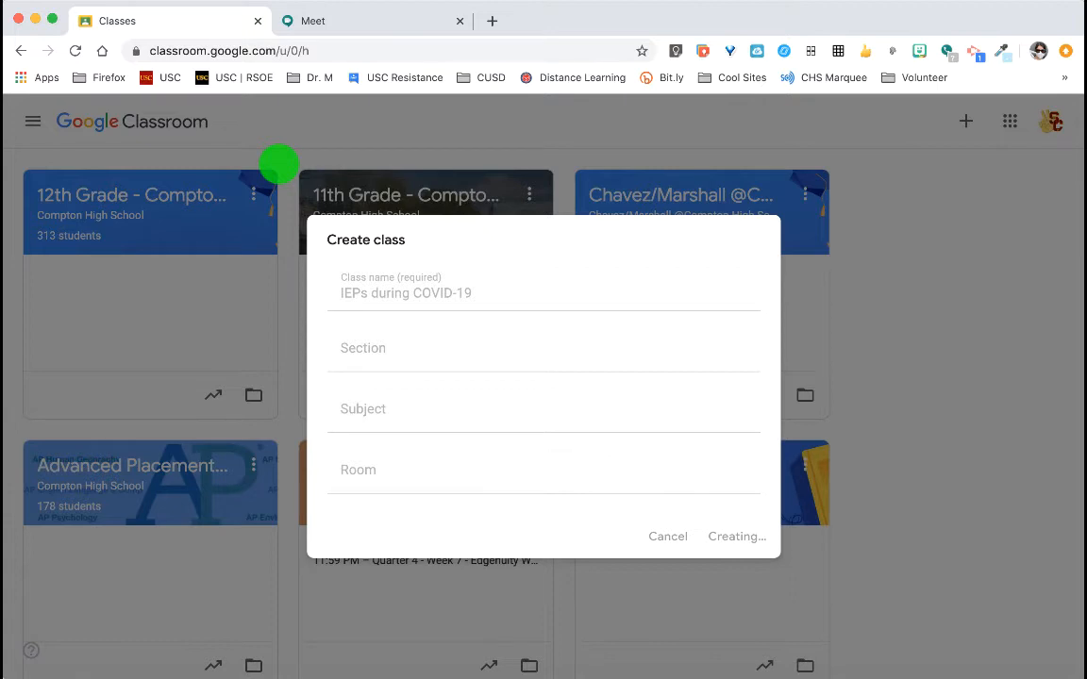
left_click(736, 536)
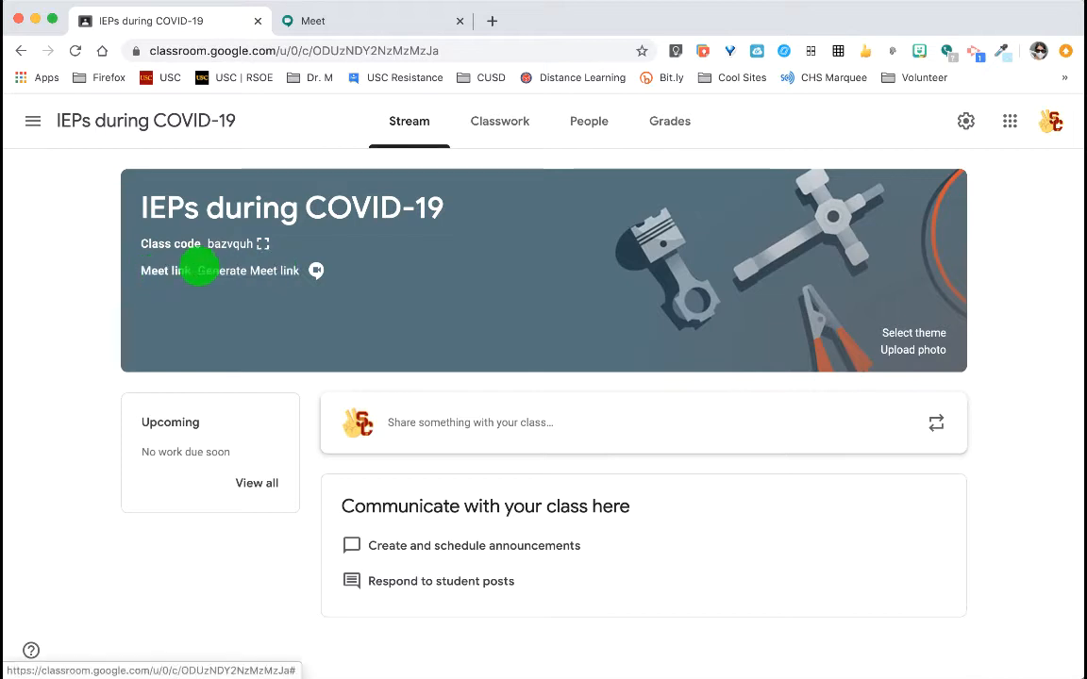
mouse_move(248, 271)
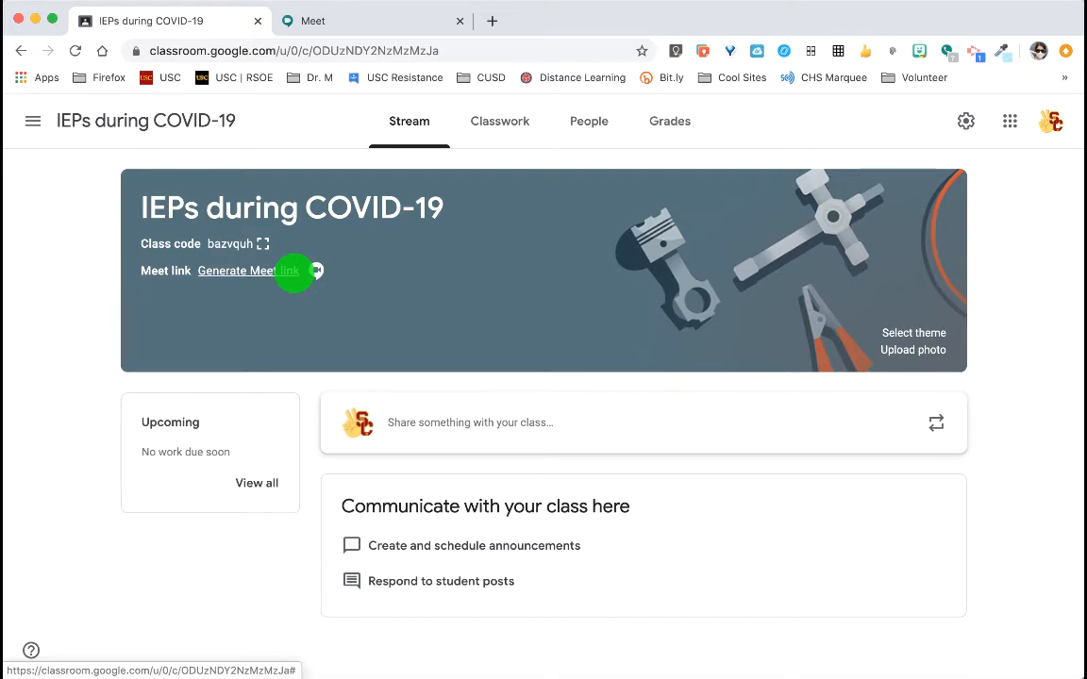
Start generating a Meet link from the class banner.
left_click(249, 272)
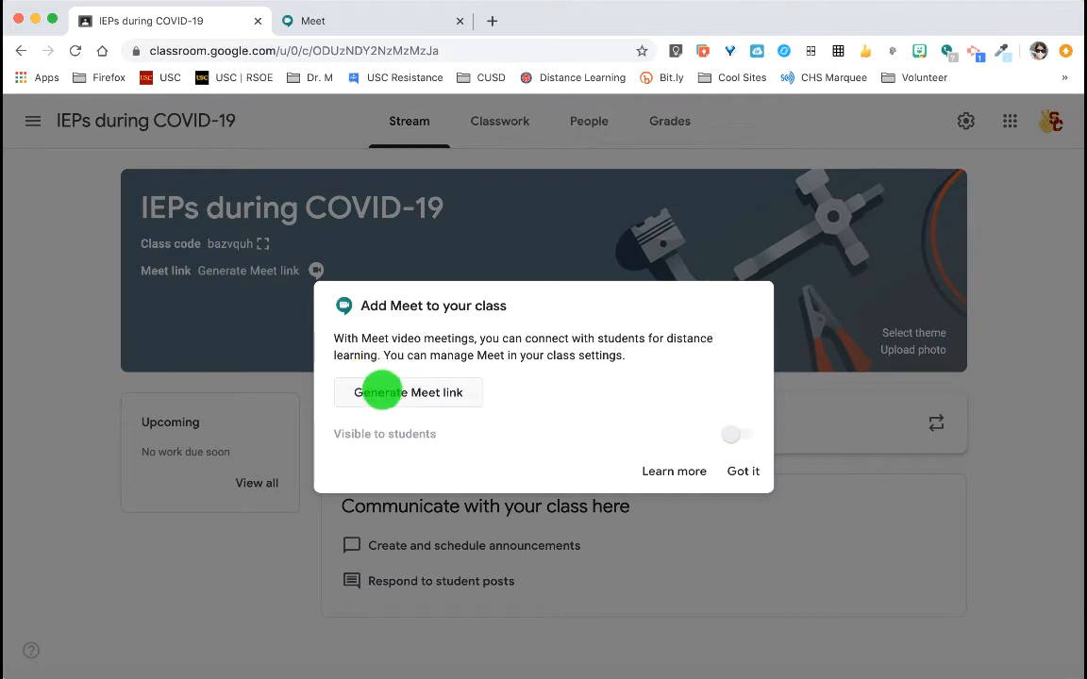
Generate the class Meet link, set it visible to students, and save it.
left_click(407, 392)
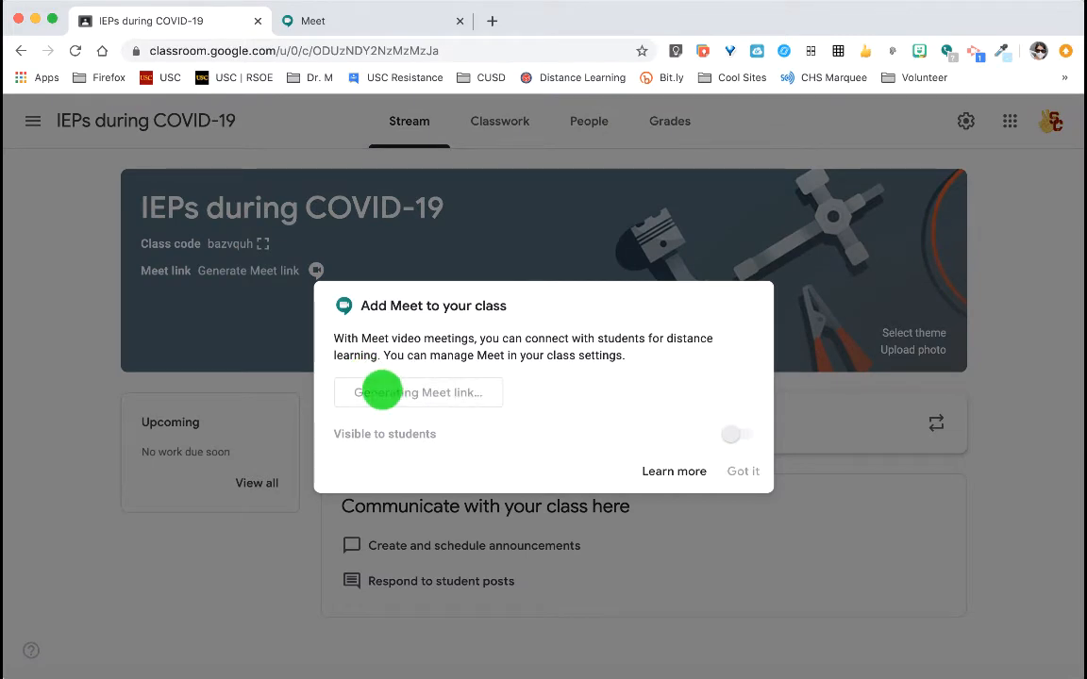
left_click(419, 392)
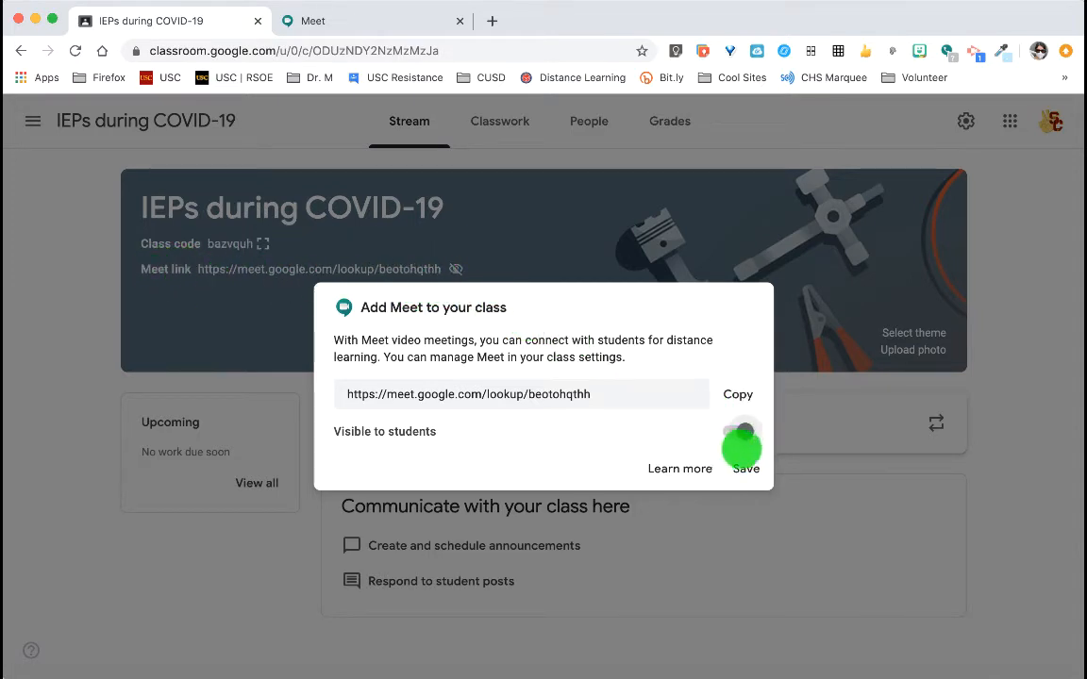
left_click(739, 431)
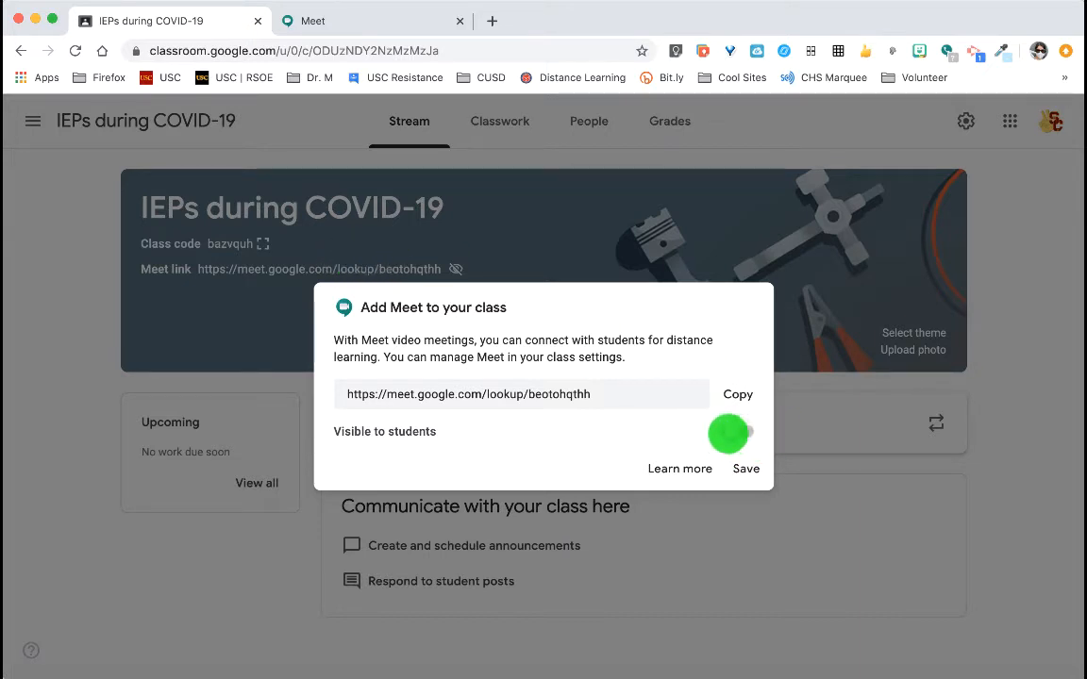
left_click(736, 430)
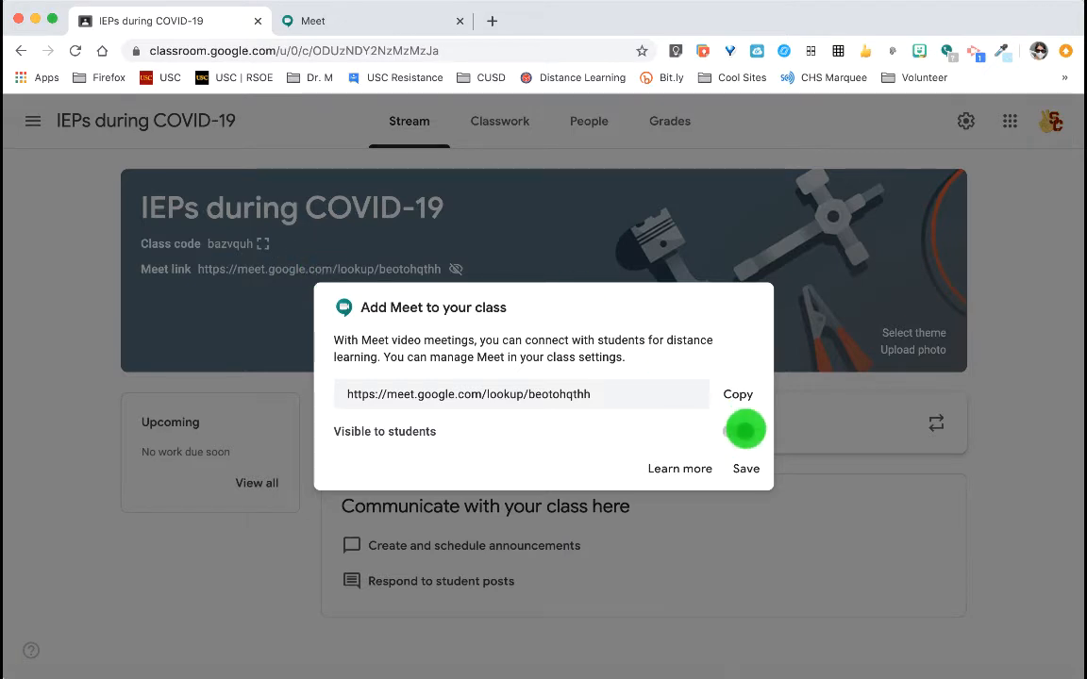
left_click(736, 430)
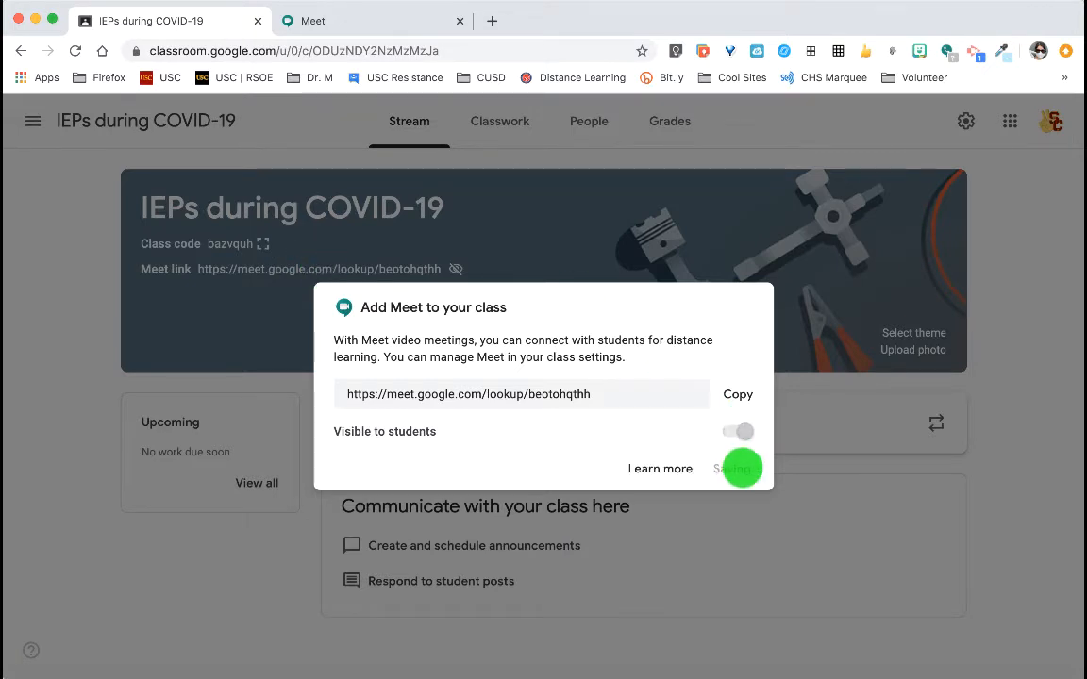
left_click(739, 468)
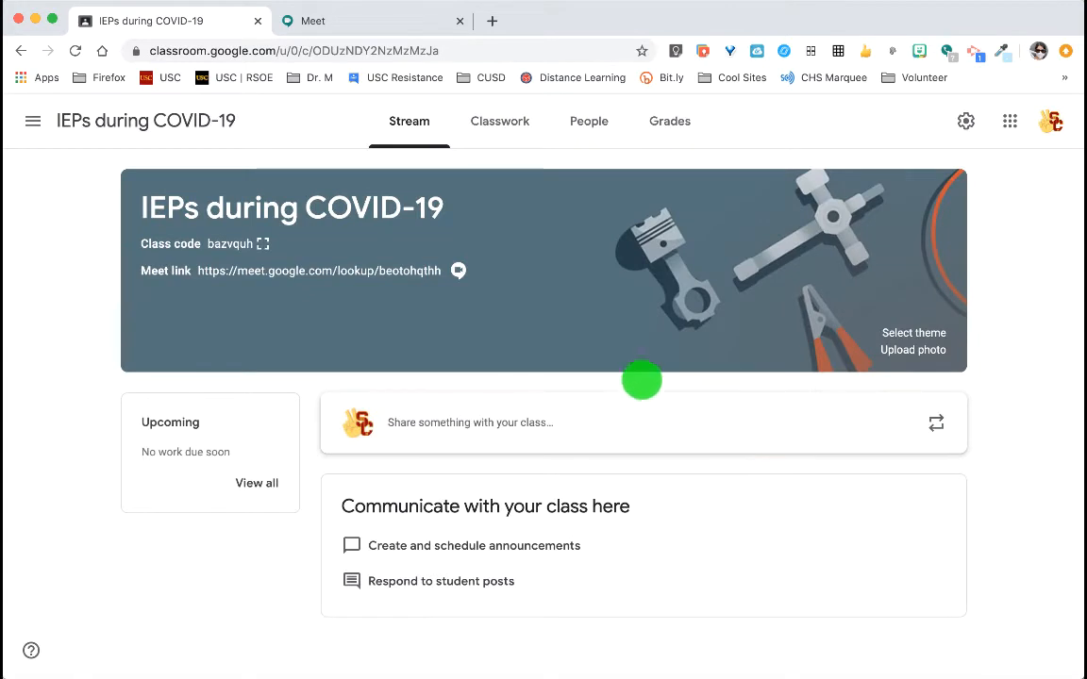
mouse_move(310, 272)
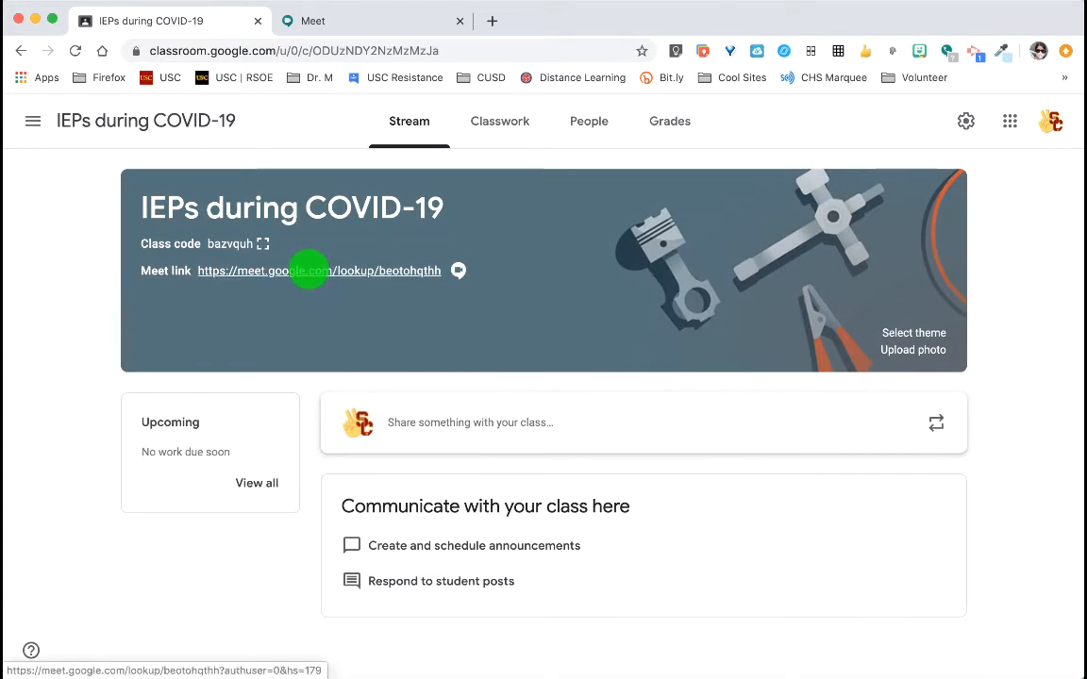
mouse_move(366, 149)
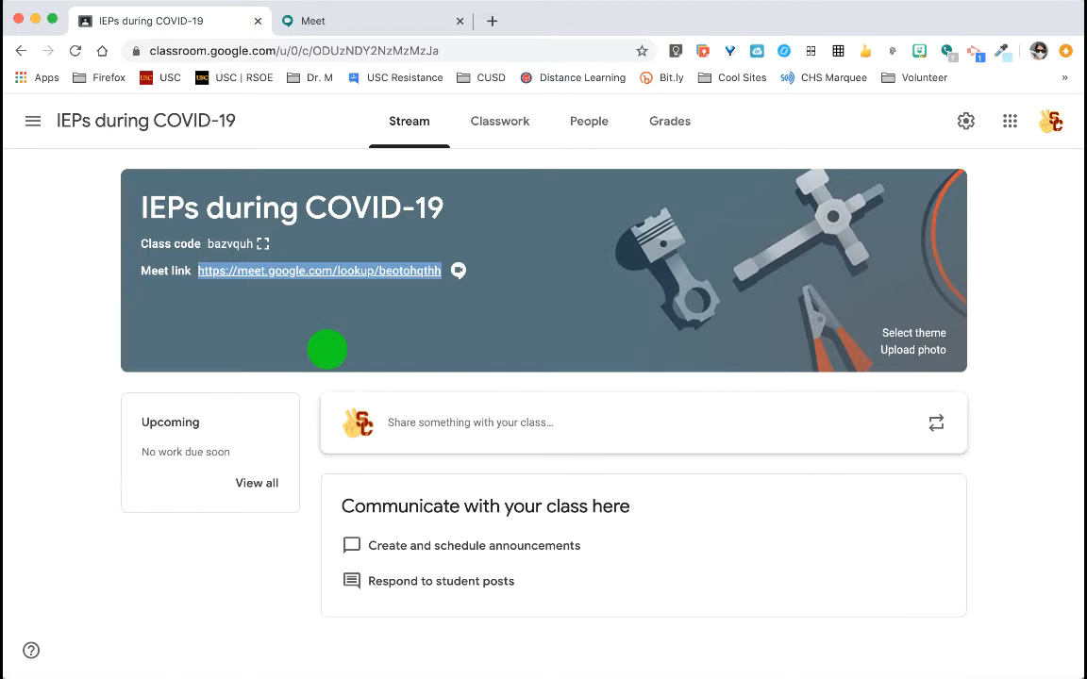
mouse_move(235, 272)
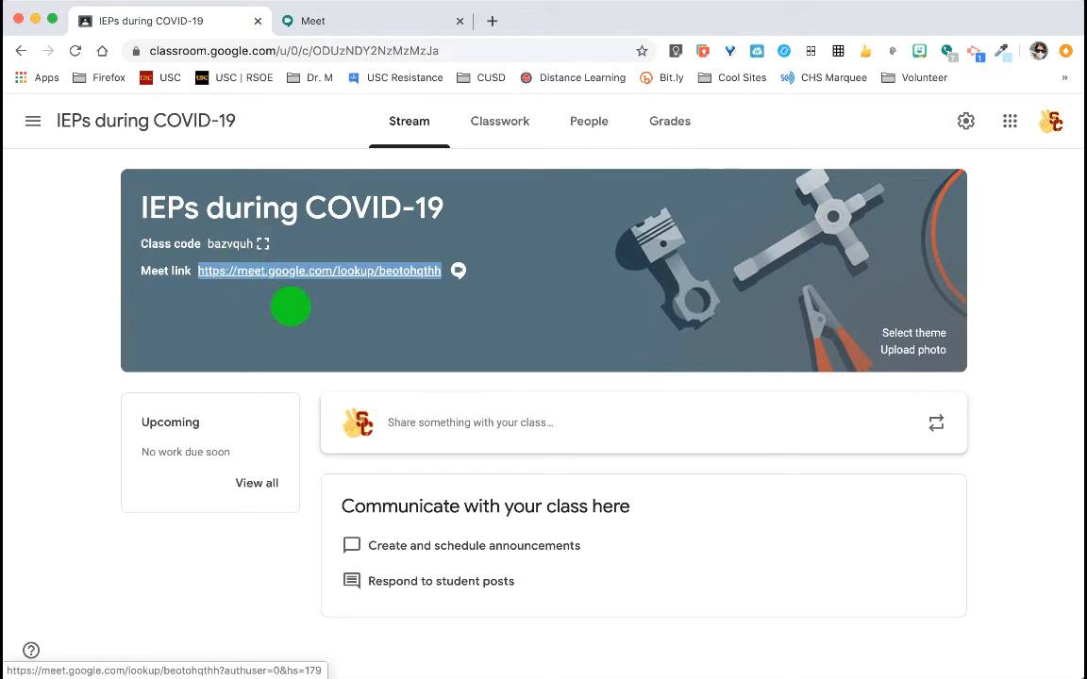
mouse_move(400, 311)
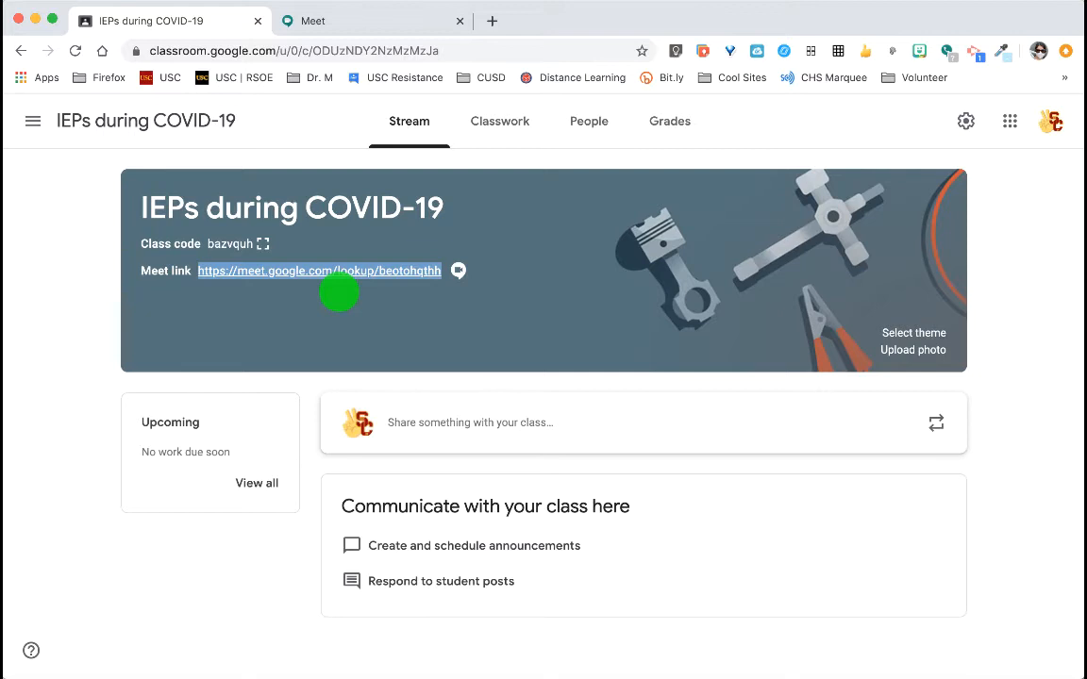
mouse_move(336, 272)
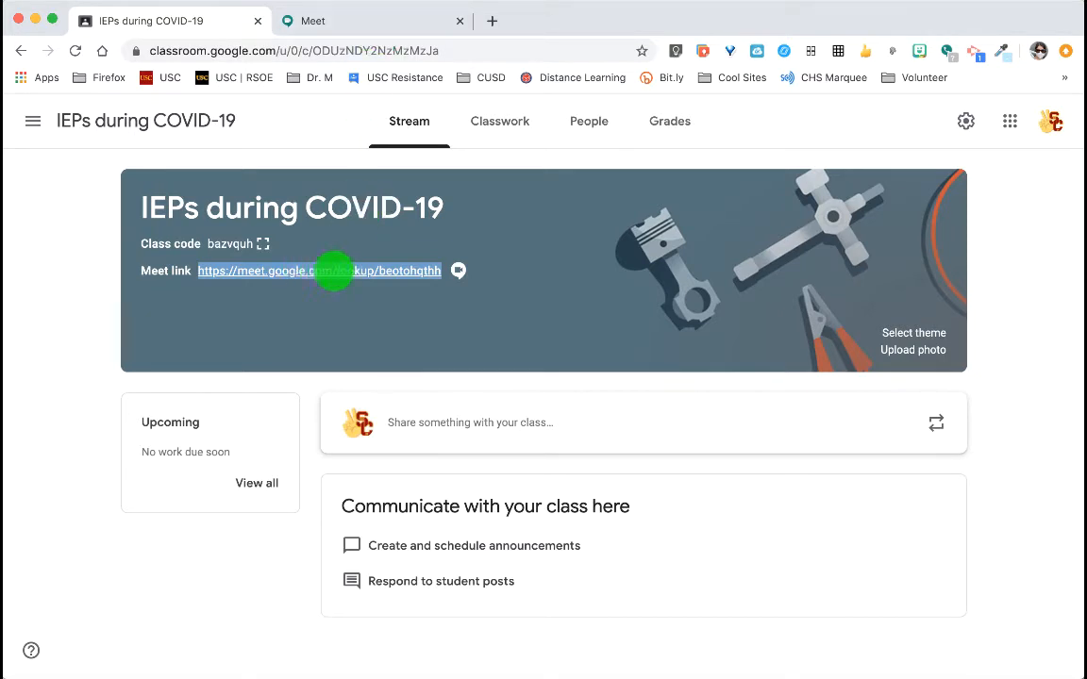
mouse_move(293, 272)
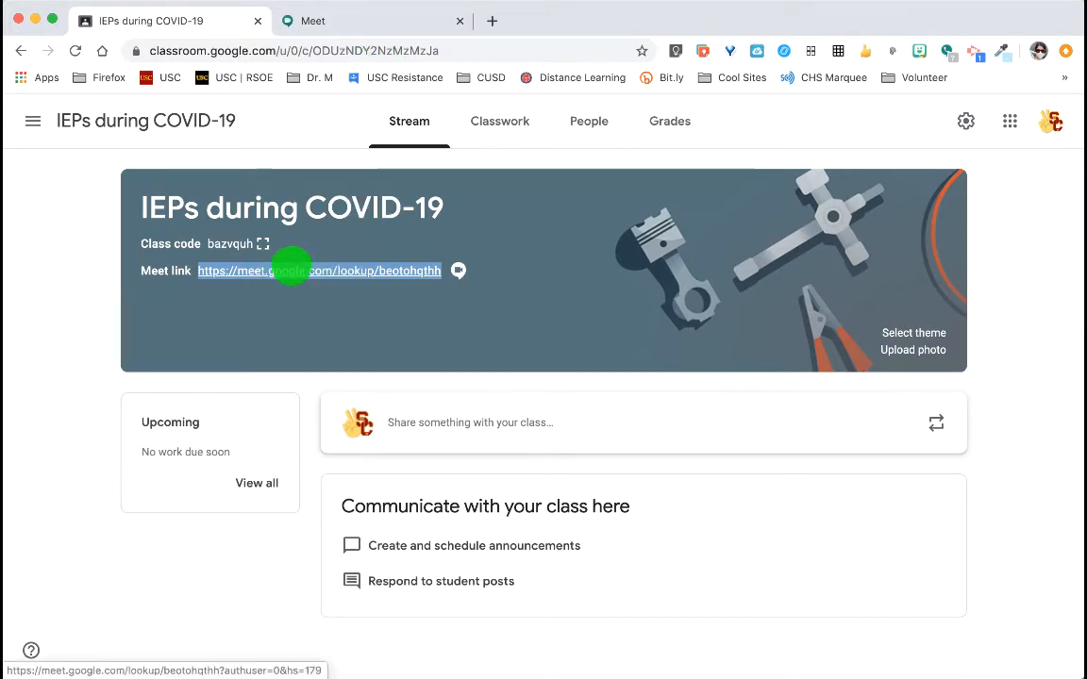
Launch the class's Meet link in a new browser tab.
left_click(319, 272)
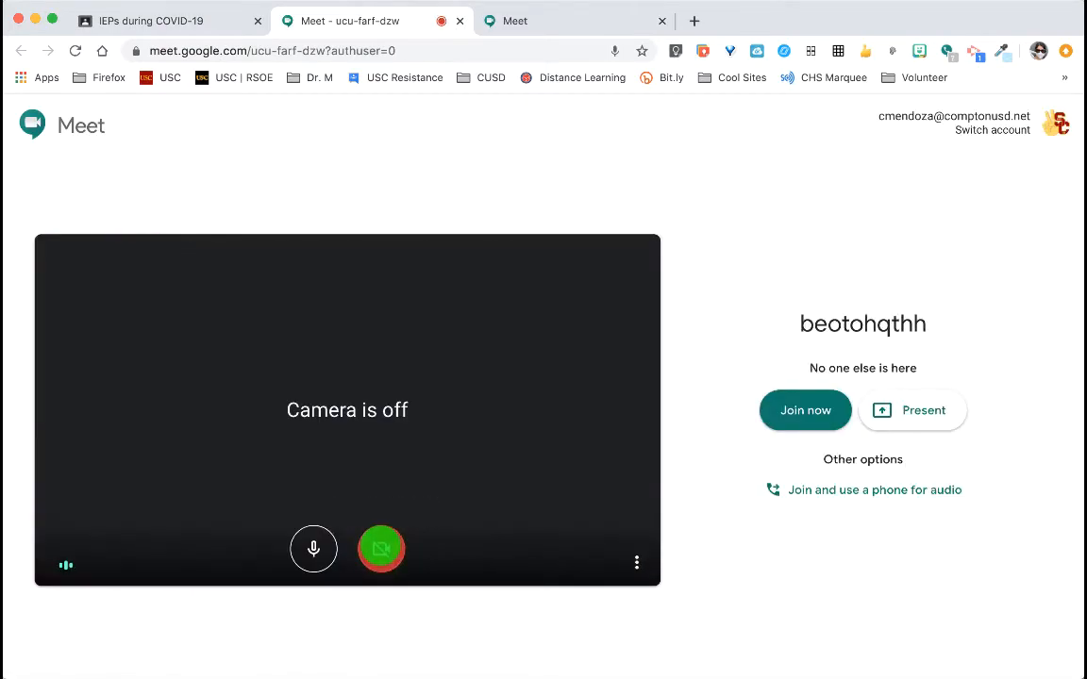
left_click(381, 547)
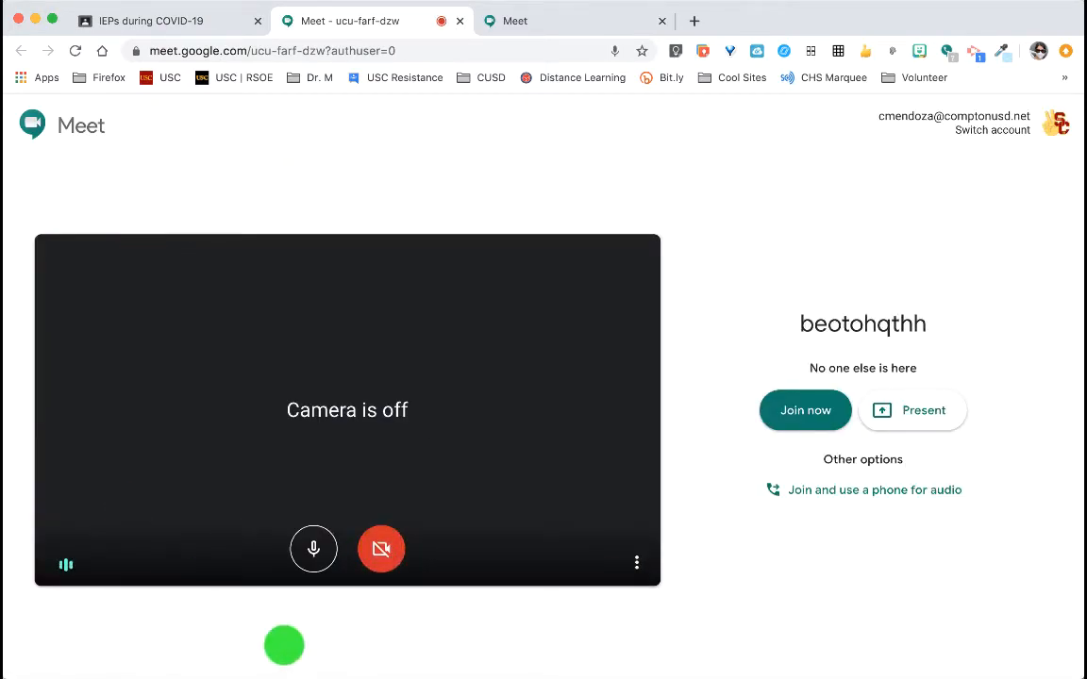
mouse_move(15, 538)
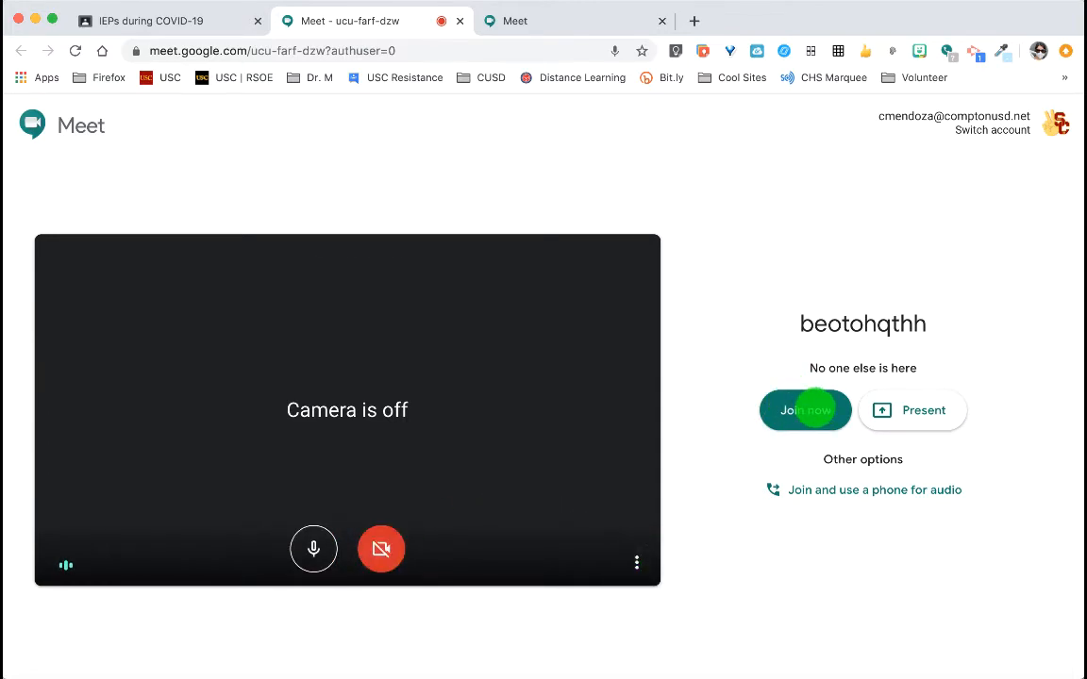
left_click(804, 410)
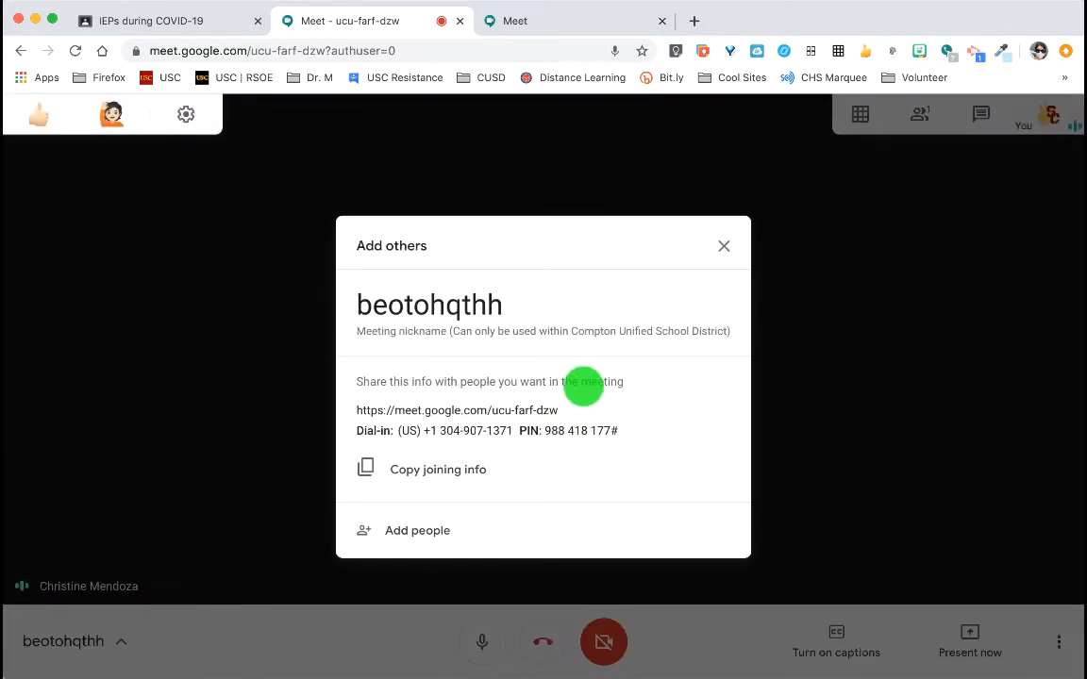
mouse_move(506, 347)
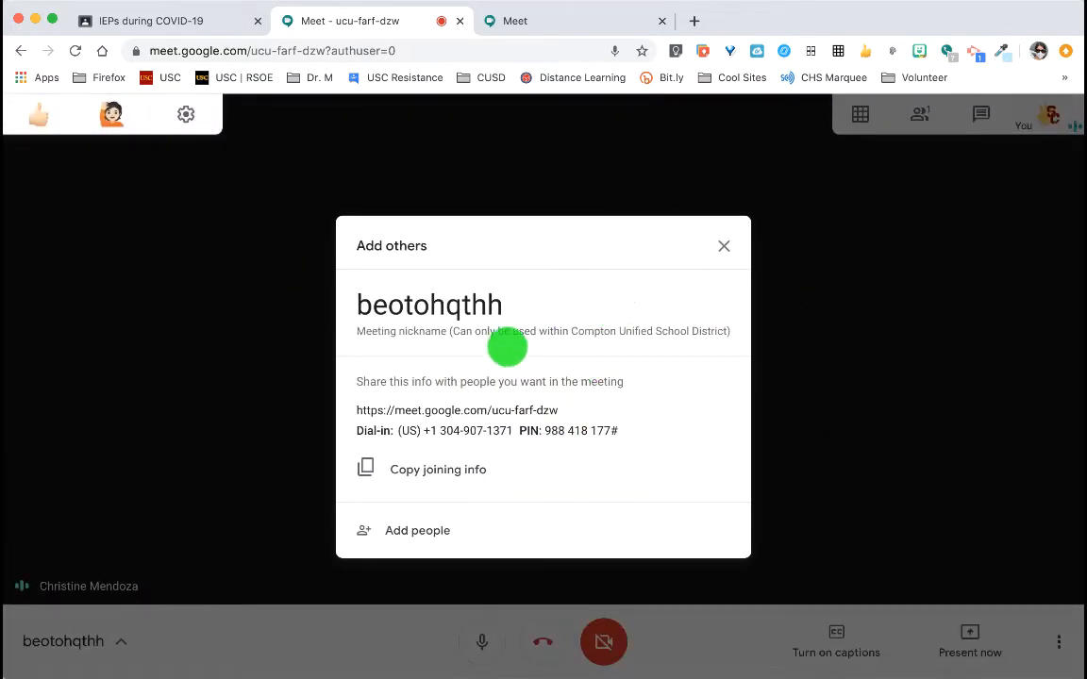
mouse_move(699, 303)
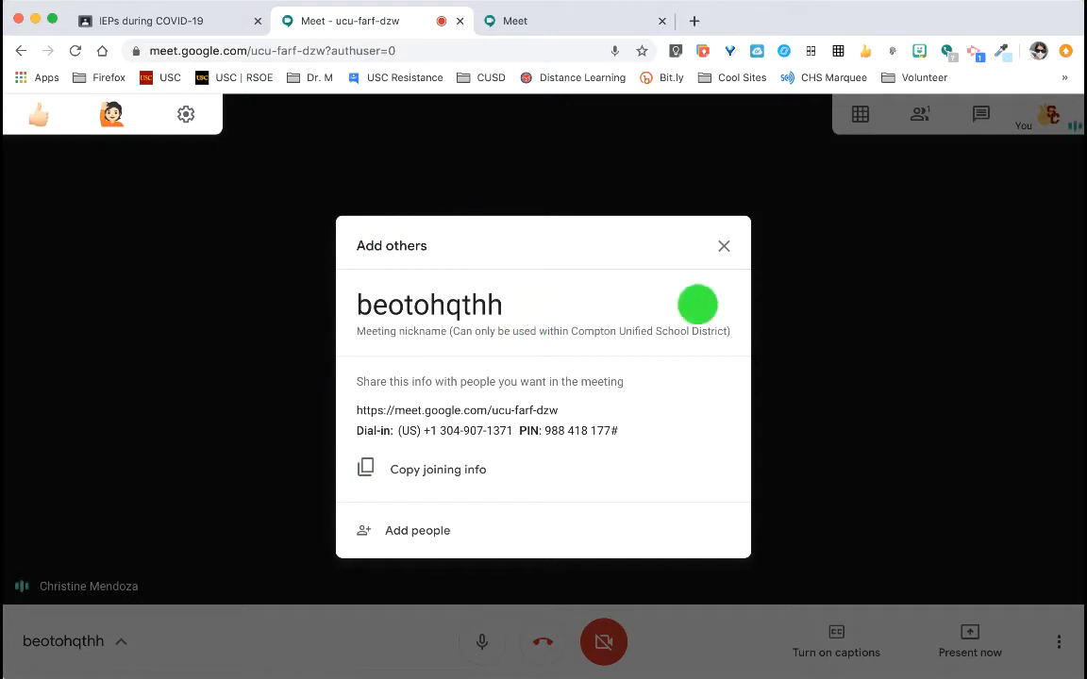
mouse_move(430, 340)
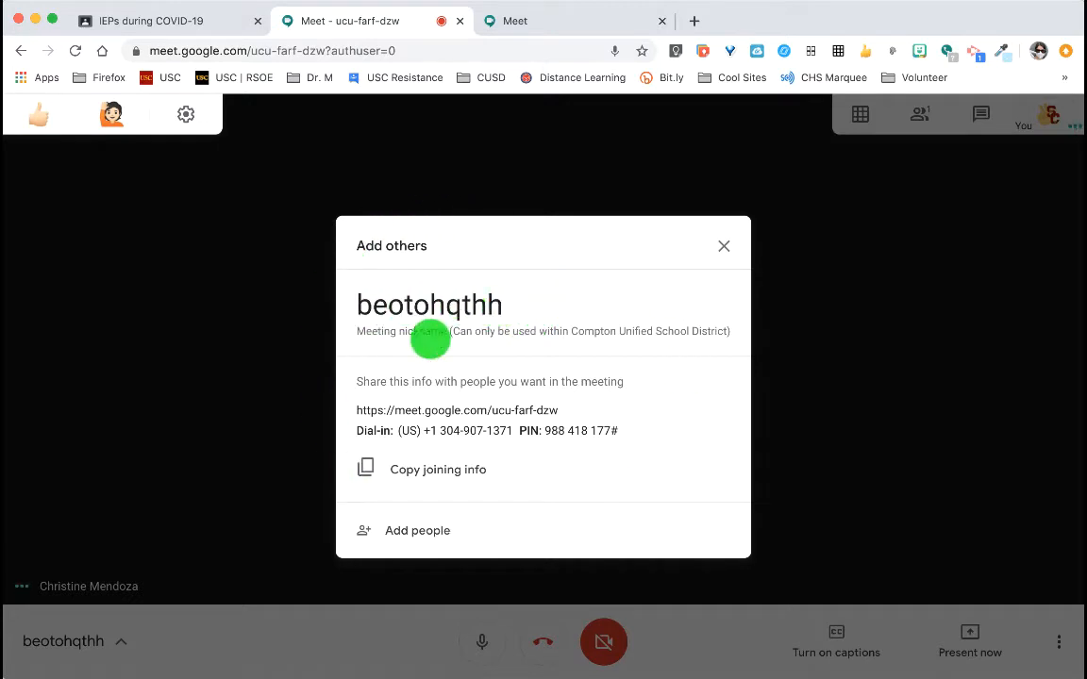
mouse_move(583, 437)
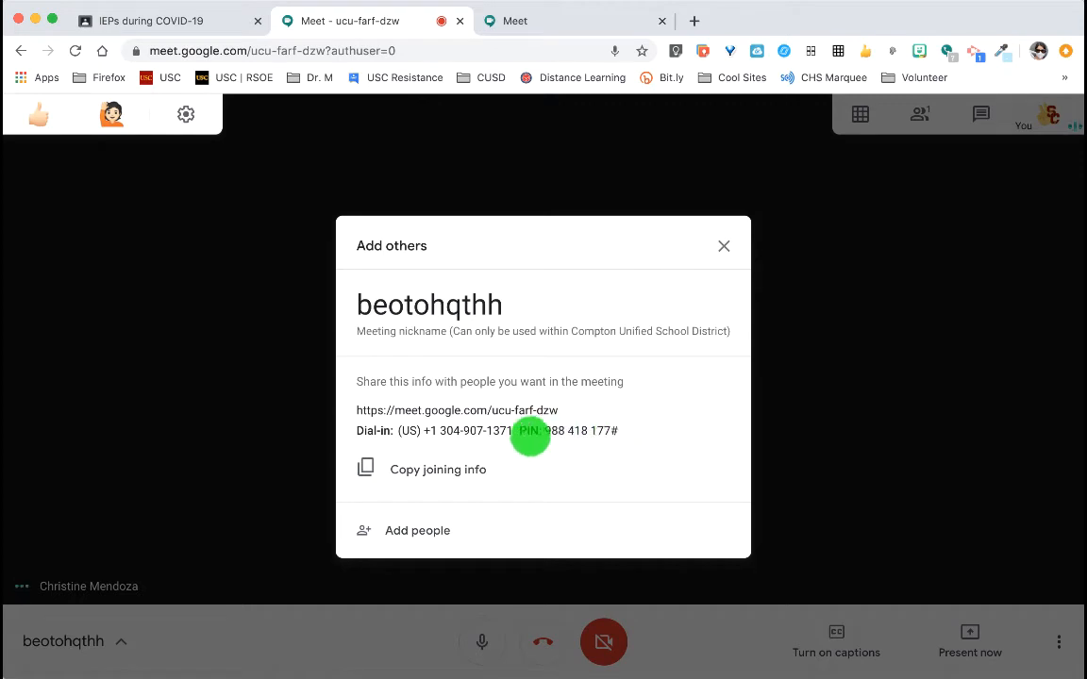
mouse_move(461, 430)
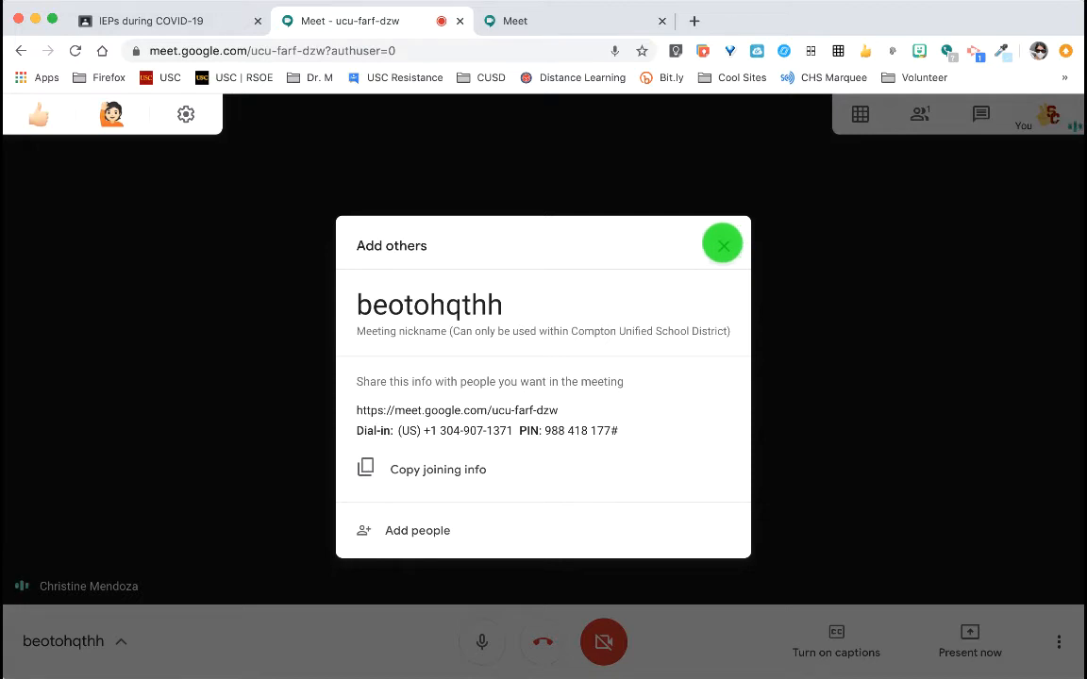
Dismiss the Add others joining-info window to reach the in-call screen.
left_click(722, 246)
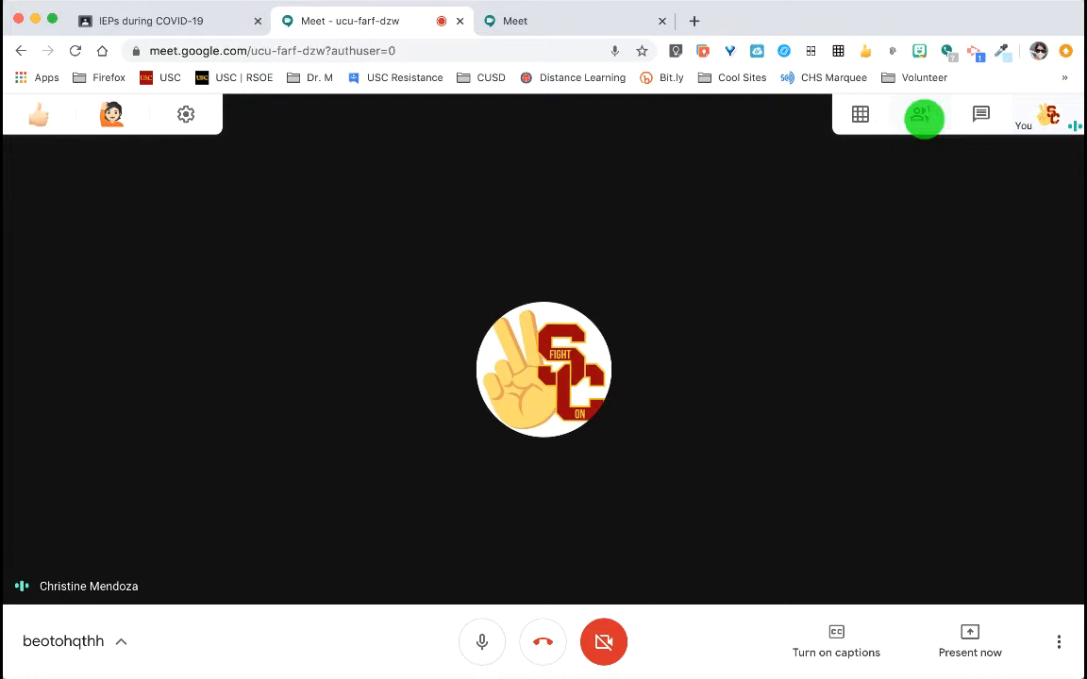
Show the participants list and start adding people to the meeting.
left_click(925, 115)
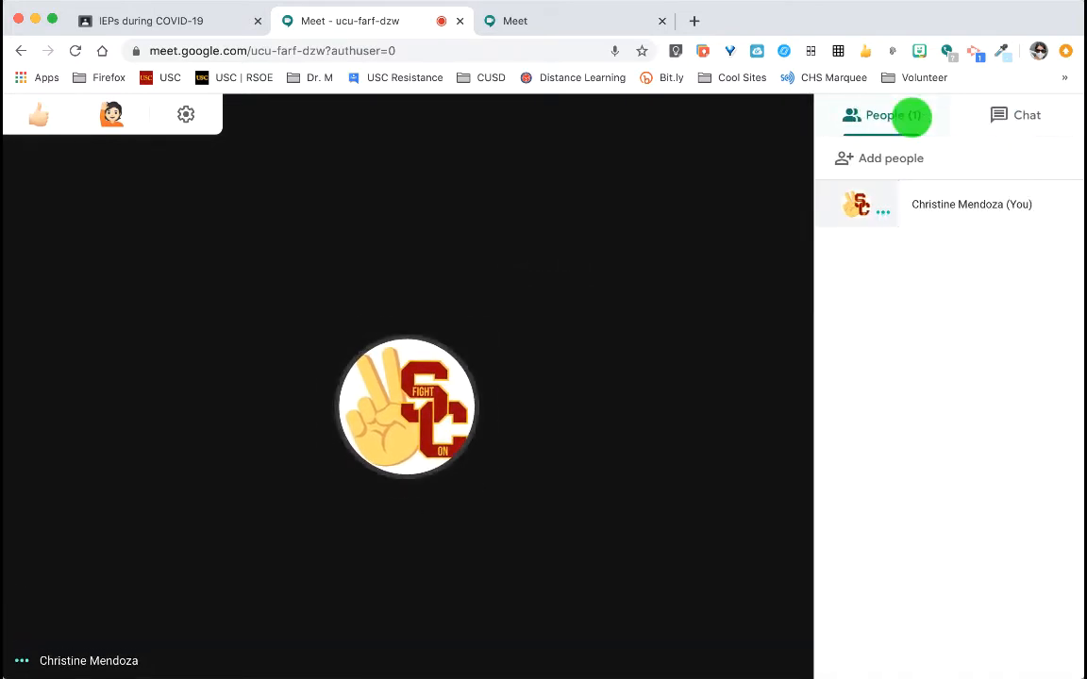
left_click(879, 158)
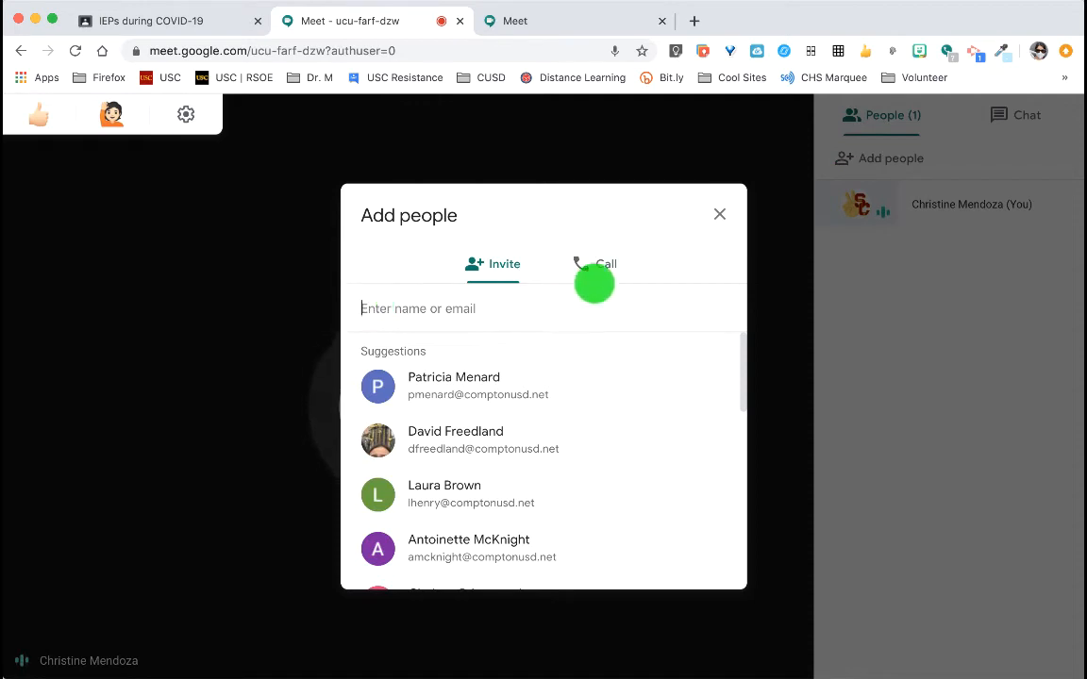
left_click(606, 264)
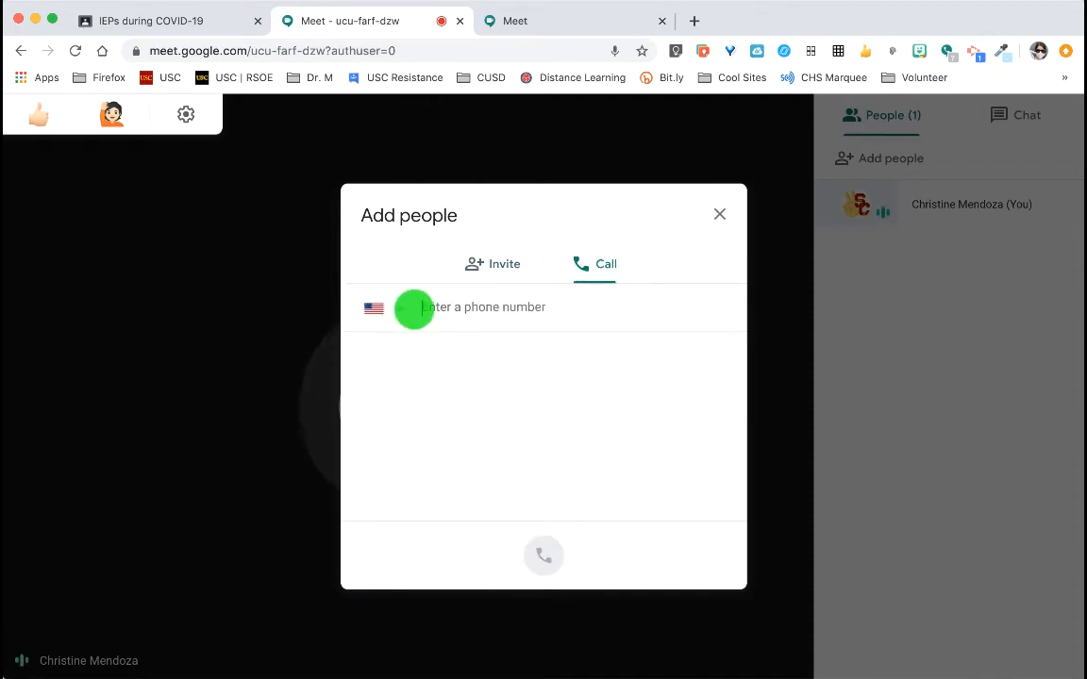
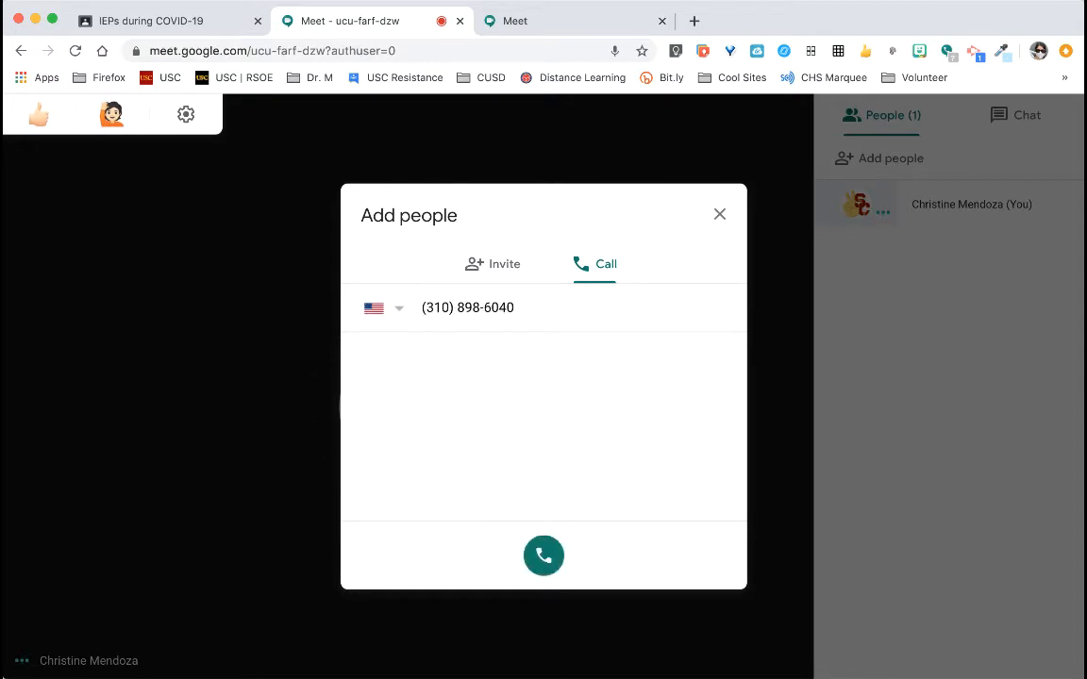
left_click(544, 555)
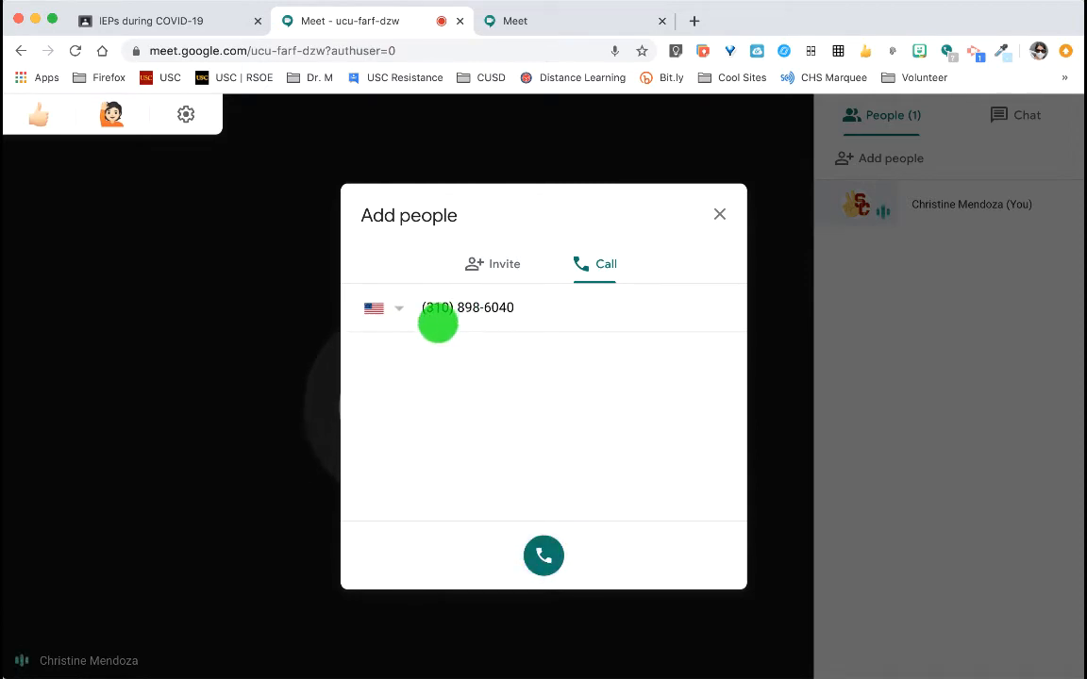
mouse_move(521, 434)
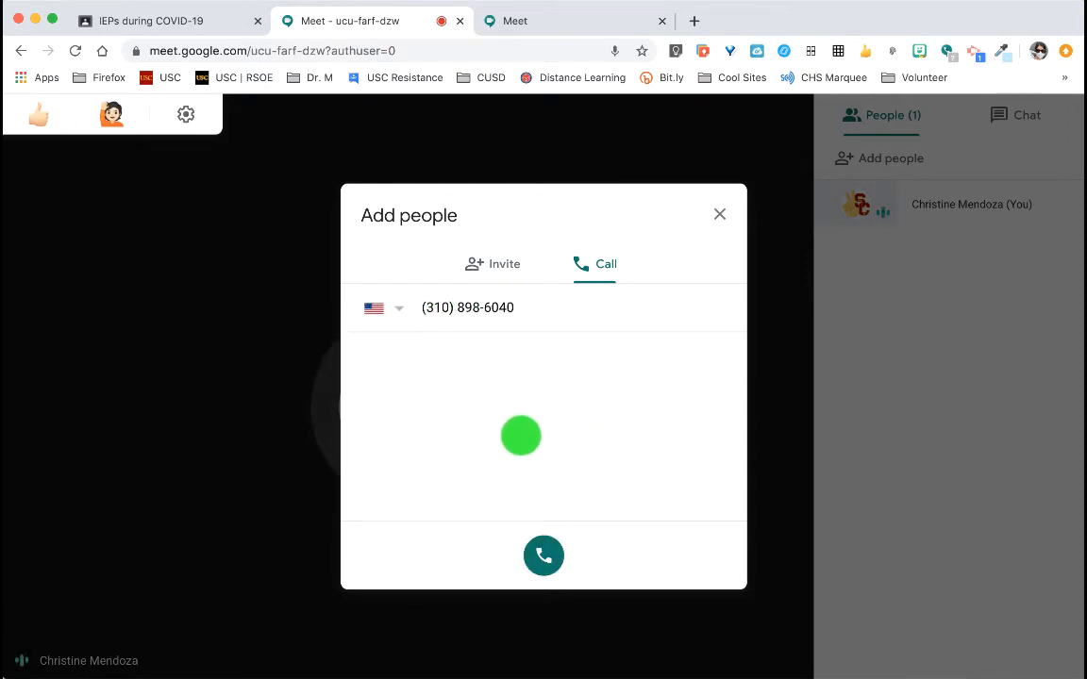
left_click(543, 555)
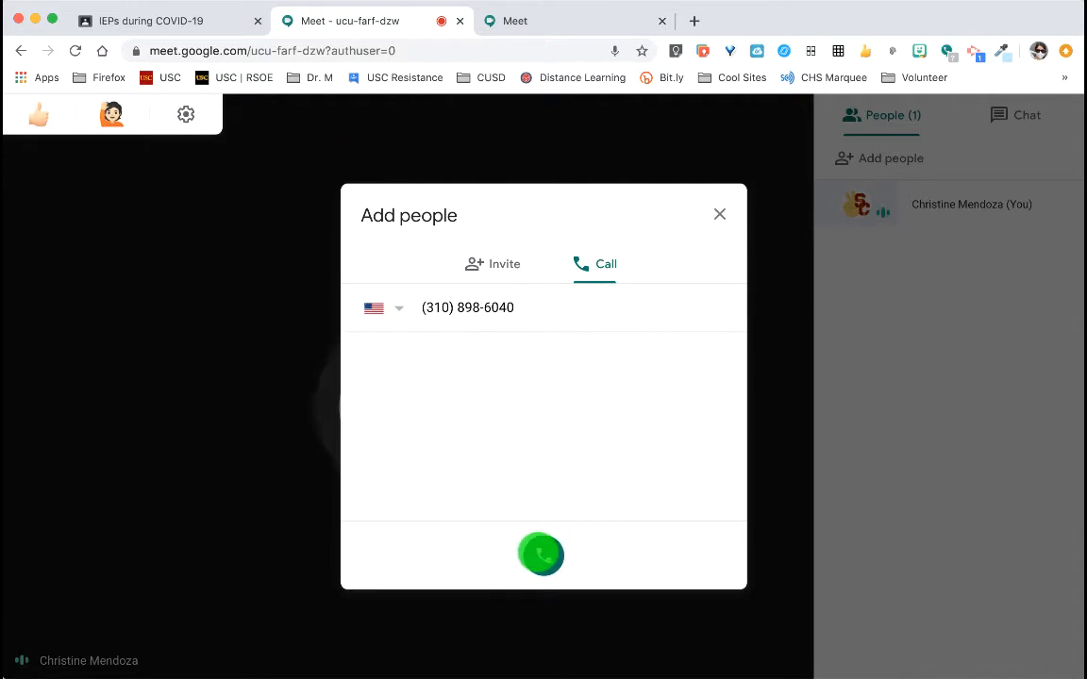
mouse_move(544, 555)
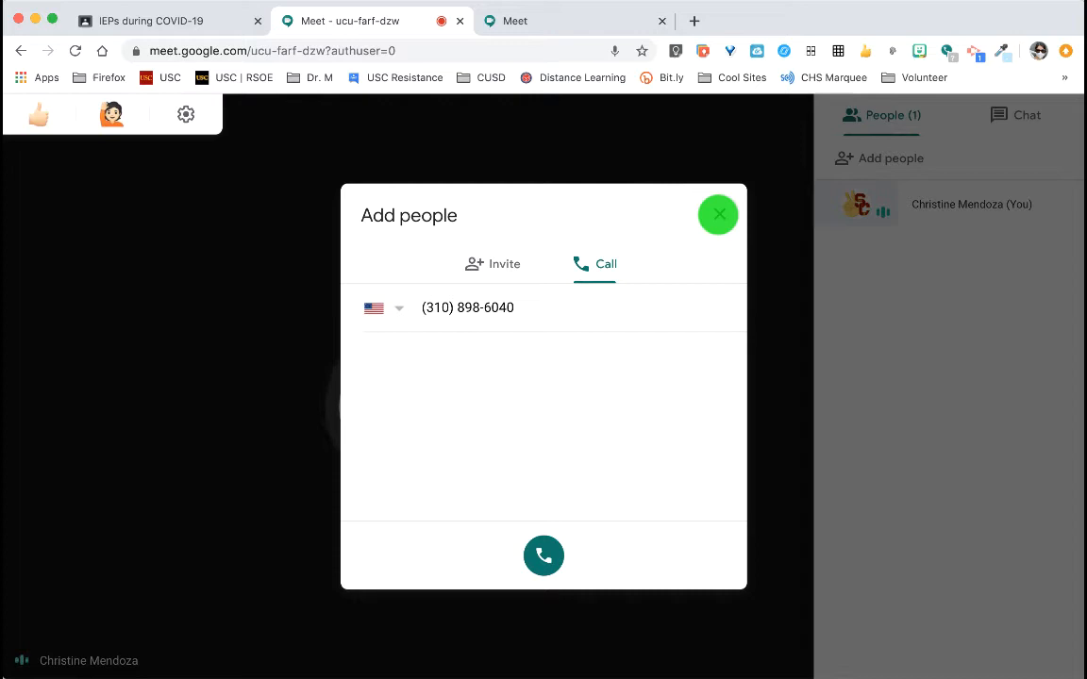
left_click(717, 216)
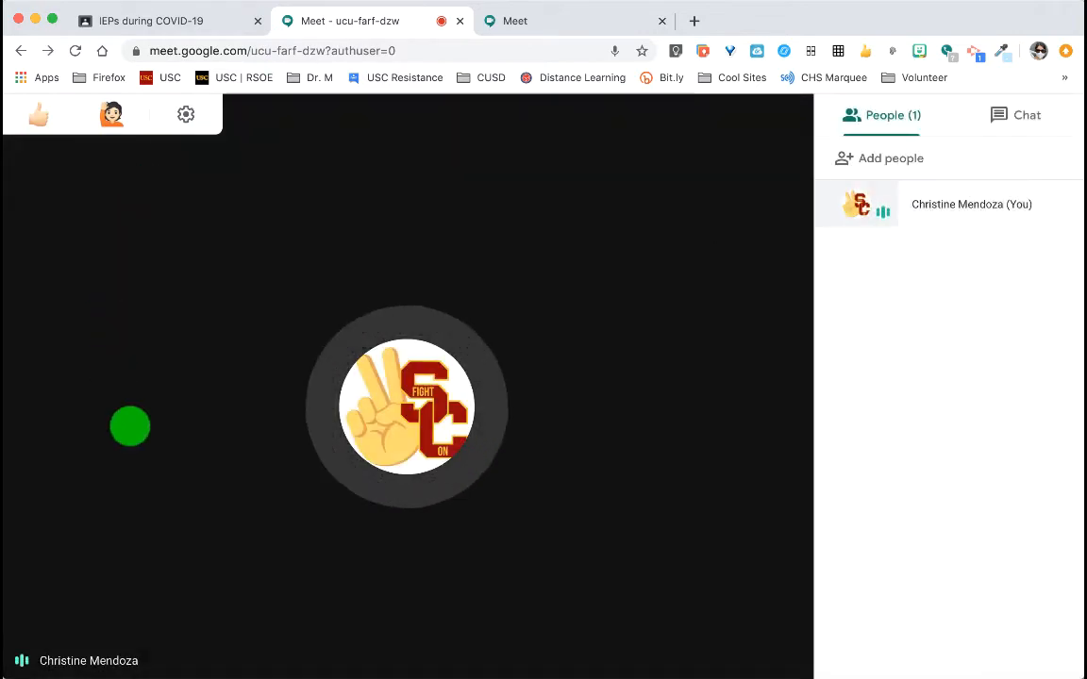
mouse_move(629, 538)
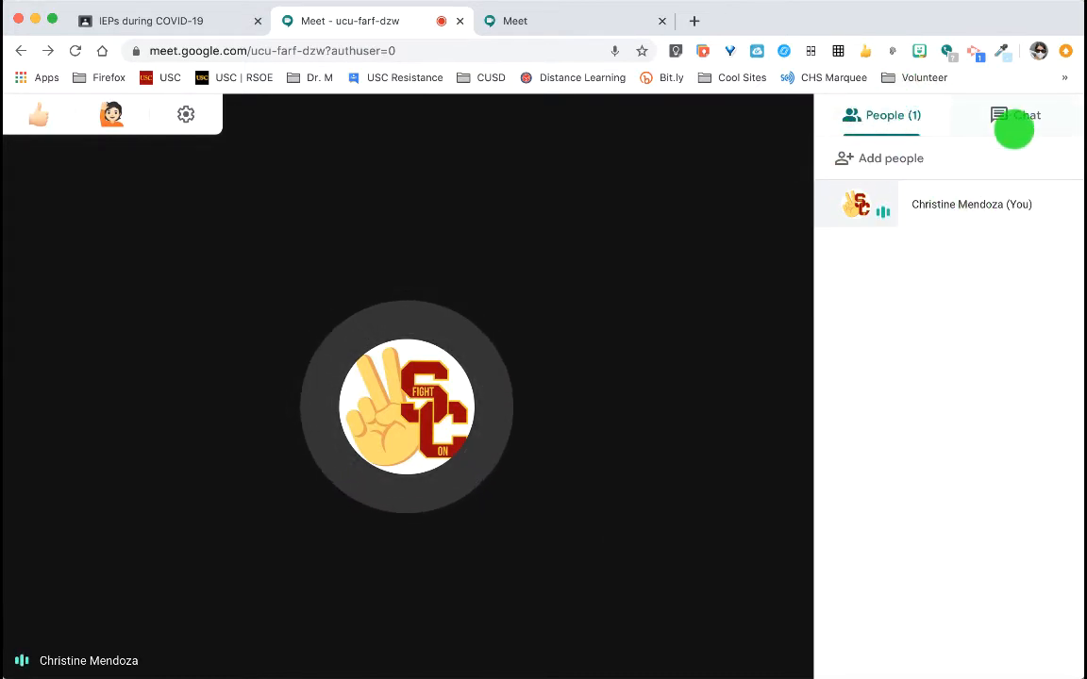
mouse_move(757, 268)
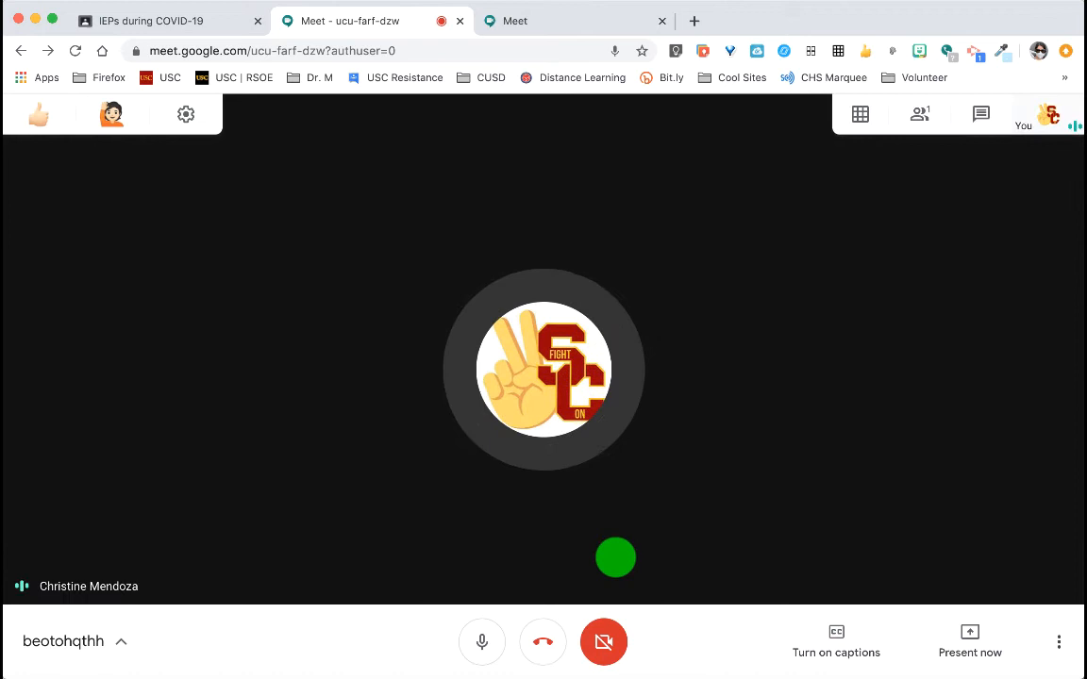
Close the People panel and leave the meeting call.
left_click(604, 642)
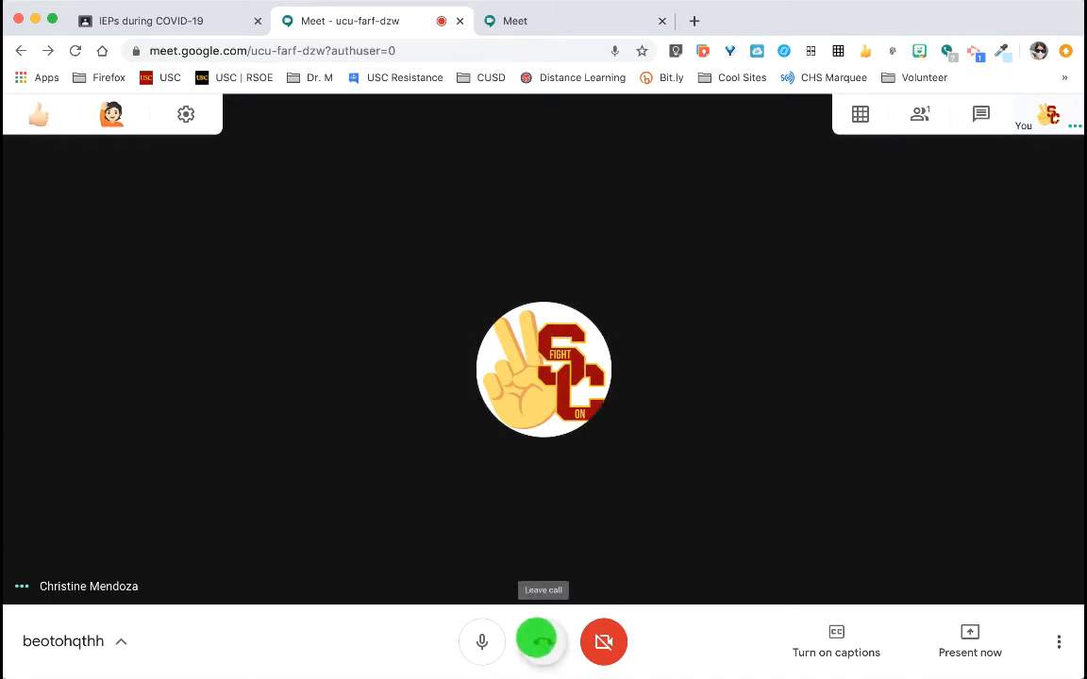
left_click(536, 642)
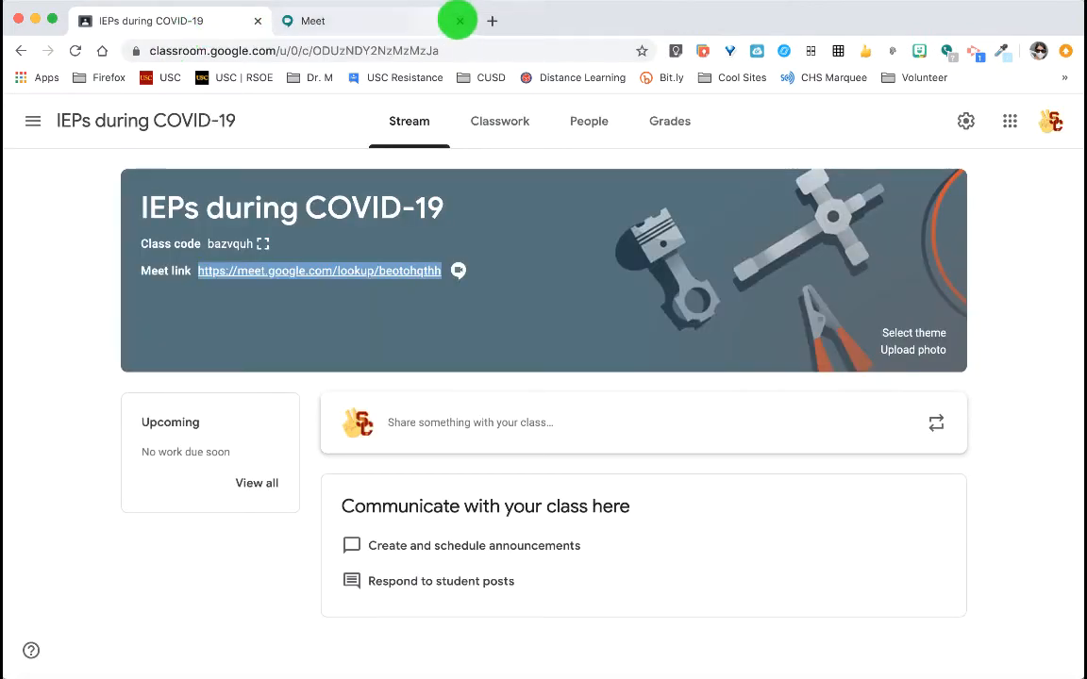
Leave Meet and reach the class calendar from the IEPs during COVID-19 Classwork page.
left_click(457, 20)
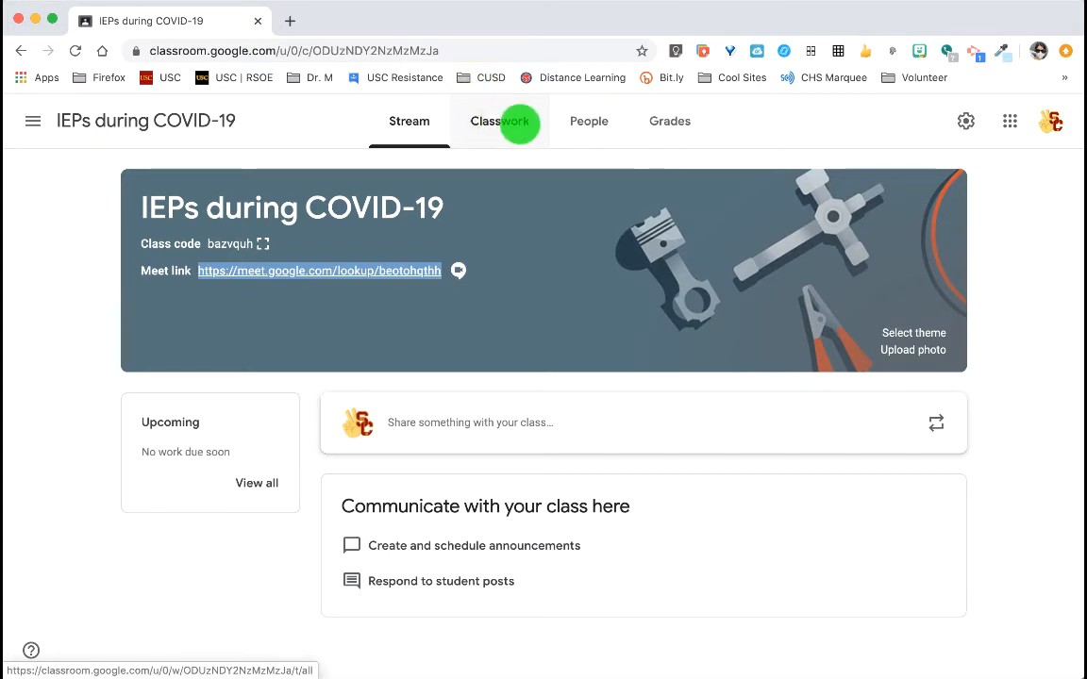
left_click(498, 121)
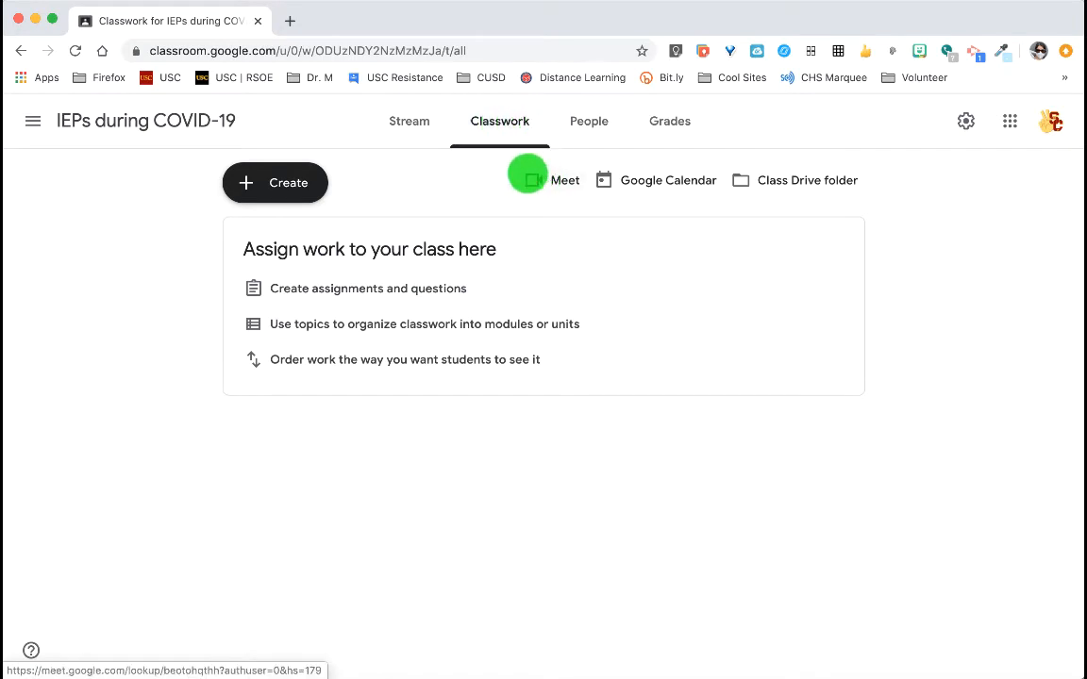
mouse_move(604, 179)
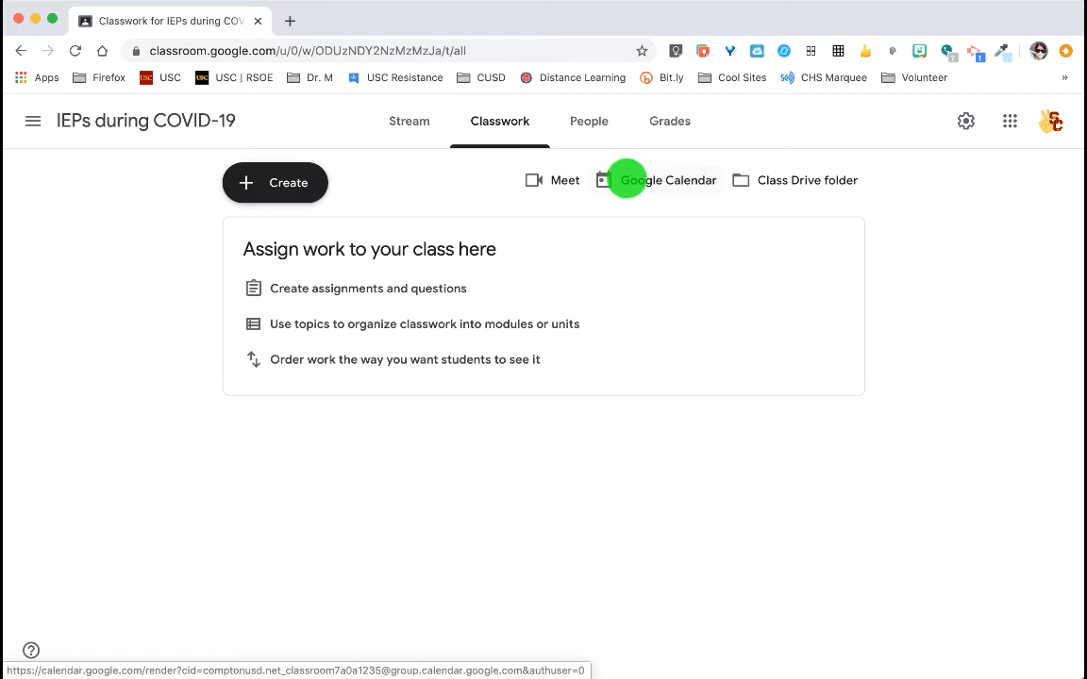
left_click(668, 181)
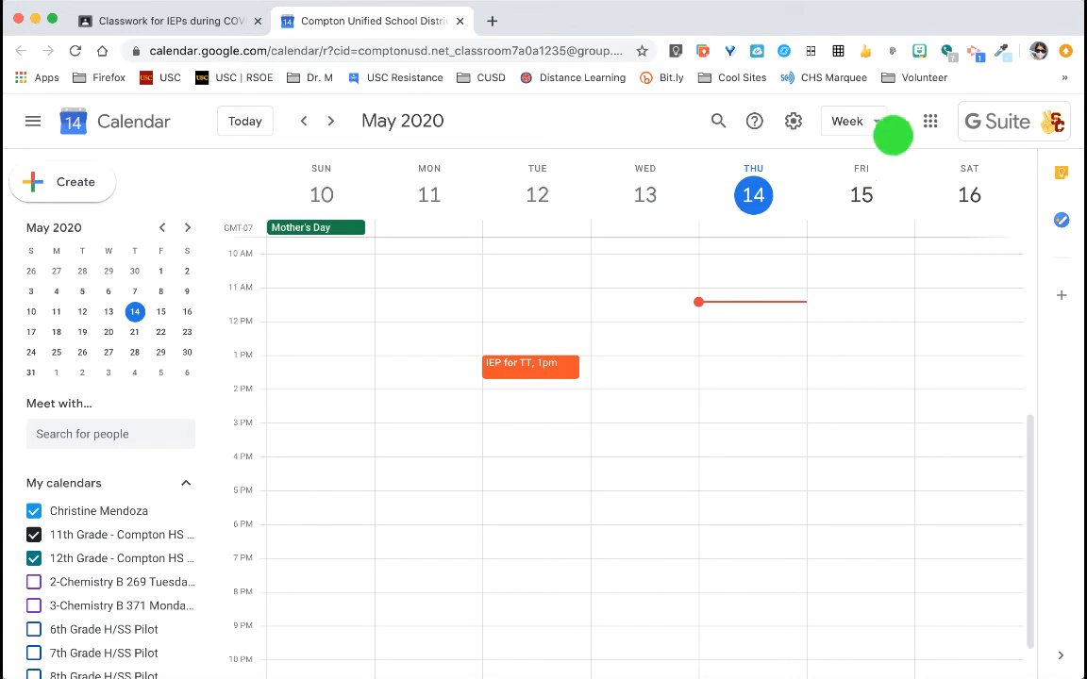
mouse_move(846, 121)
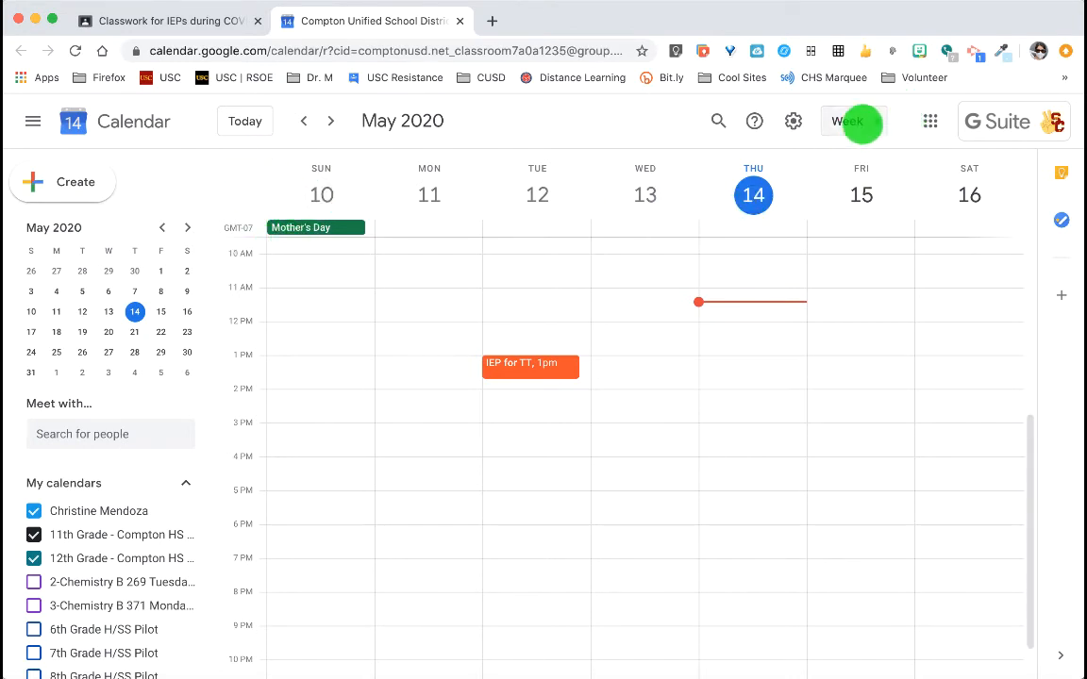
Switch to Month view for May 2020 and start a new event on May 18.
left_click(850, 121)
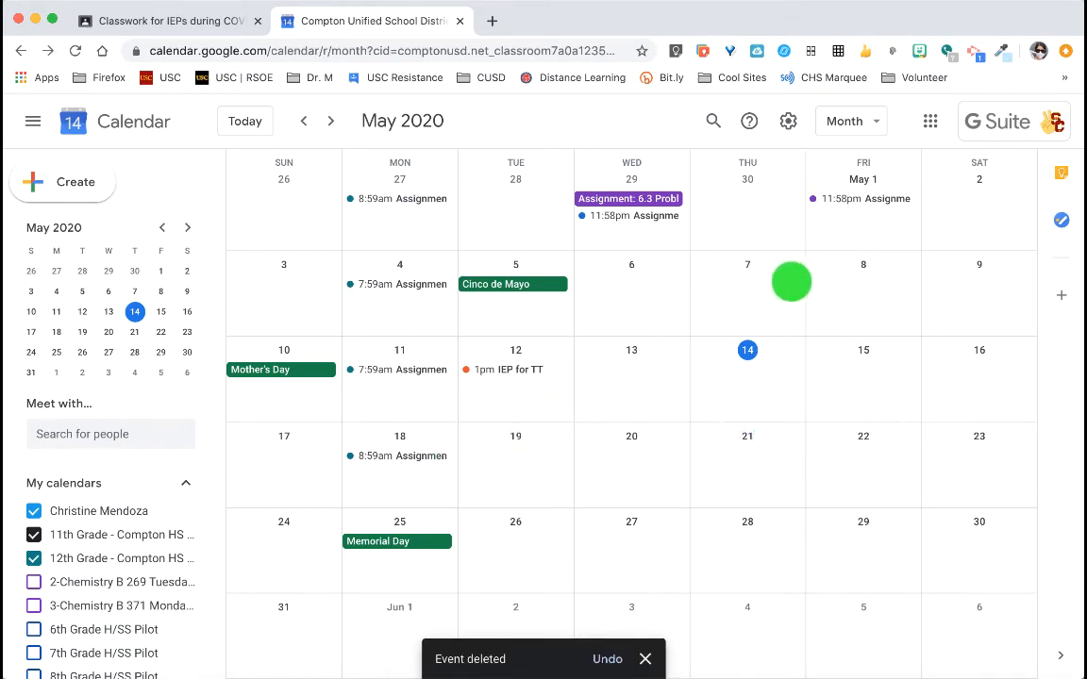
left_click(400, 472)
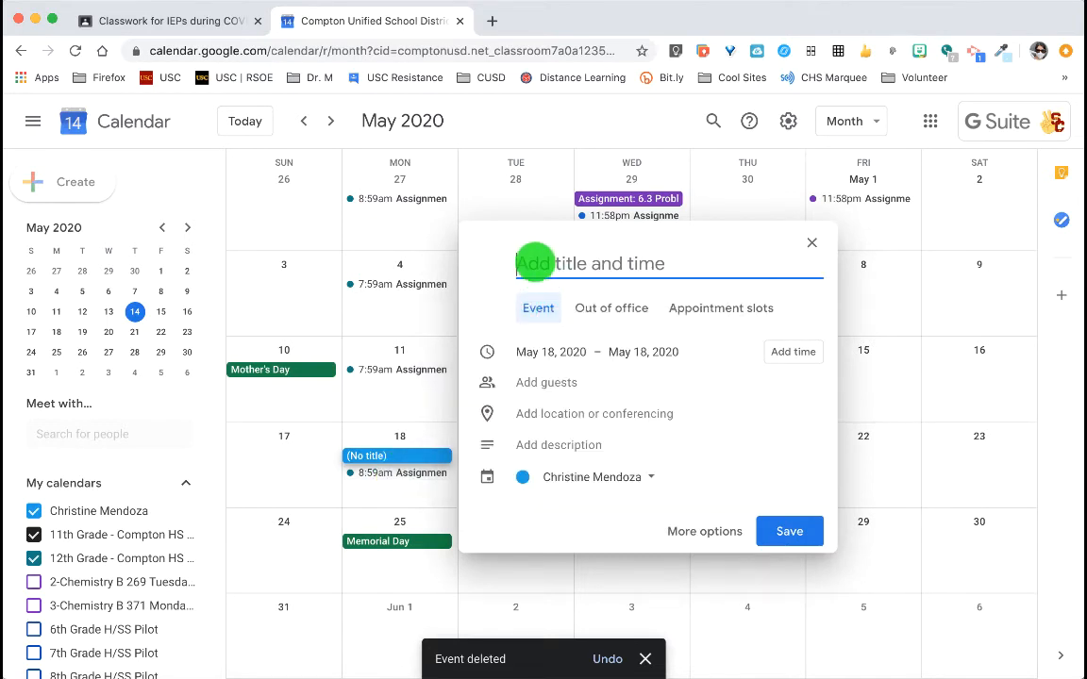
type("IEP")
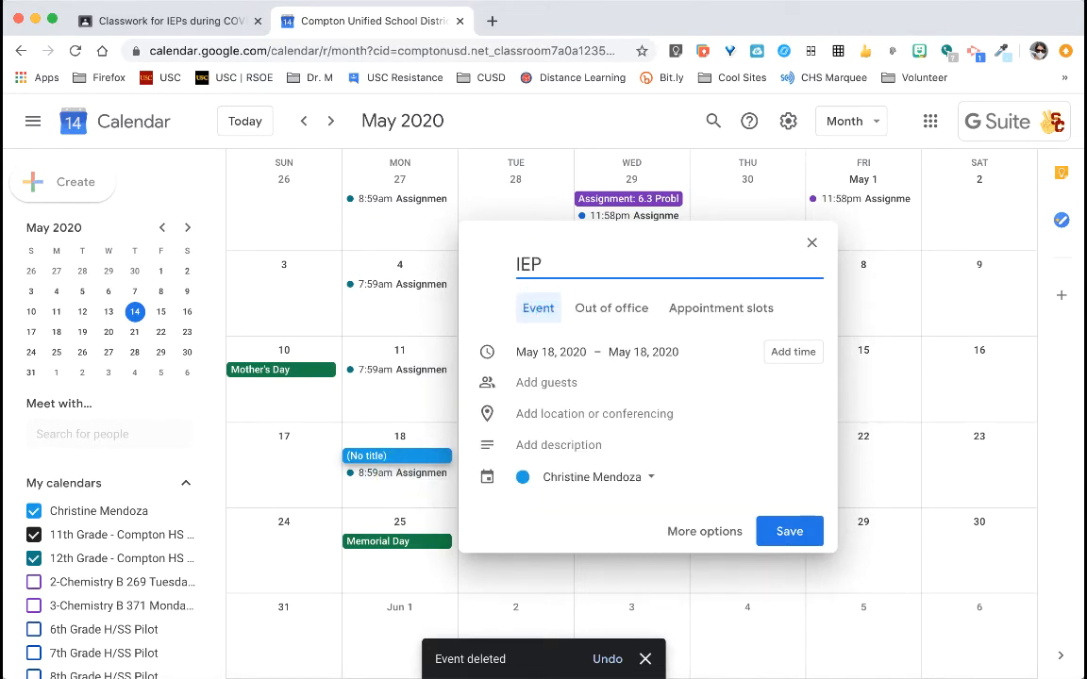
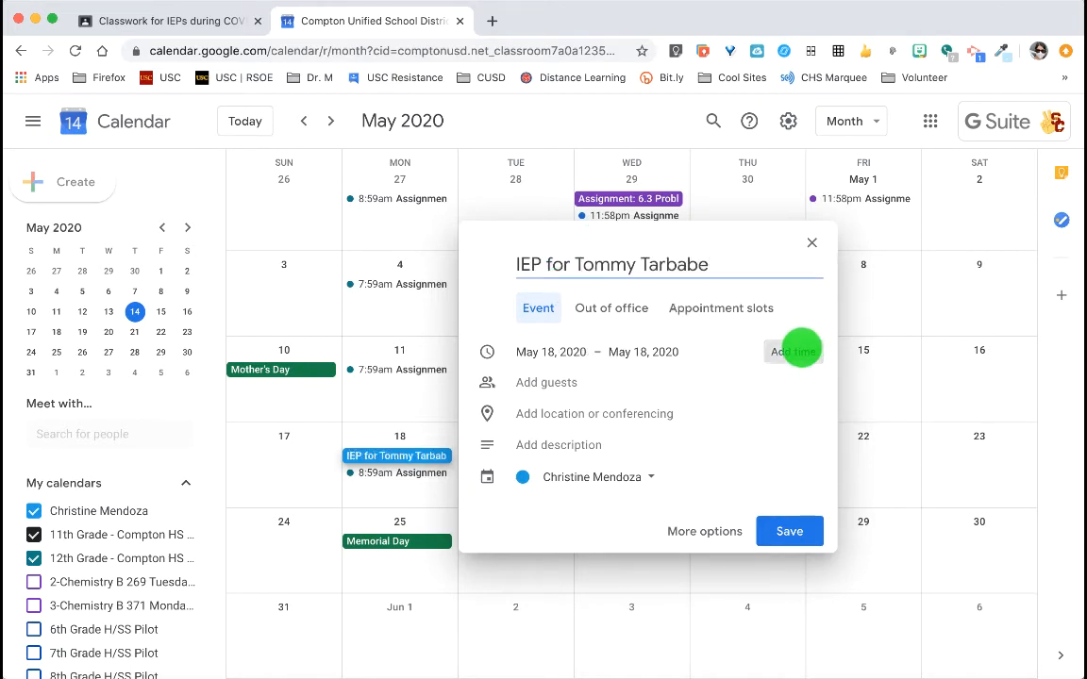
left_click(793, 351)
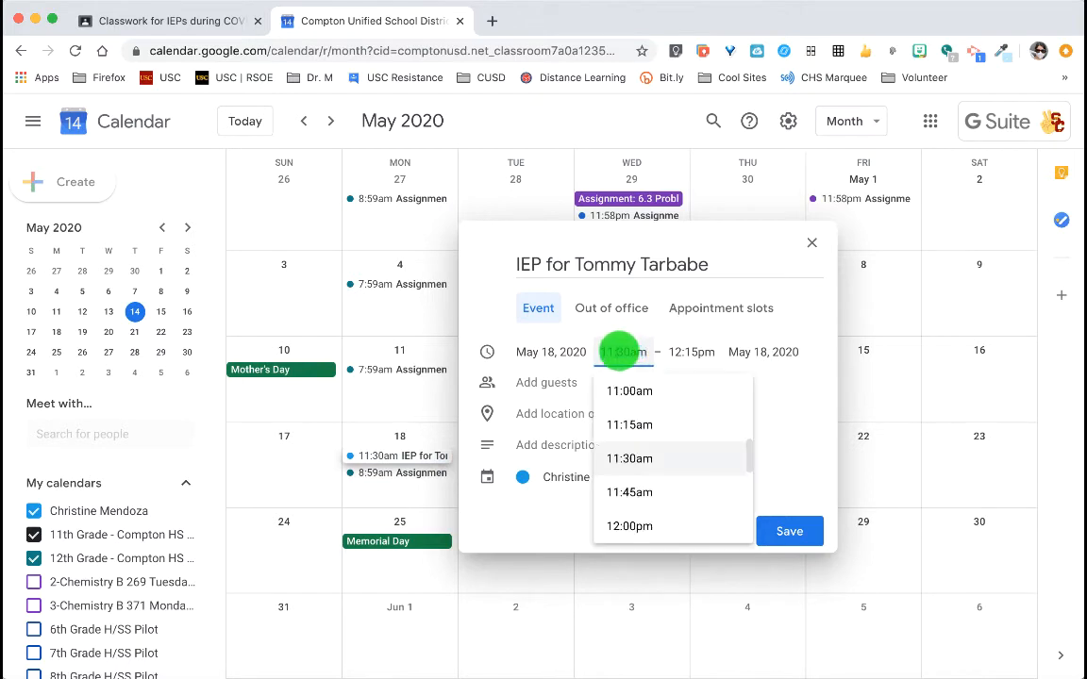
left_click(628, 391)
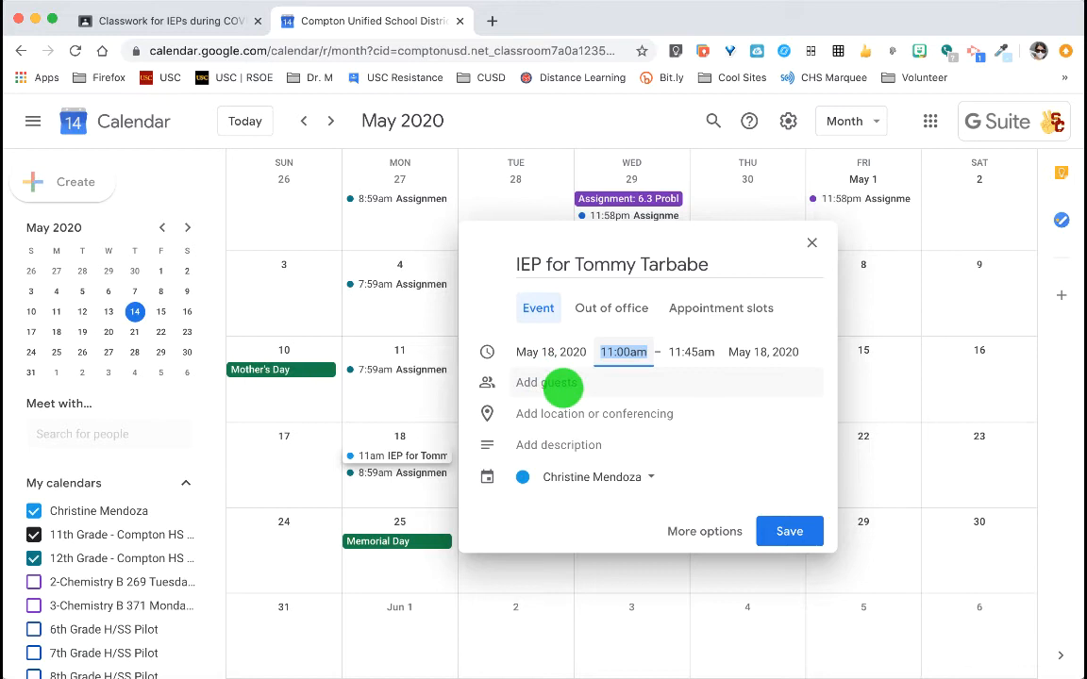
mouse_move(513, 413)
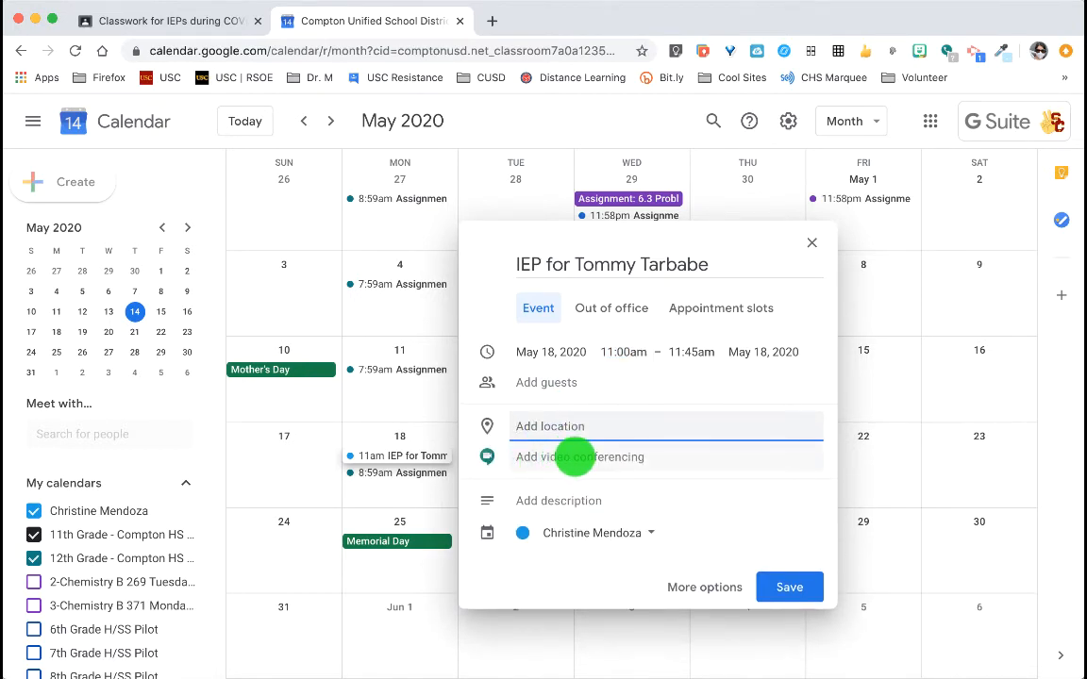
left_click(577, 457)
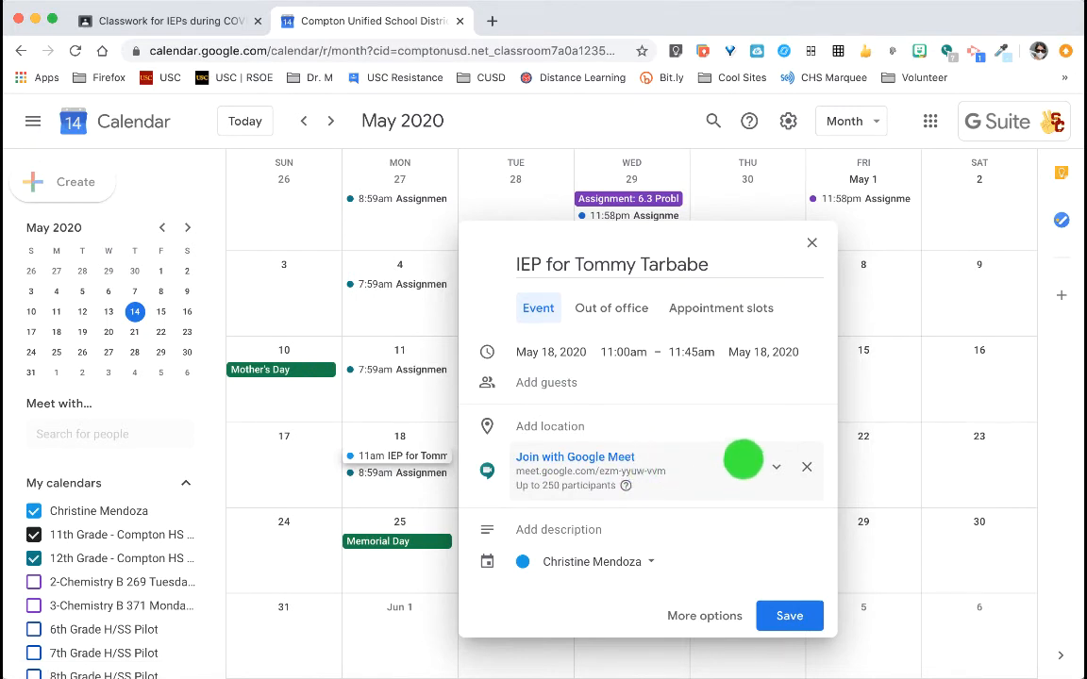
mouse_move(775, 466)
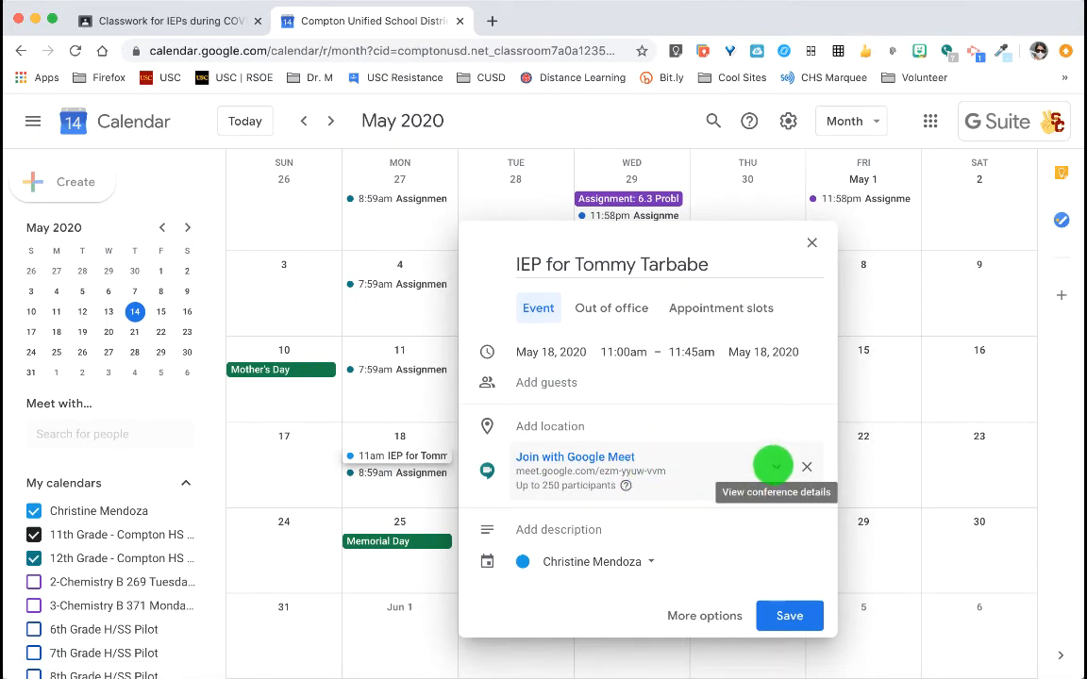
Expand the Google Meet details to show the meeting ID and dial-in numbers.
left_click(774, 466)
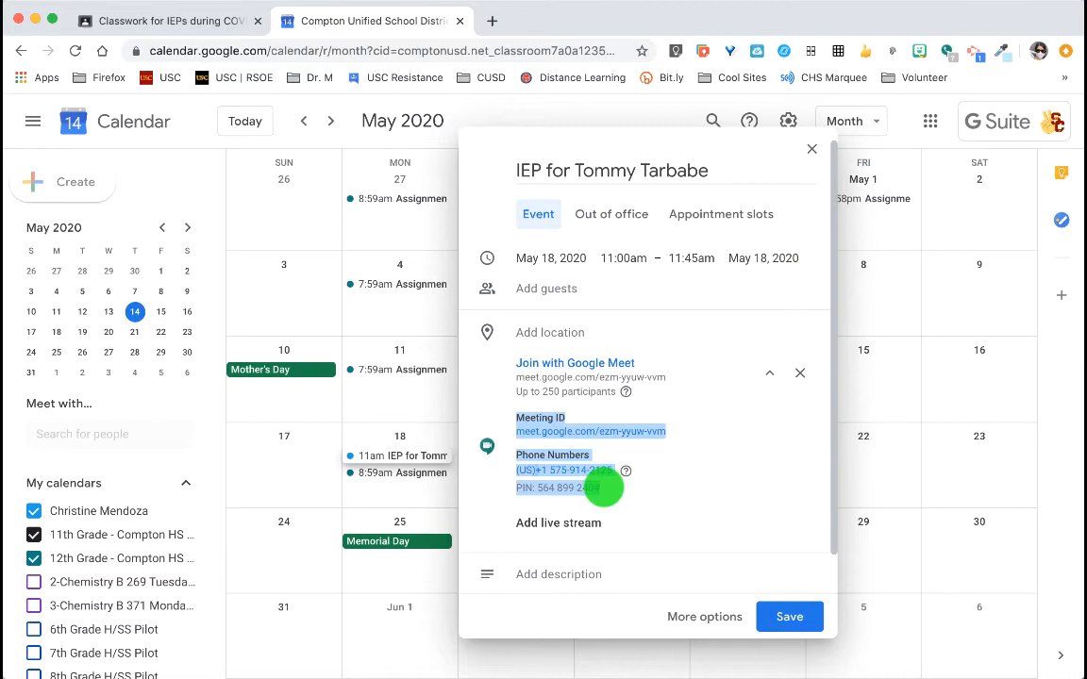
scroll("down", 3)
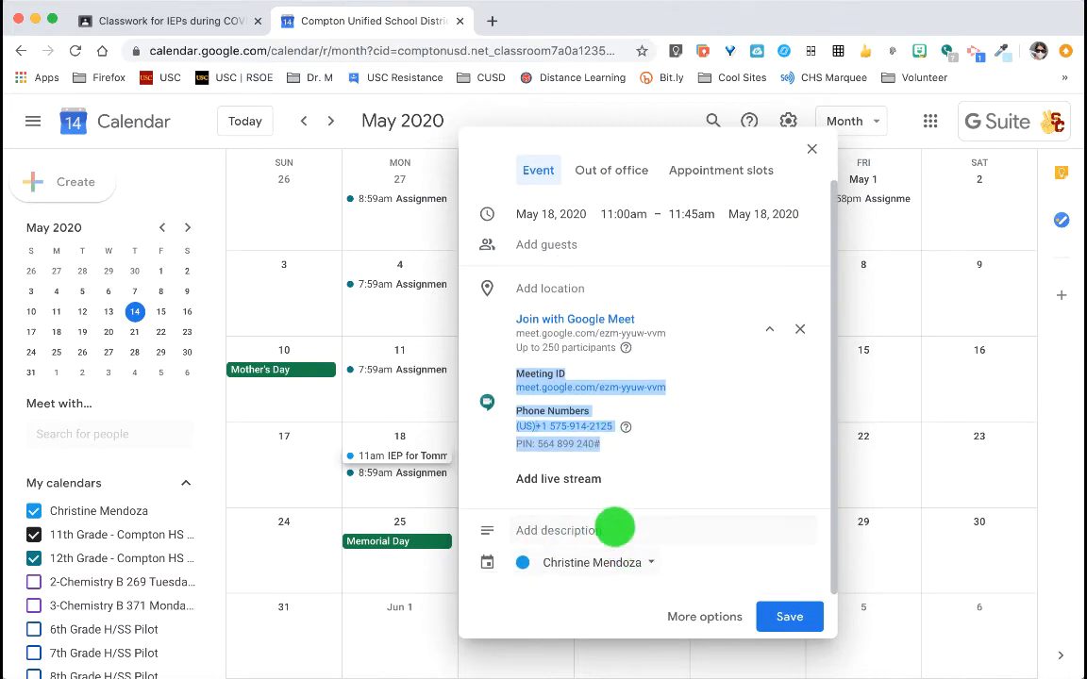
Assign the event to the IEPs during COVID-19 calendar and save it.
left_click(651, 562)
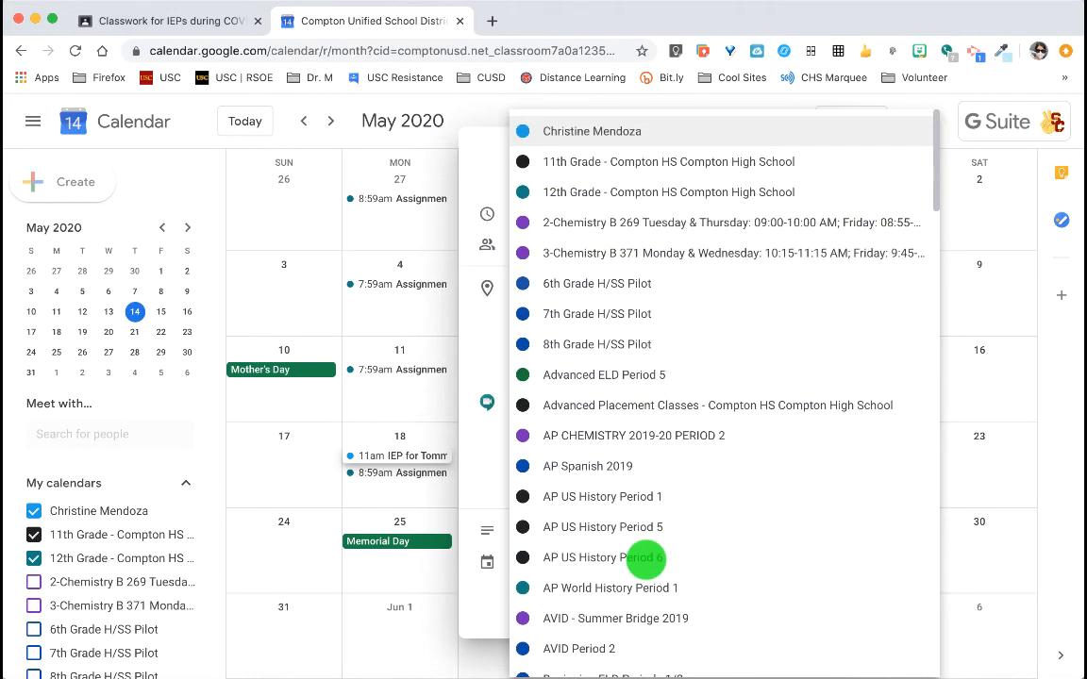
scroll("down", 3)
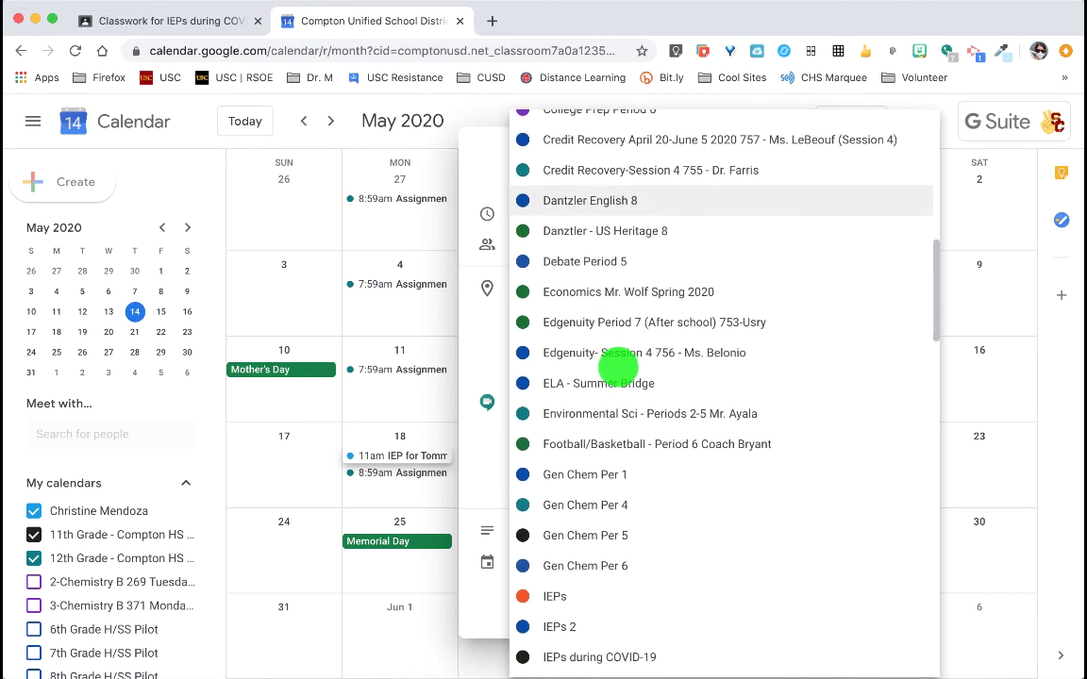
scroll("down", 3)
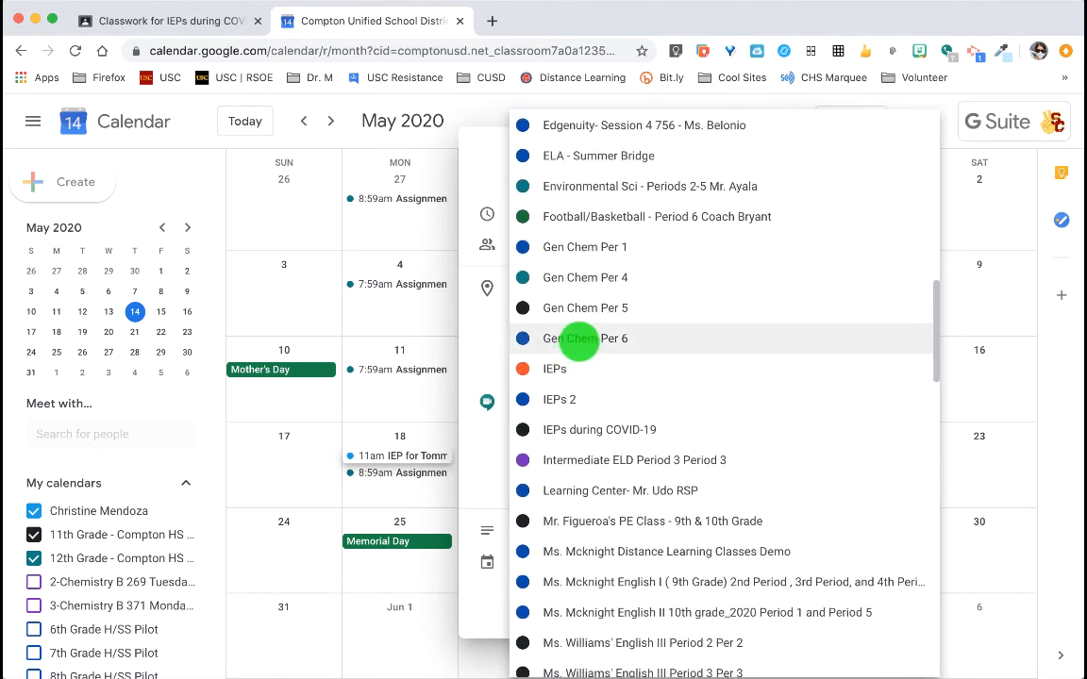
scroll("down", 3)
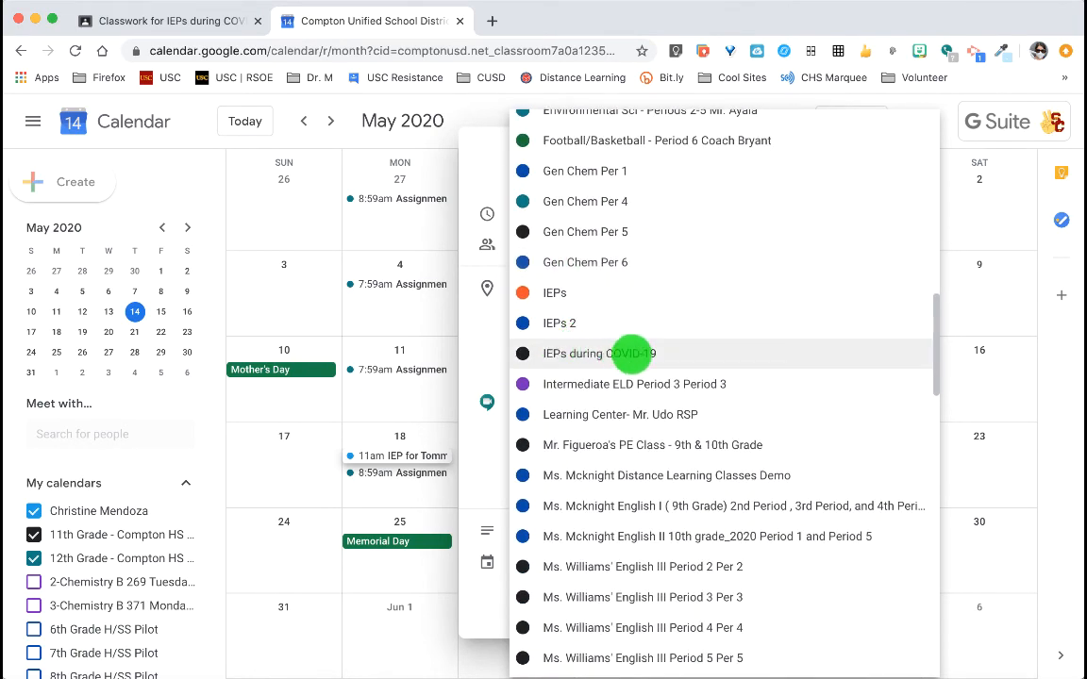
left_click(600, 353)
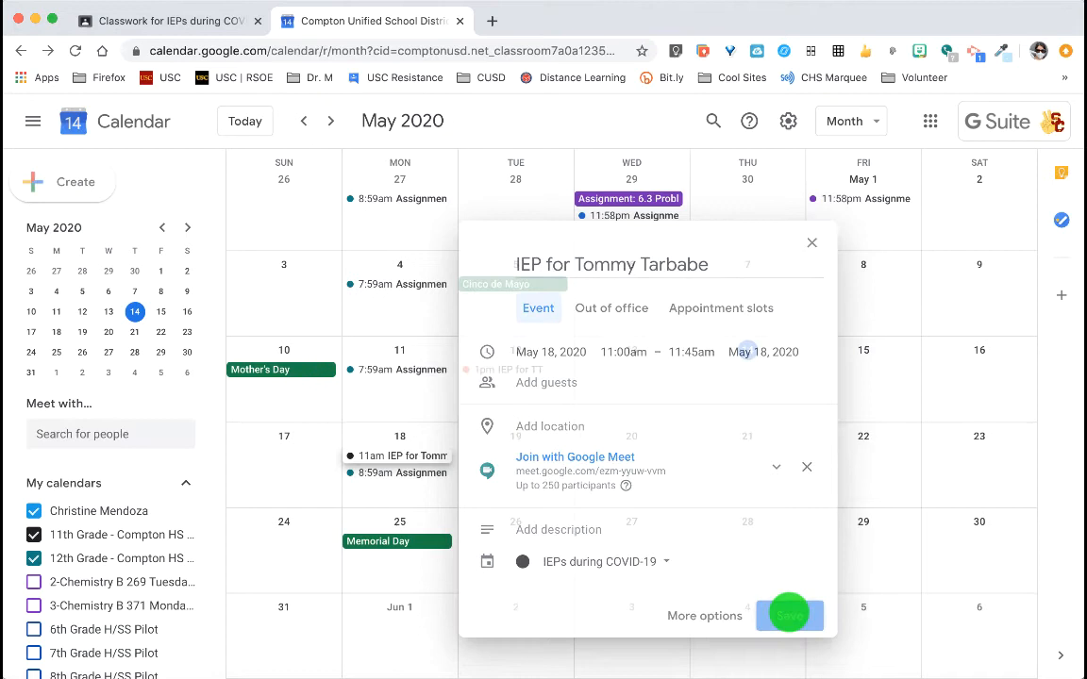
left_click(789, 616)
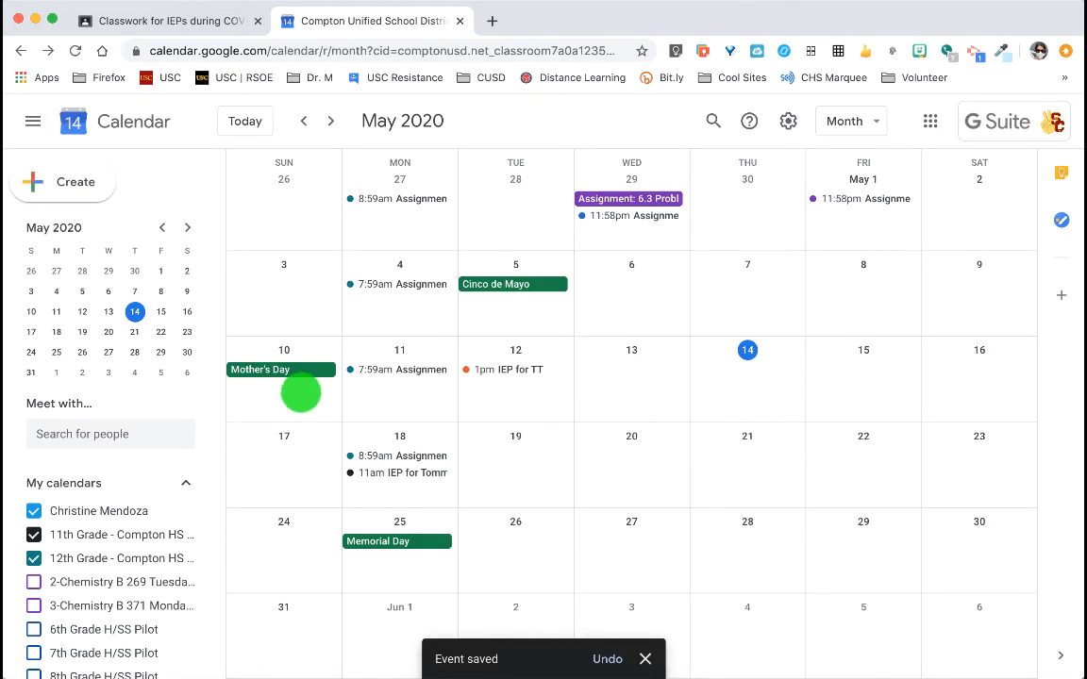
mouse_move(397, 472)
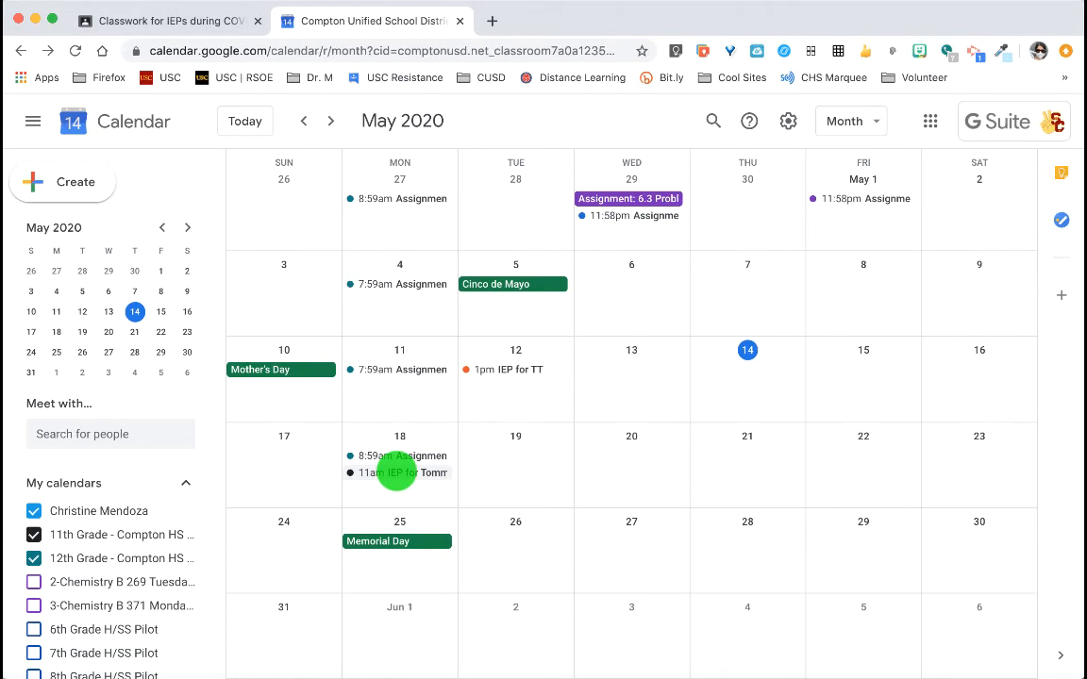
Edit the May 18 IEP event, invite the suggested staff member matching 'ista', and save.
left_click(397, 472)
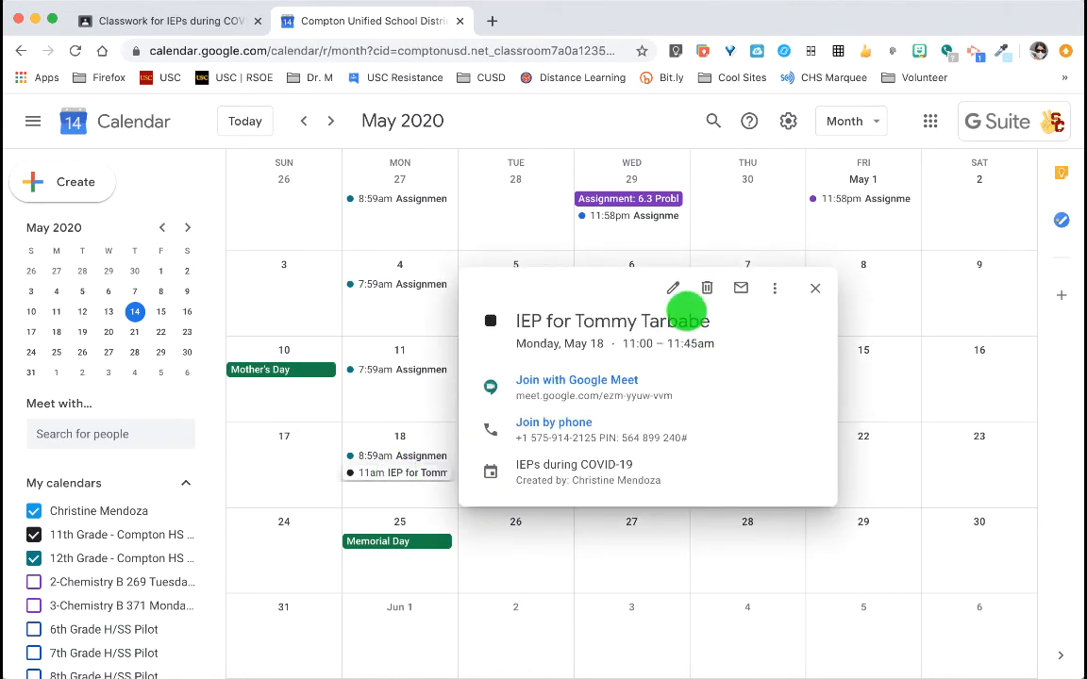
left_click(672, 286)
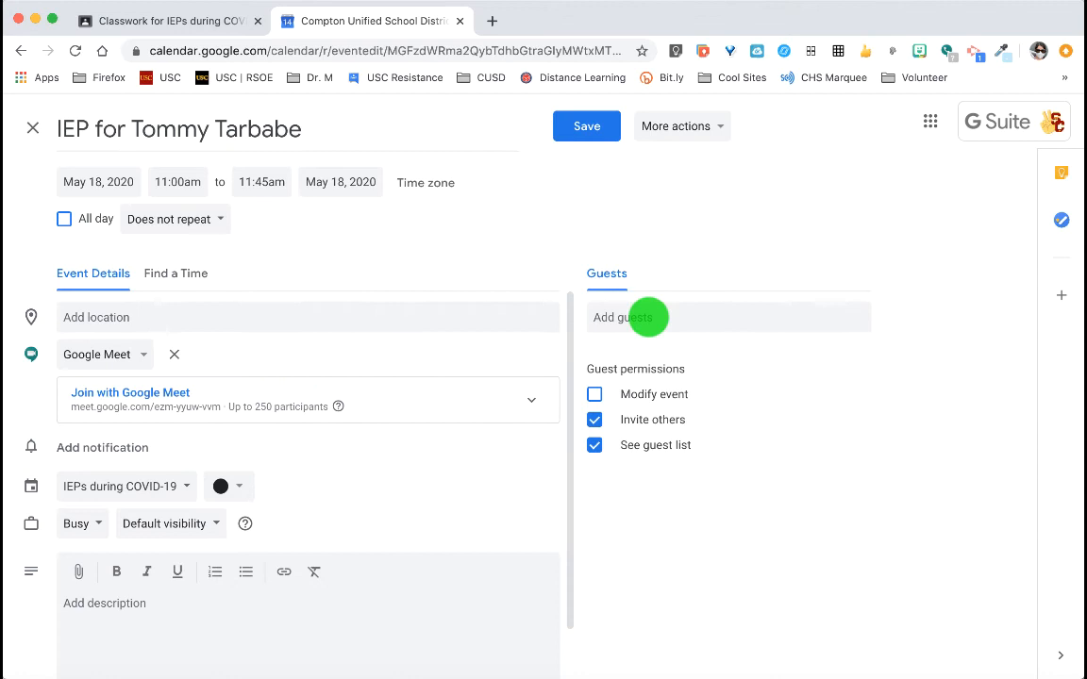
left_click(623, 317)
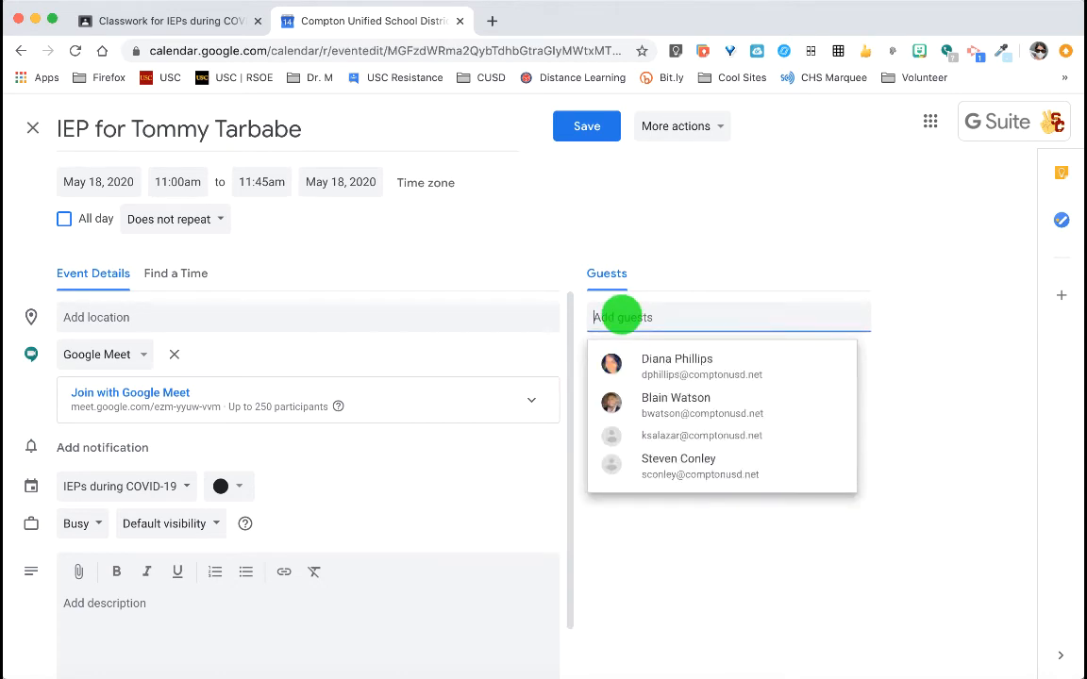
type("ista")
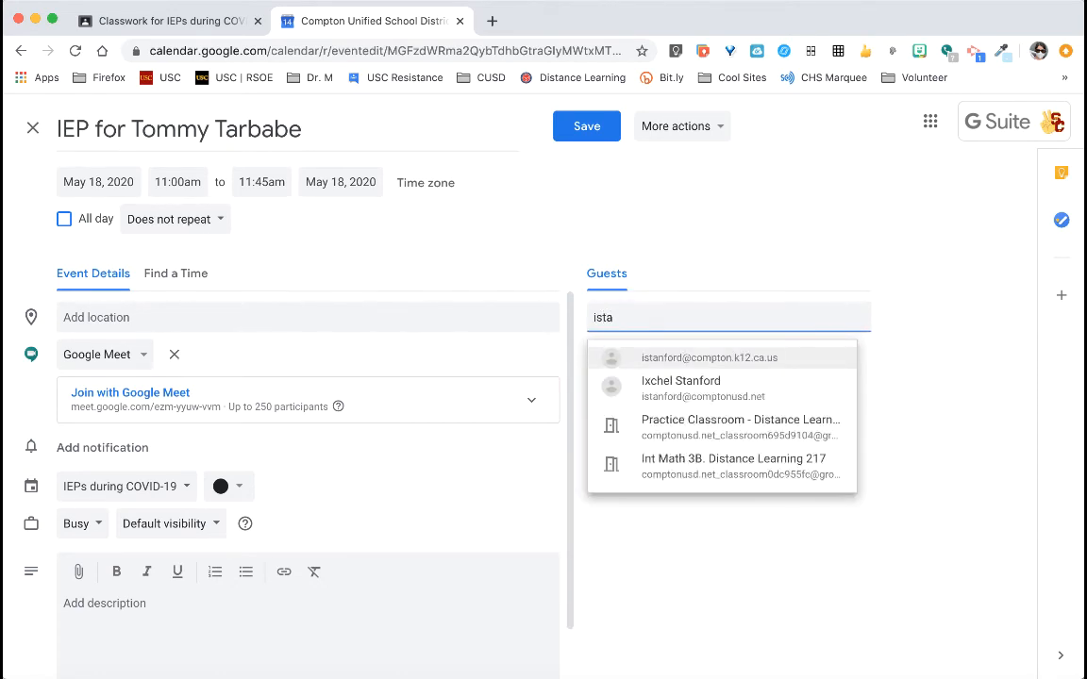
left_click(679, 389)
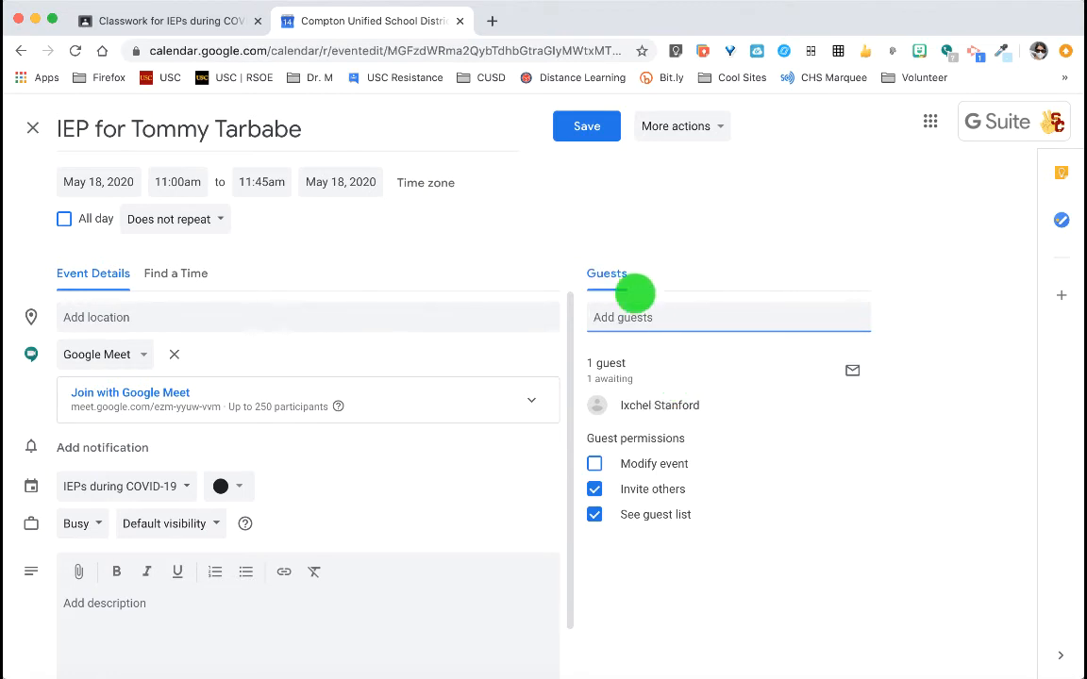
mouse_move(661, 404)
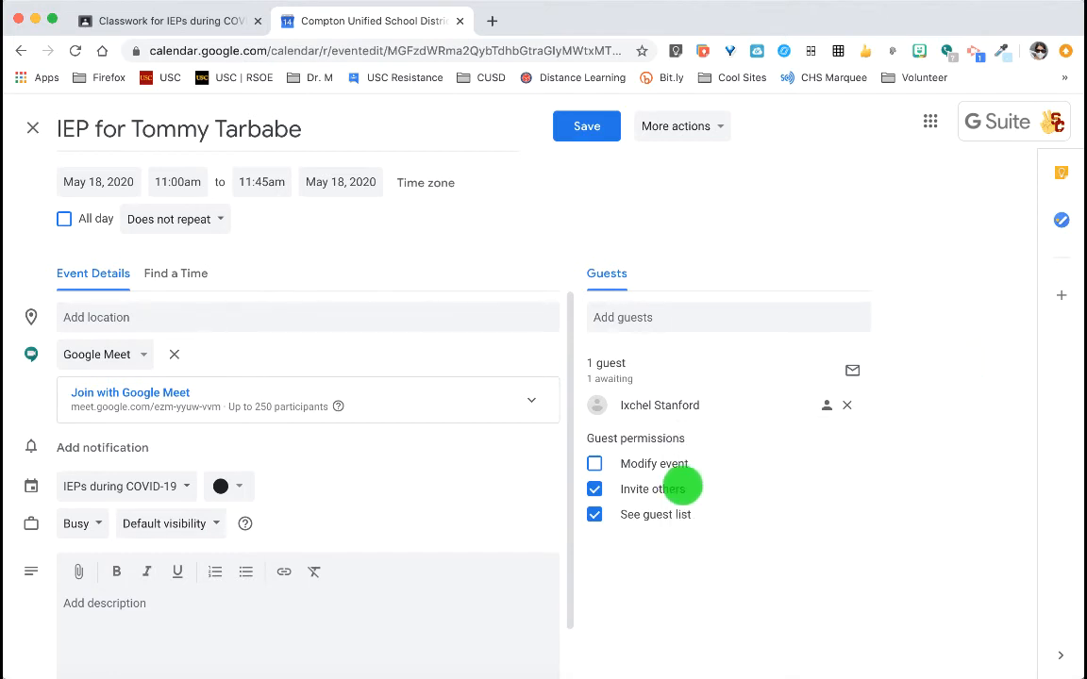
mouse_move(849, 242)
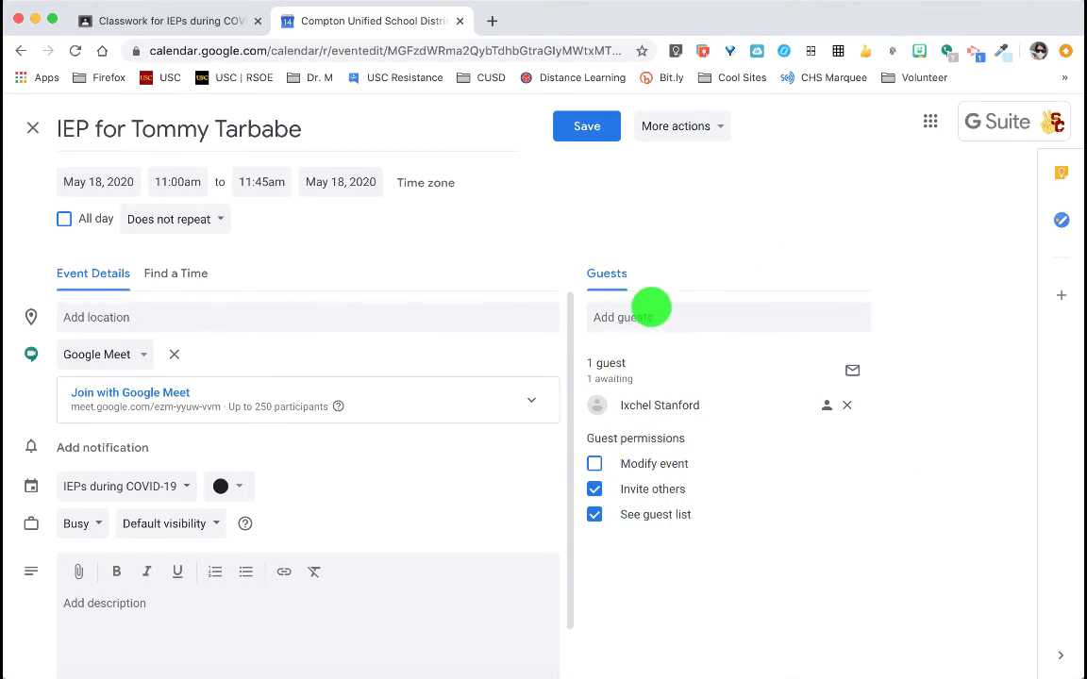
mouse_move(844, 253)
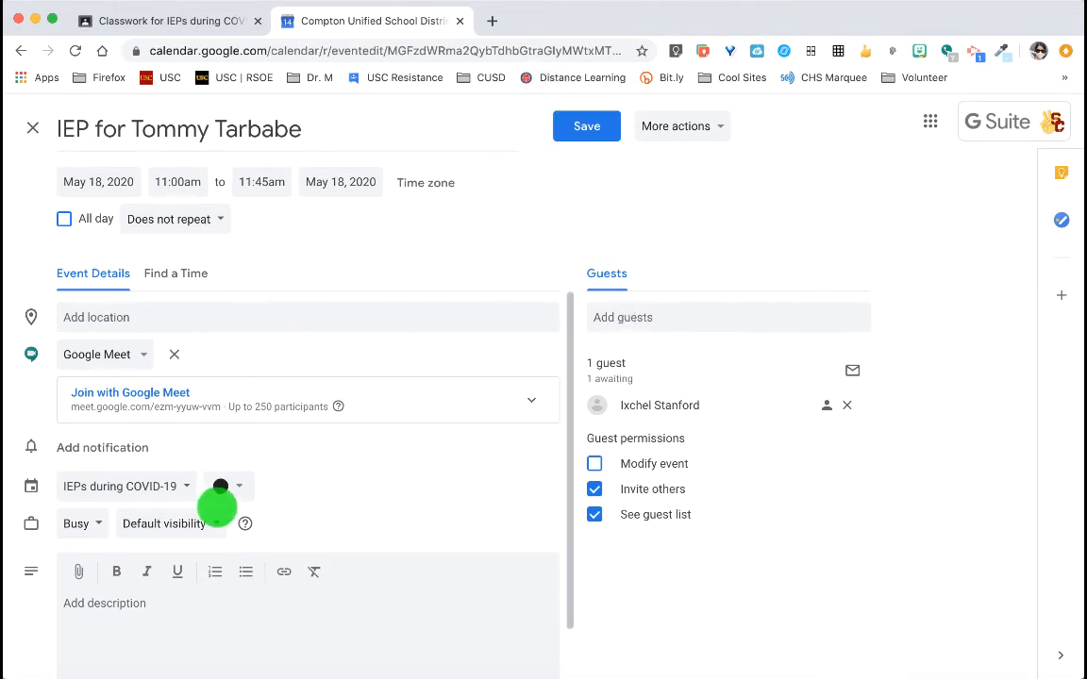
mouse_move(319, 385)
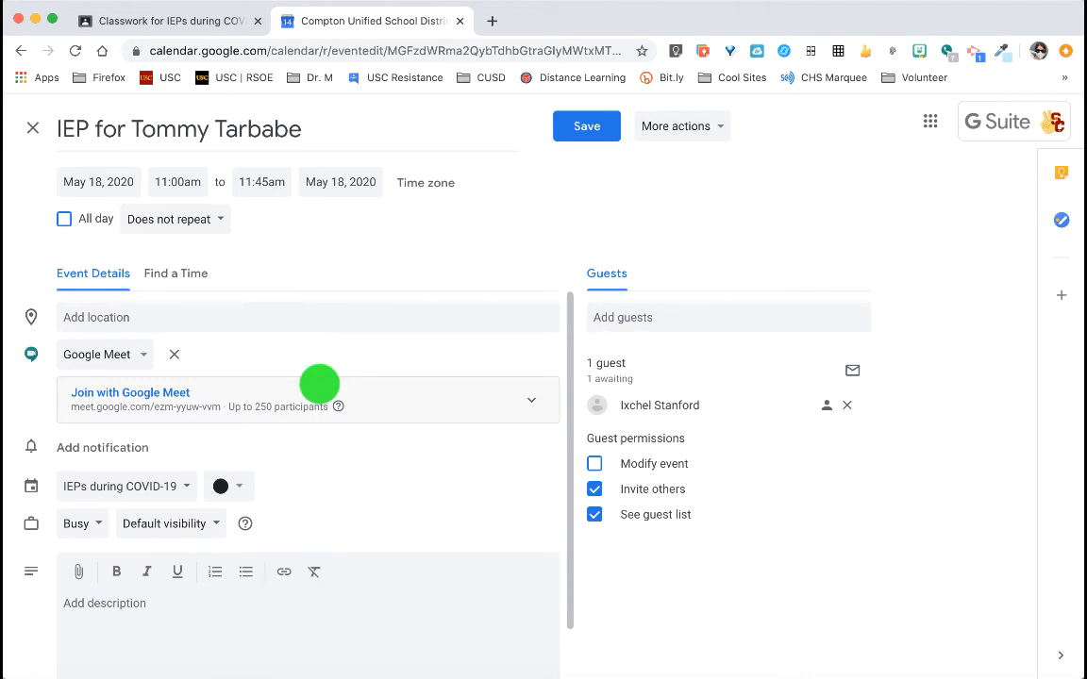
mouse_move(332, 427)
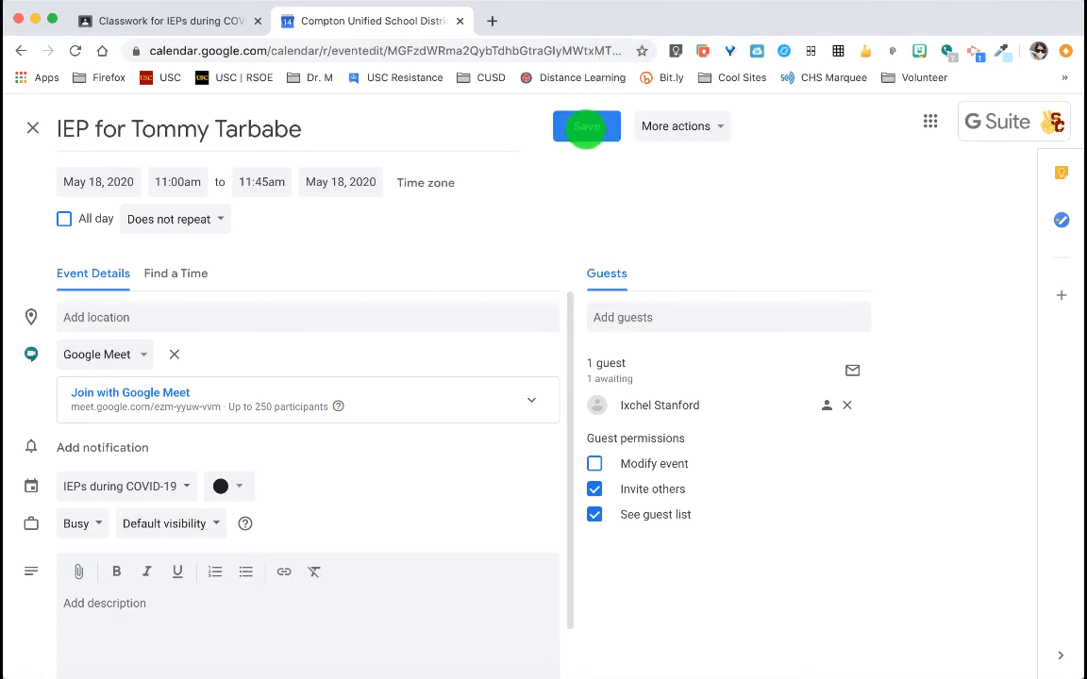
left_click(585, 124)
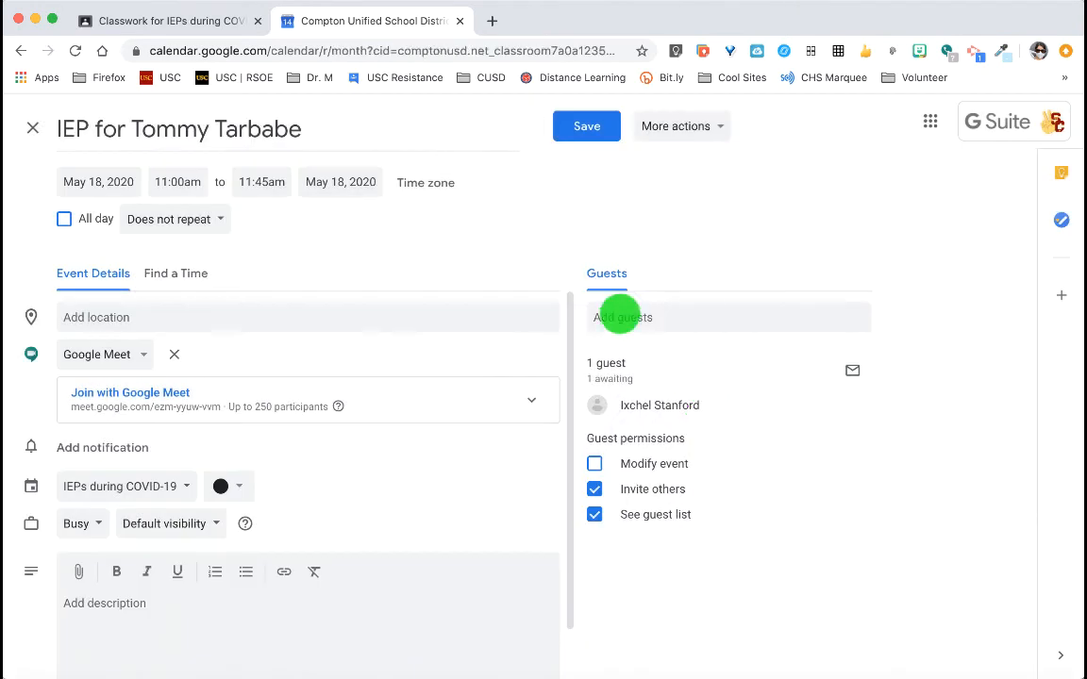
Confirm the save, then hide the other IEP calendars so only IEPs during COVID-19 shows.
left_click(585, 125)
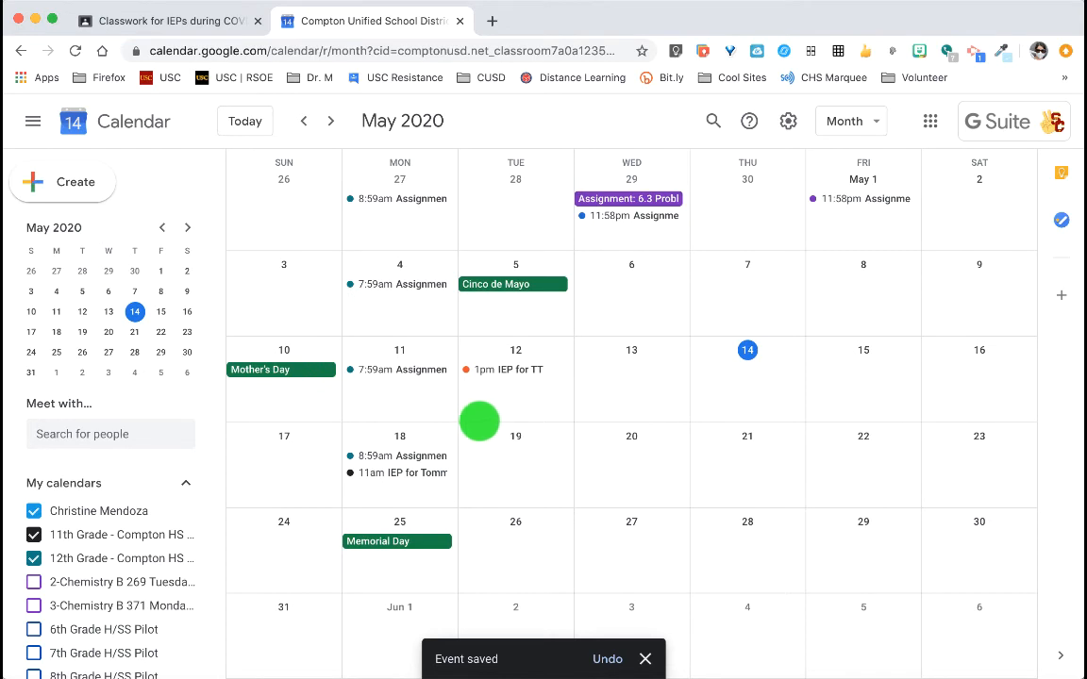
mouse_move(397, 472)
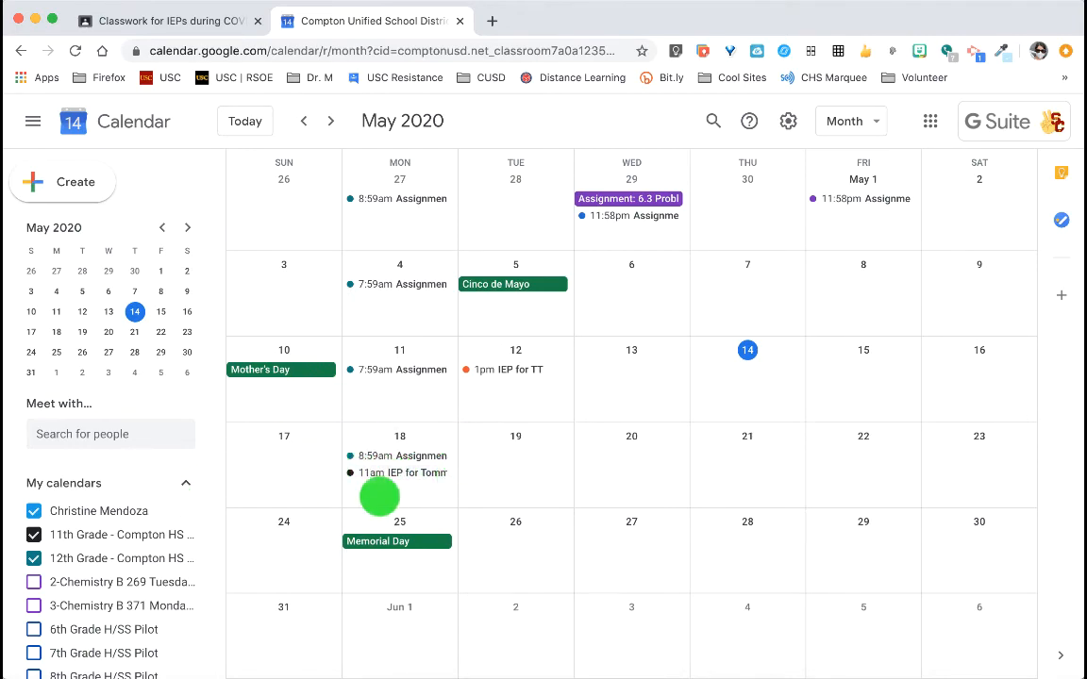
scroll("down", 3)
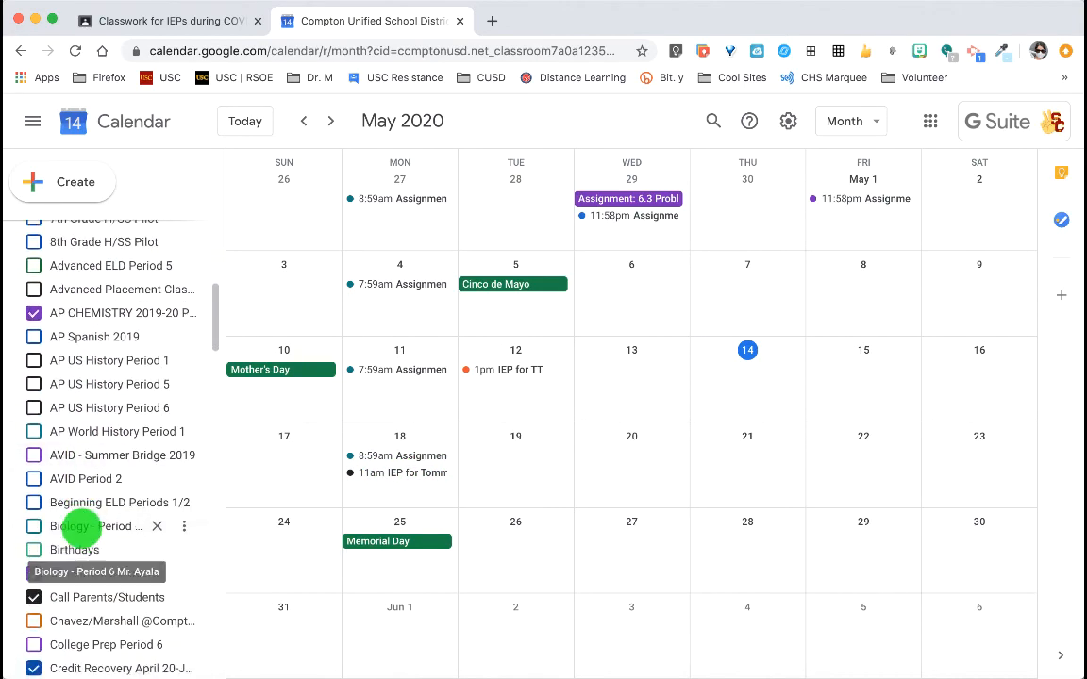
scroll("down", 3)
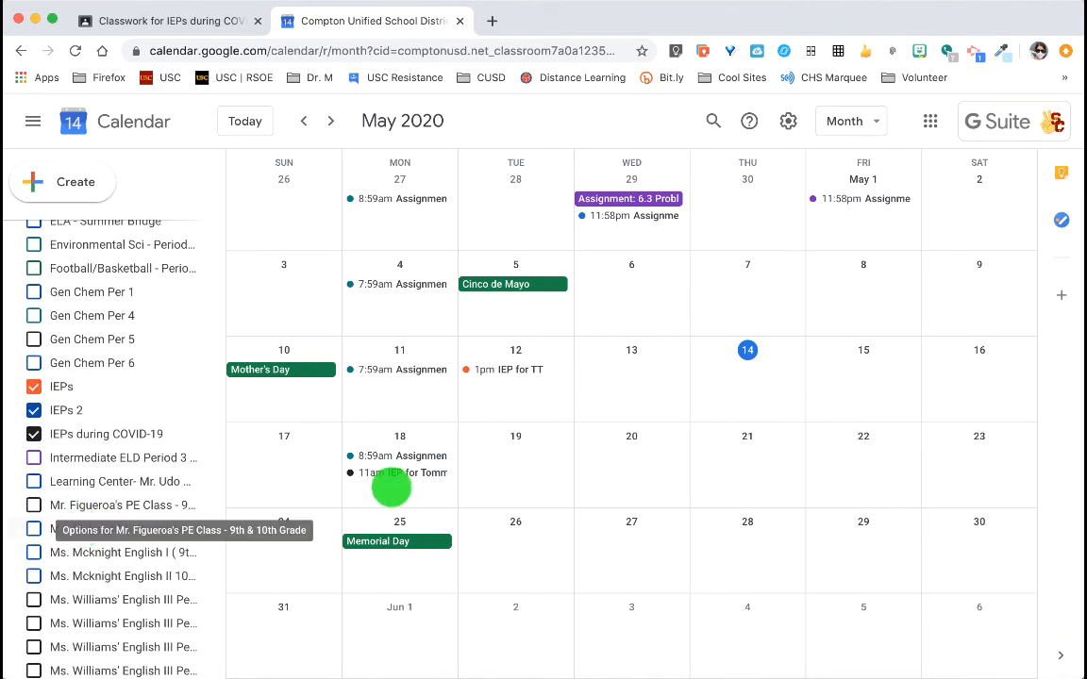
scroll("down", 3)
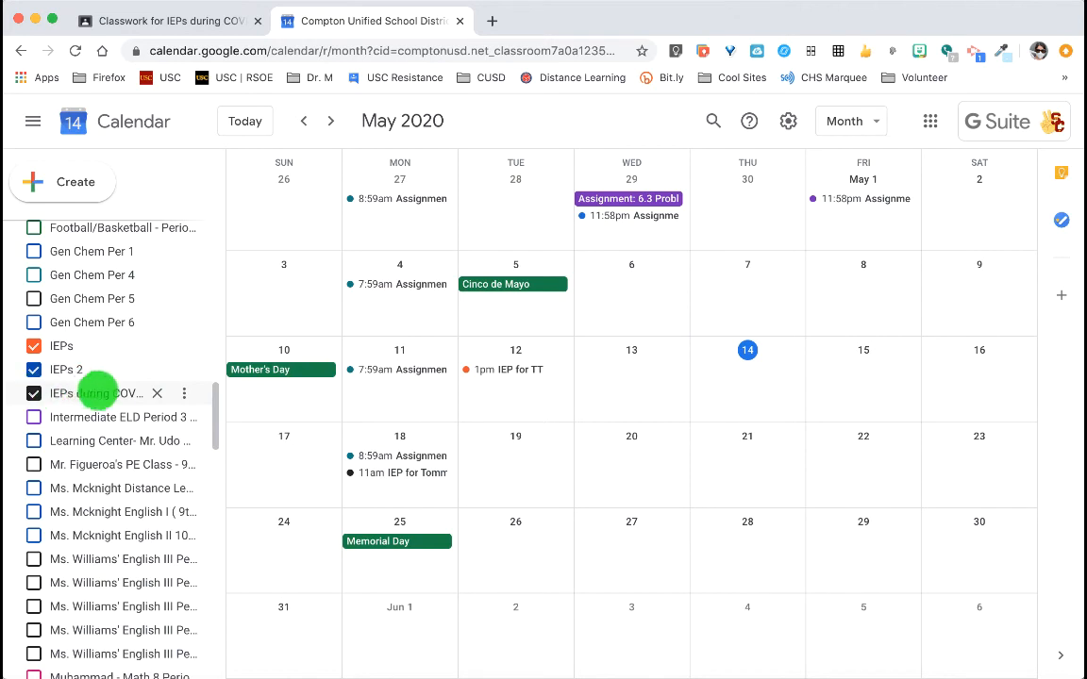
mouse_move(62, 345)
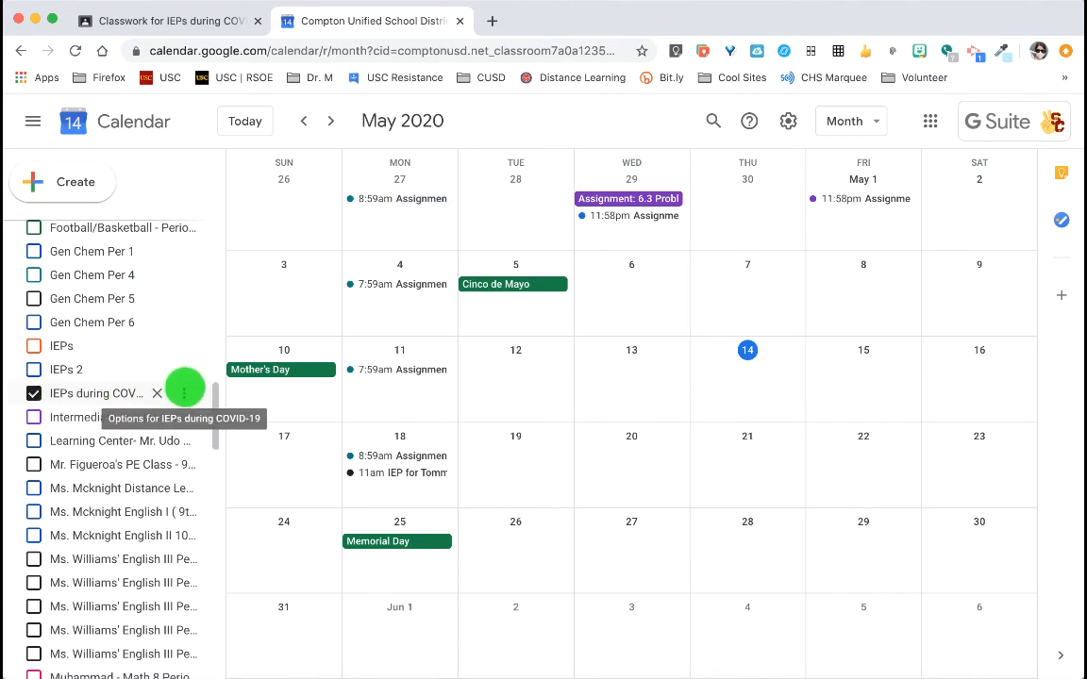
left_click(185, 395)
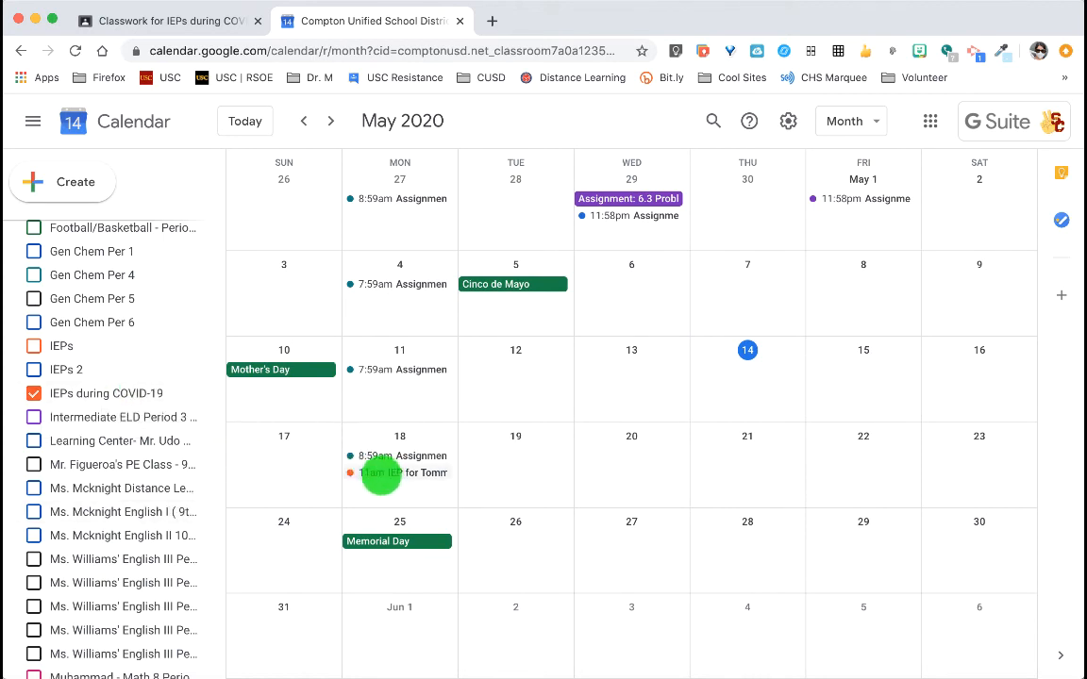
mouse_move(834, 212)
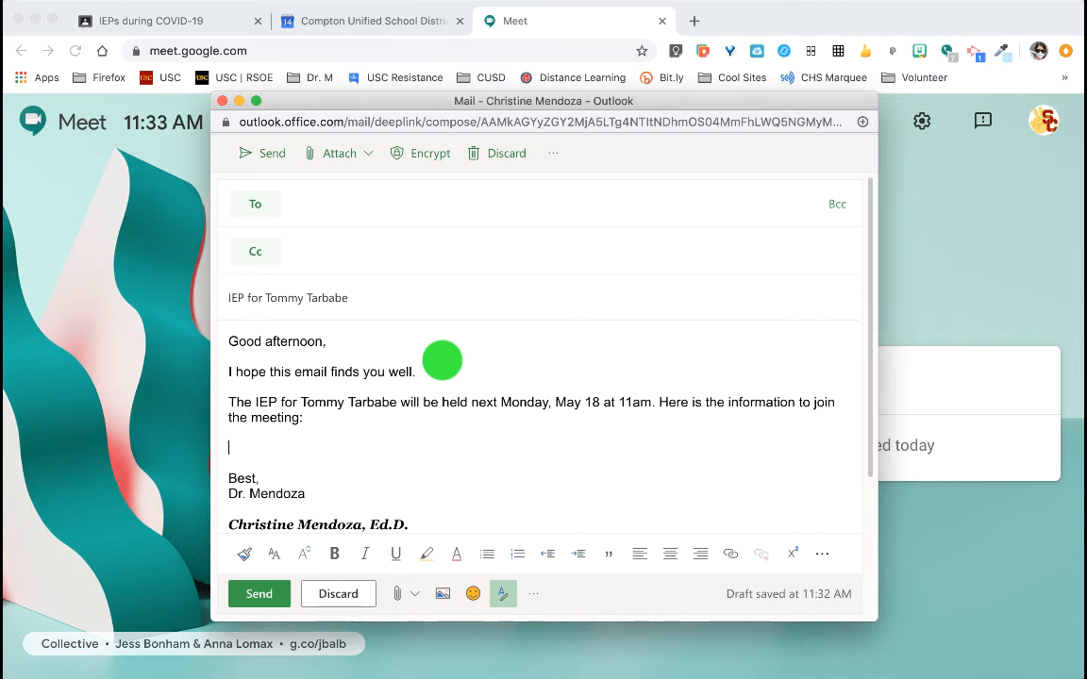
mouse_move(566, 475)
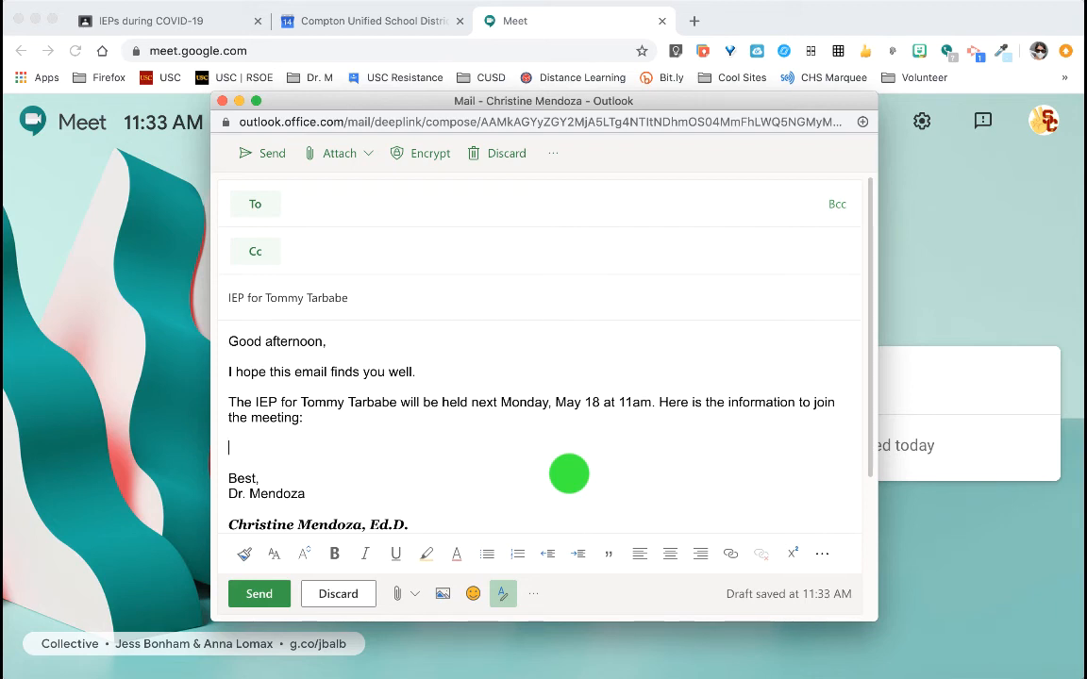
Paste the Meet joining details into the email body and select them for reformatting.
key("ctrl+v")
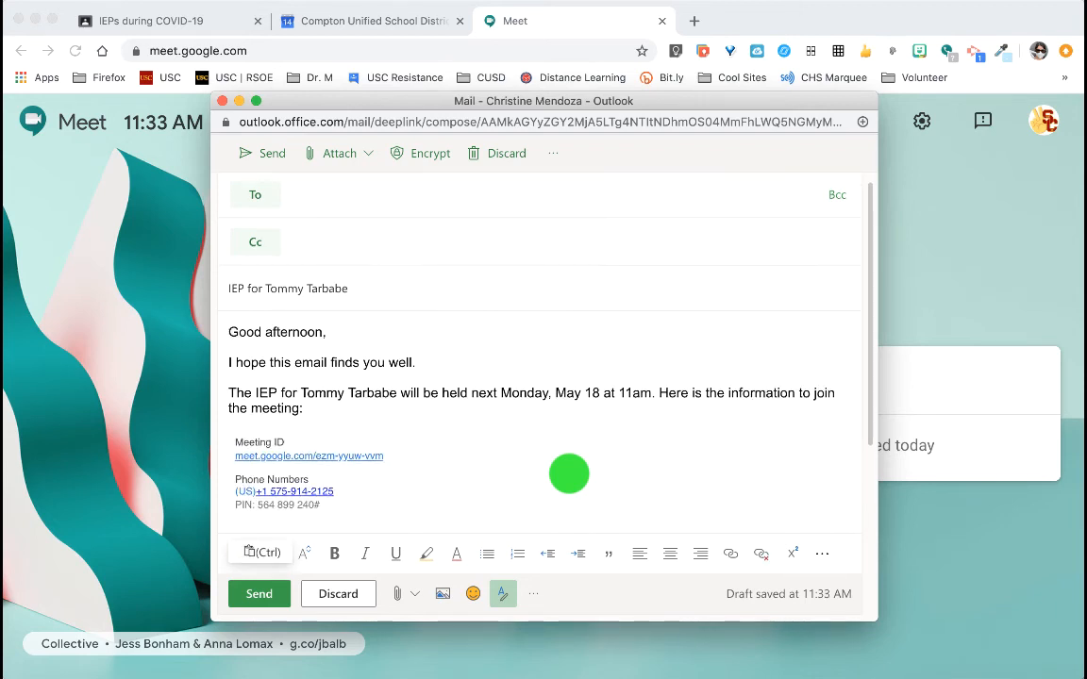
scroll("down", 3)
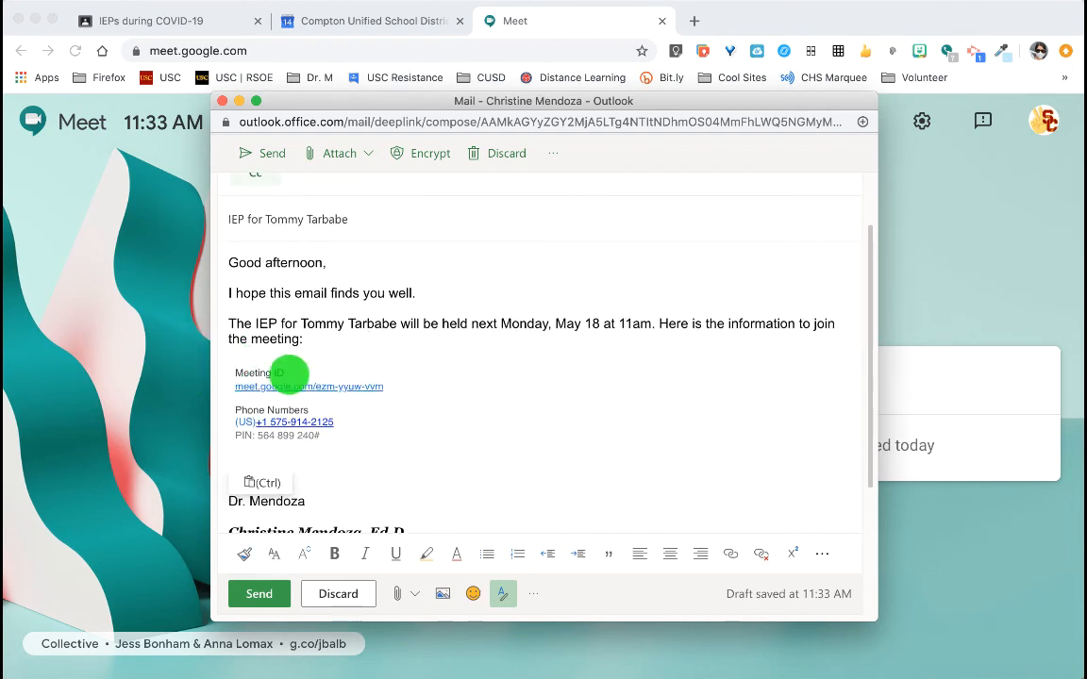
mouse_move(321, 442)
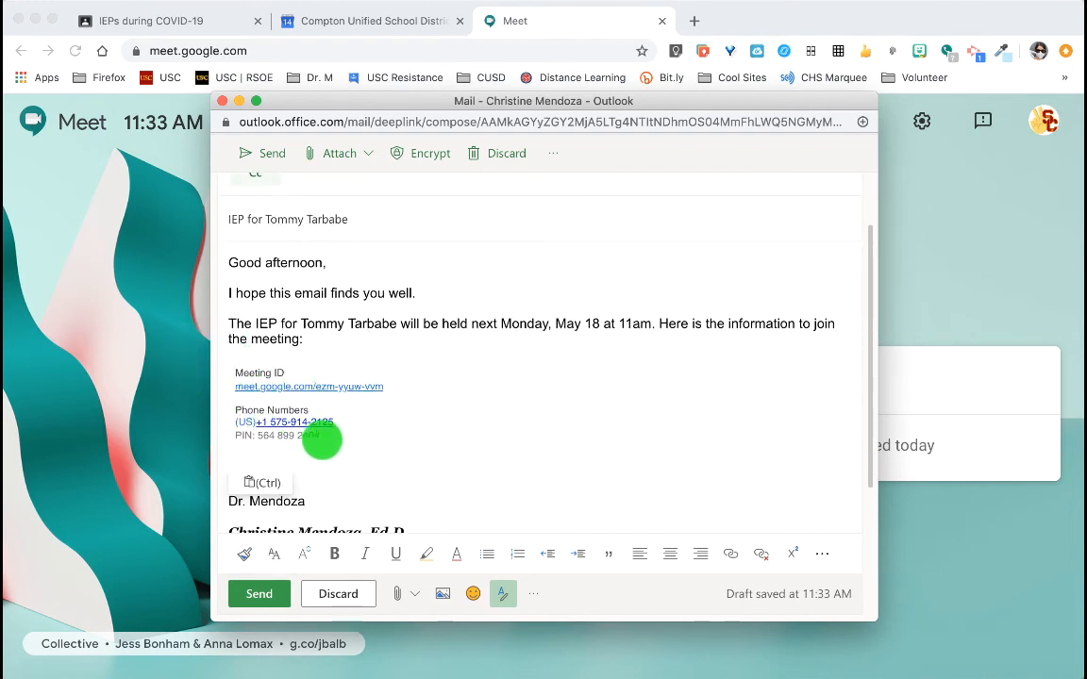
left_click_drag(321, 438, 236, 374)
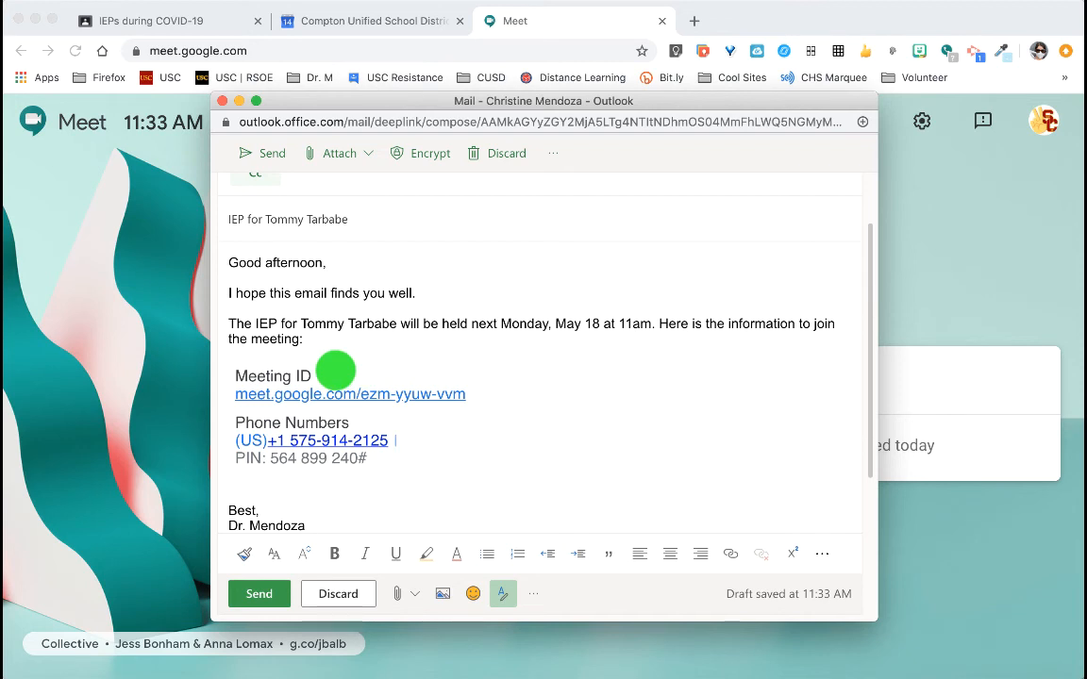
mouse_move(275, 444)
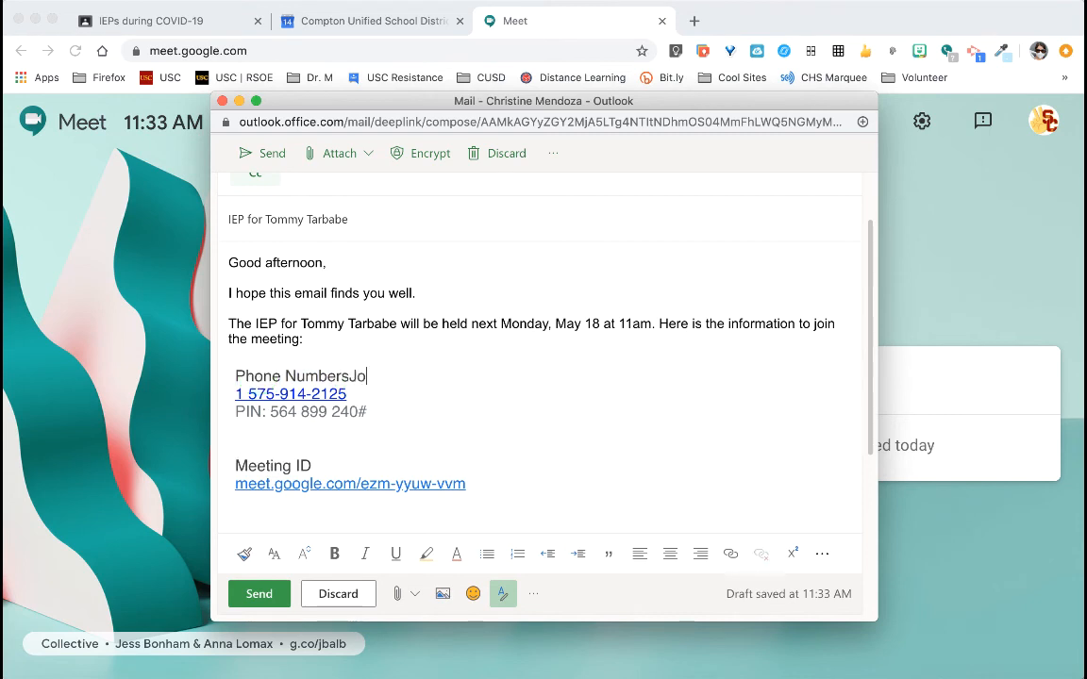
Relabel the headings as 'Join by Phone:' and 'Join by Computer:'.
type("in by Phone")
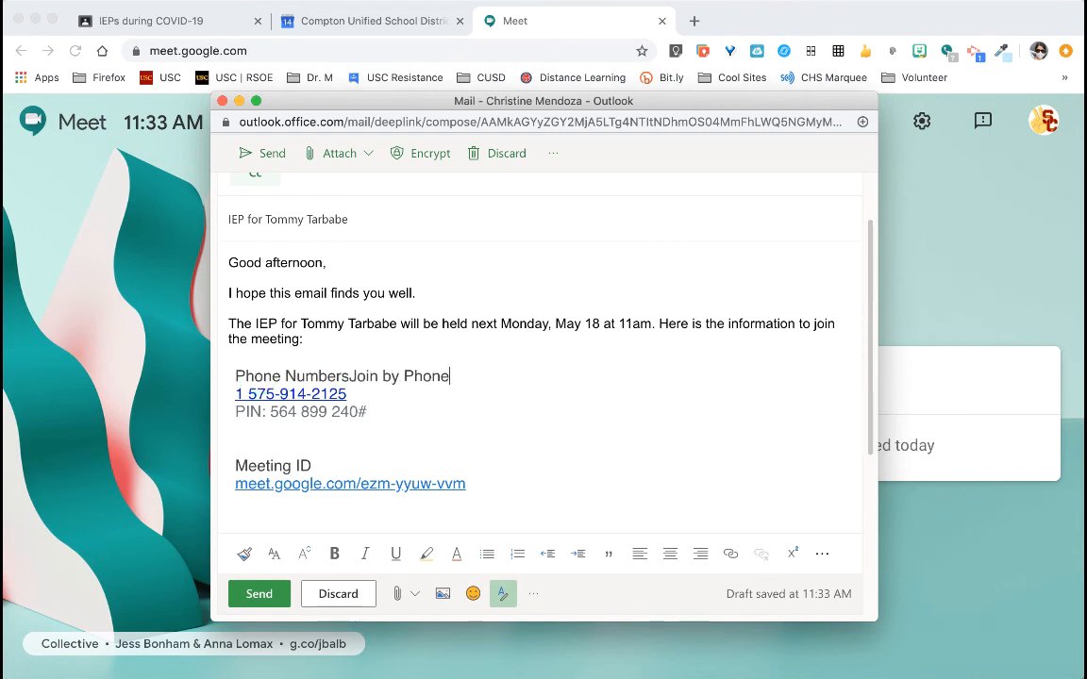
double_click(290, 376)
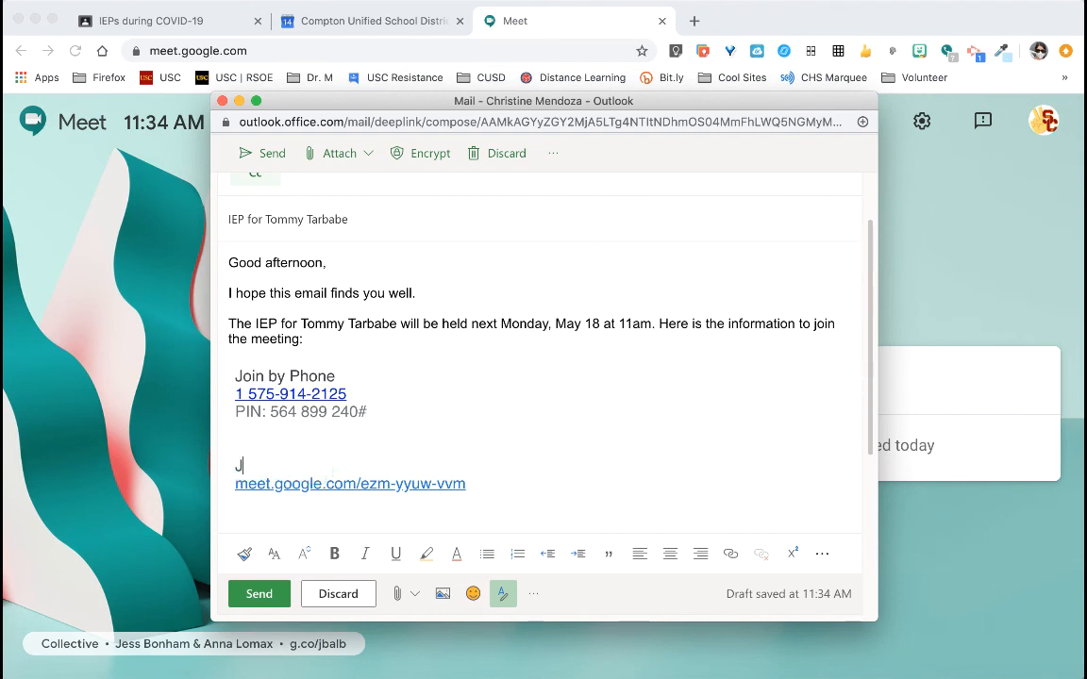
type("oin by Comp")
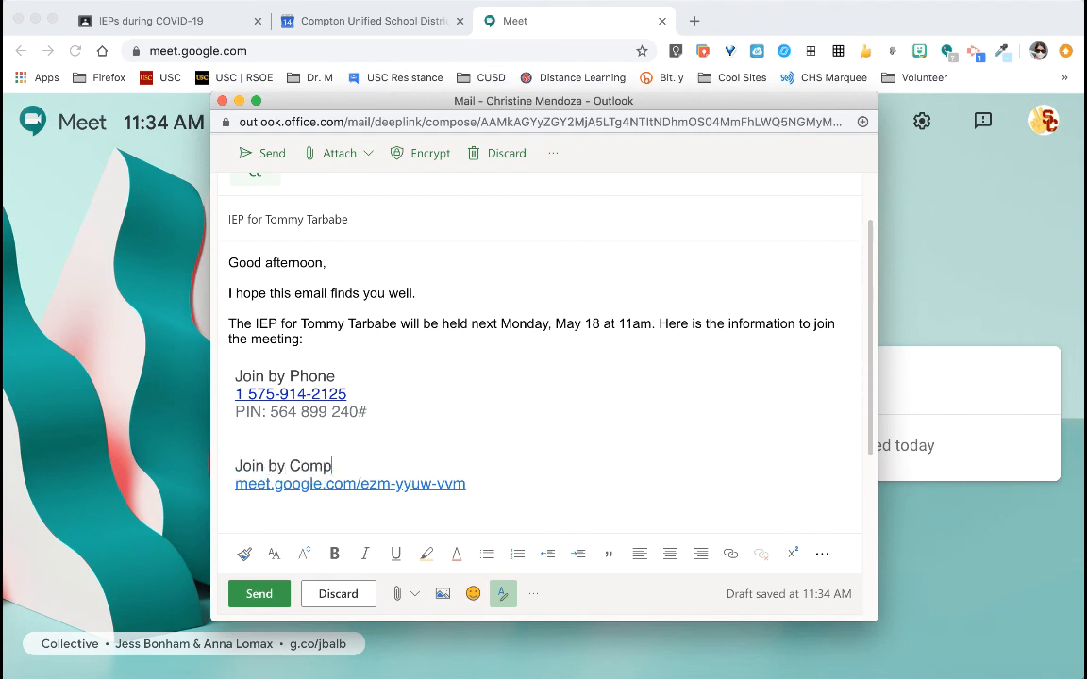
type("uter:")
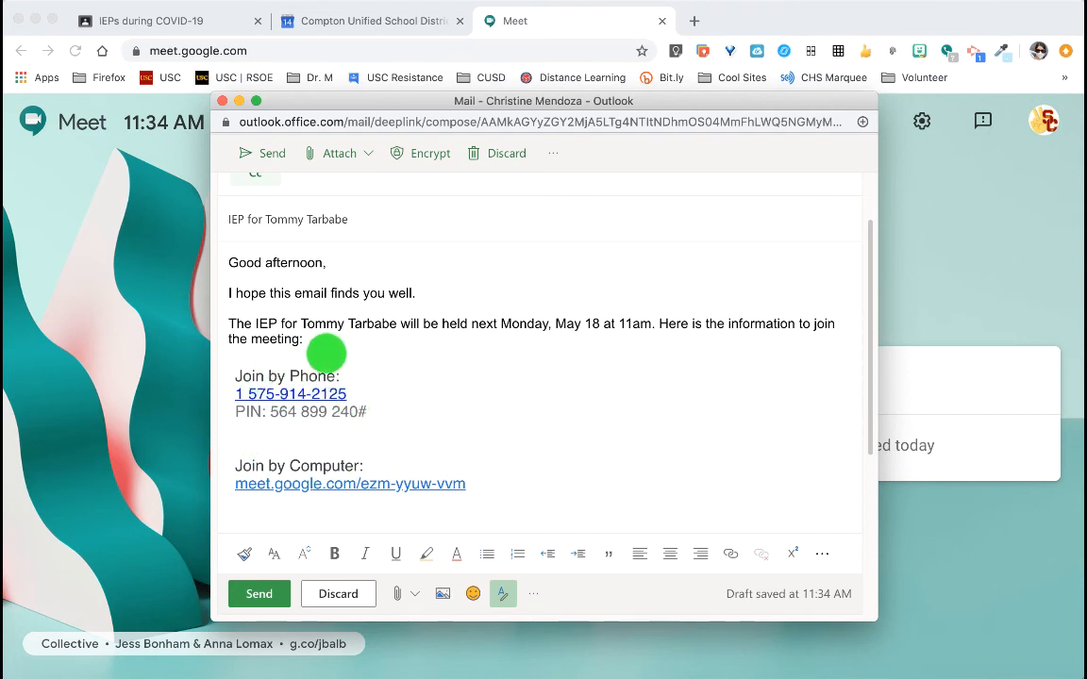
mouse_move(377, 389)
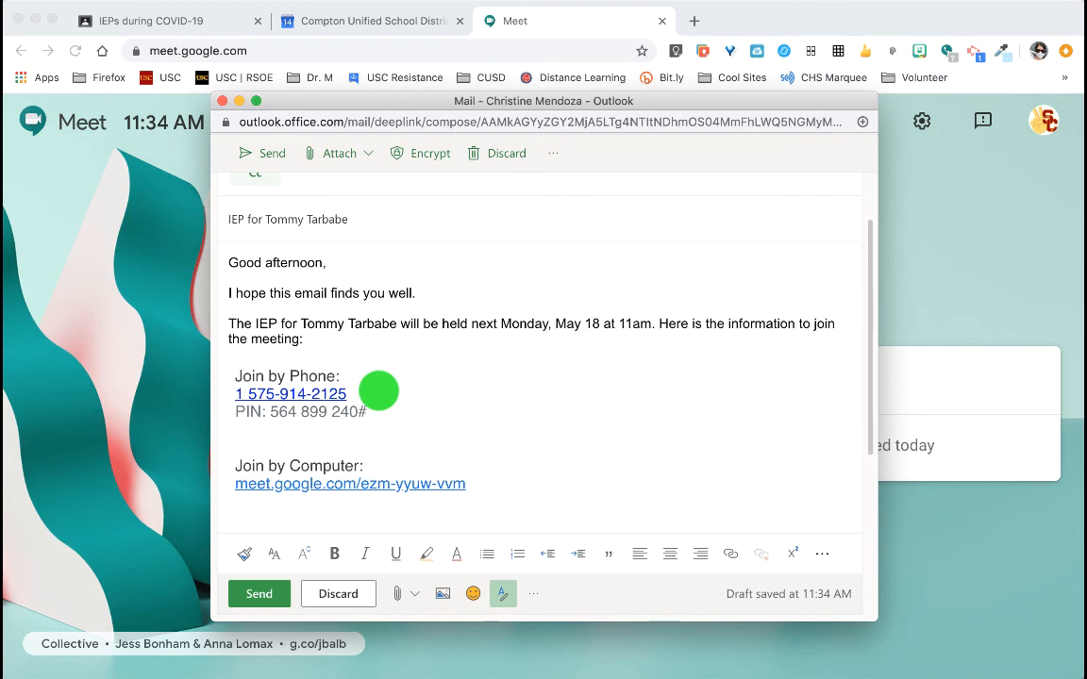
mouse_move(343, 483)
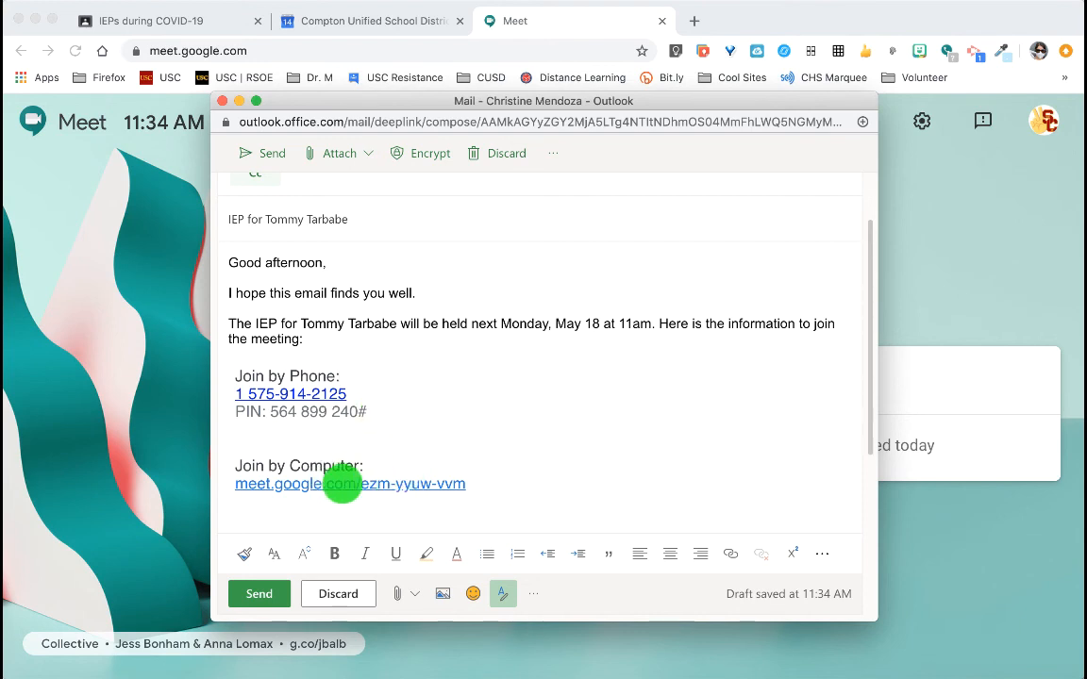
mouse_move(349, 484)
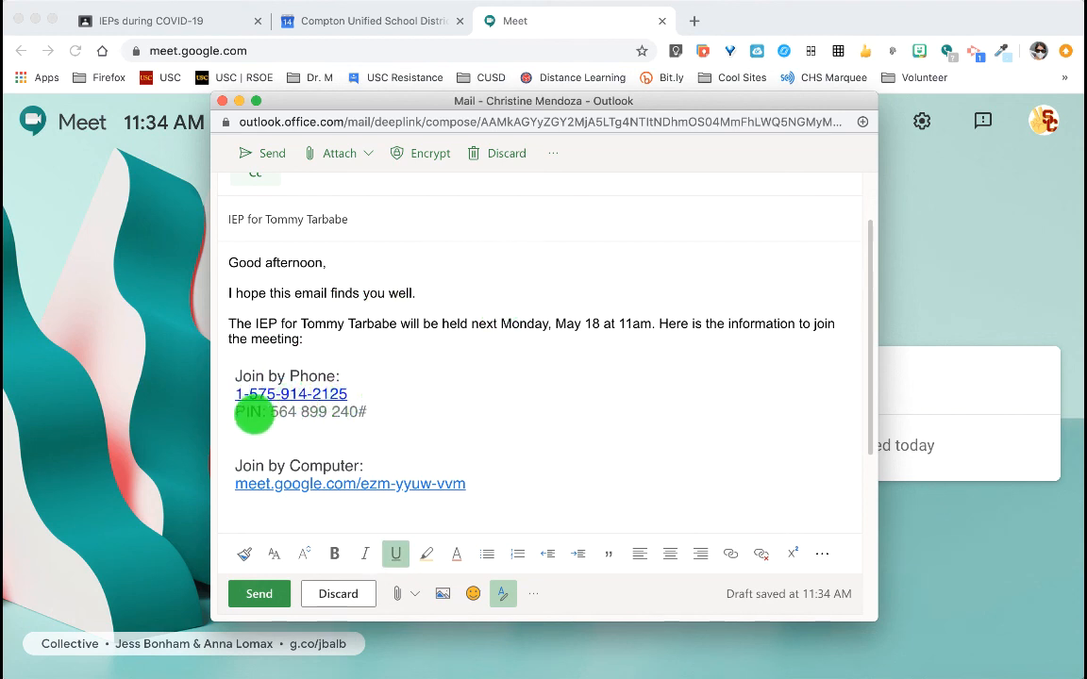
mouse_move(389, 419)
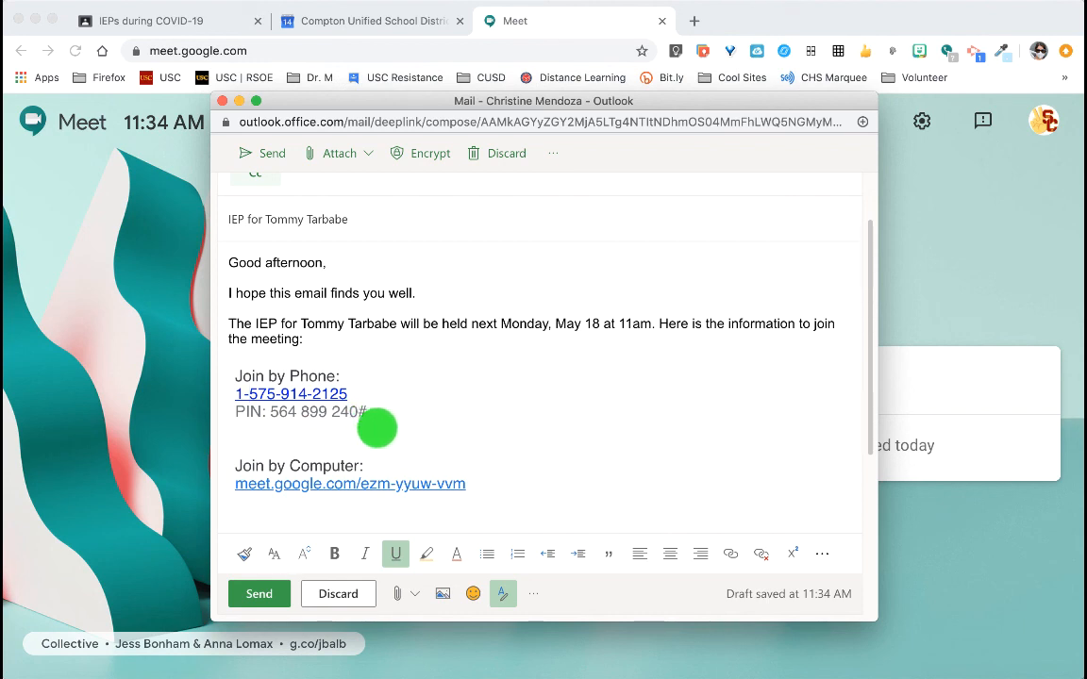
mouse_move(475, 511)
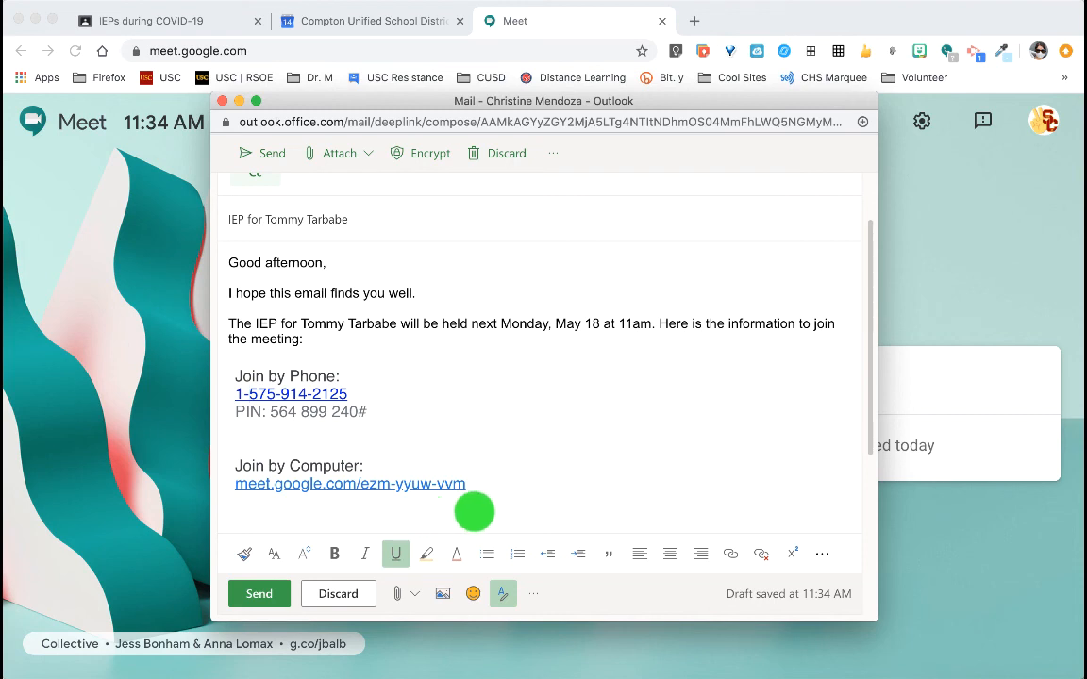
mouse_move(340, 483)
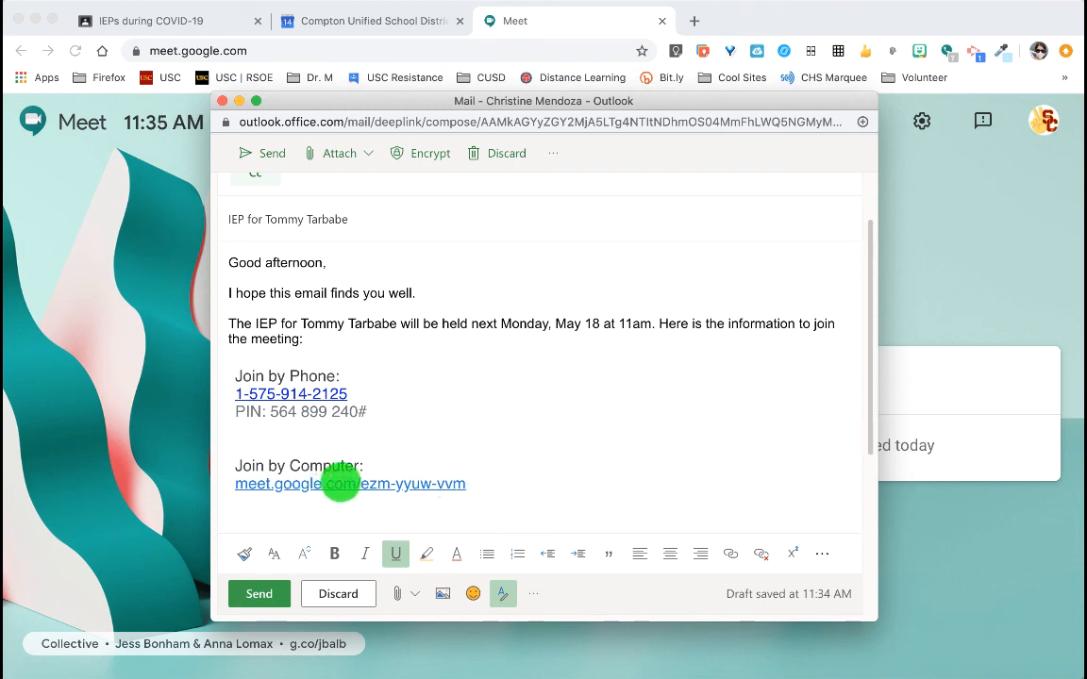
mouse_move(481, 468)
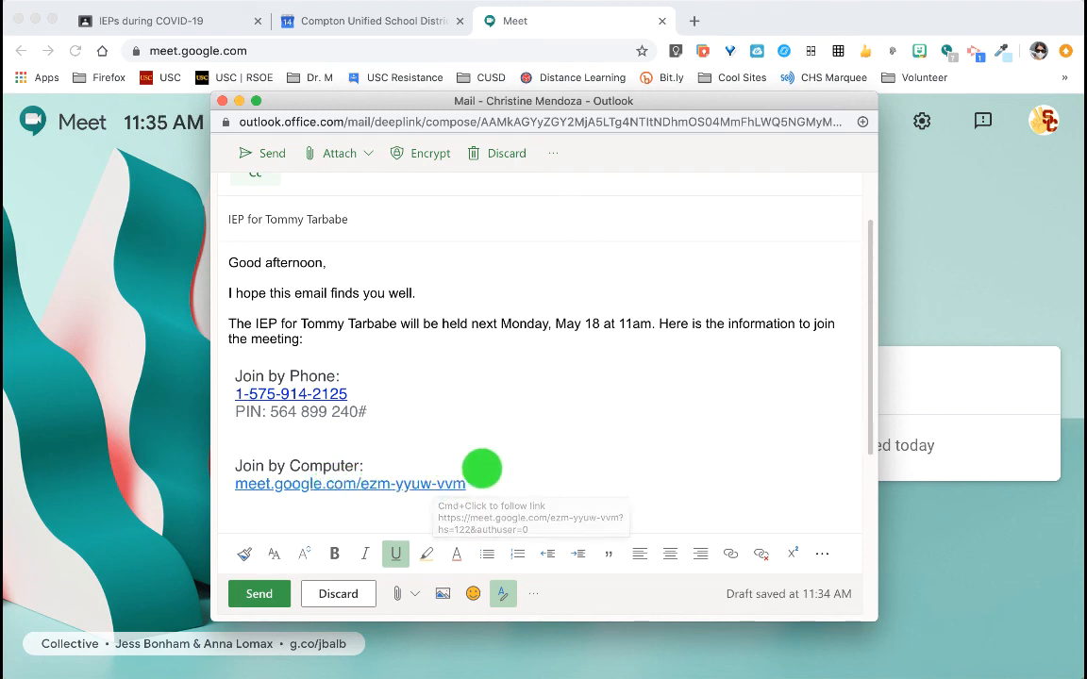
mouse_move(483, 468)
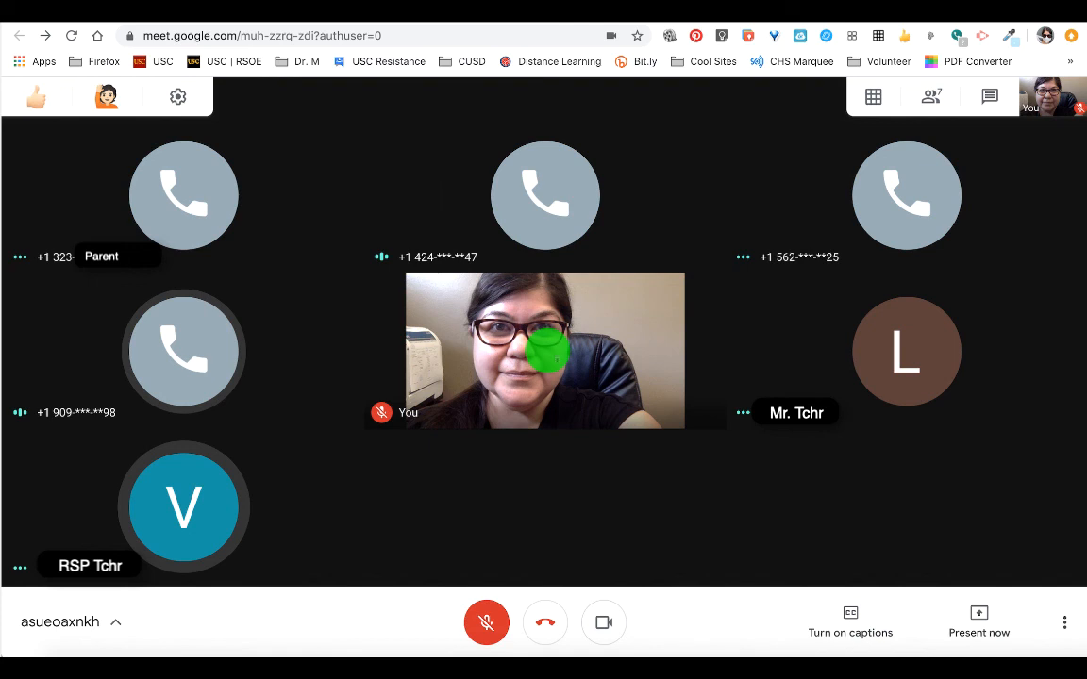
mouse_move(642, 577)
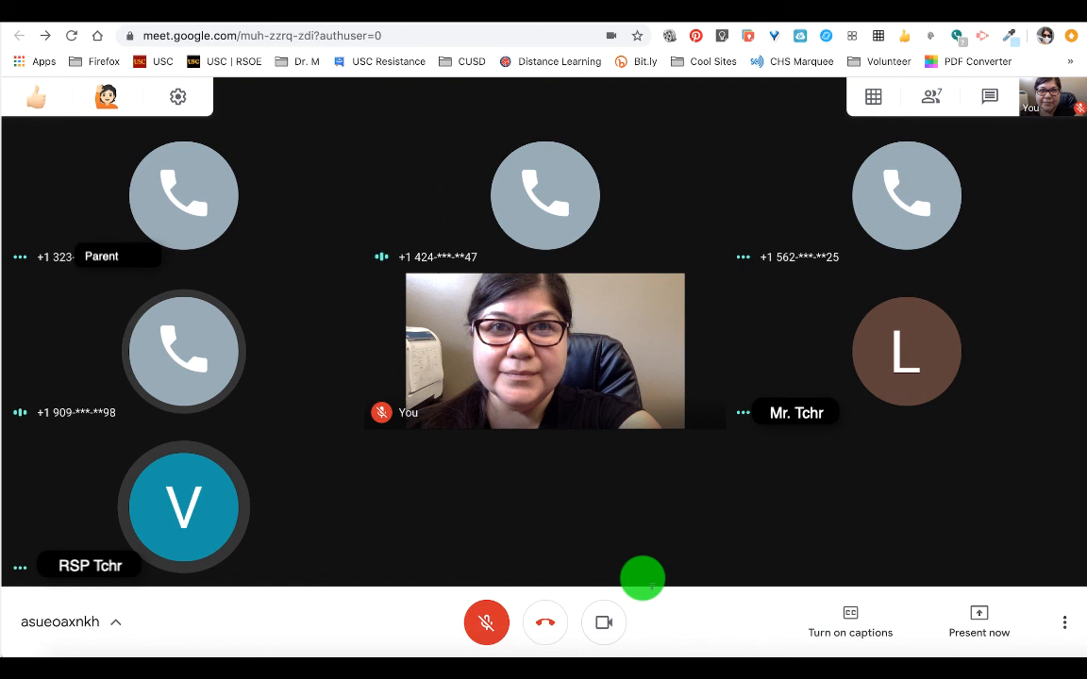
mouse_move(745, 521)
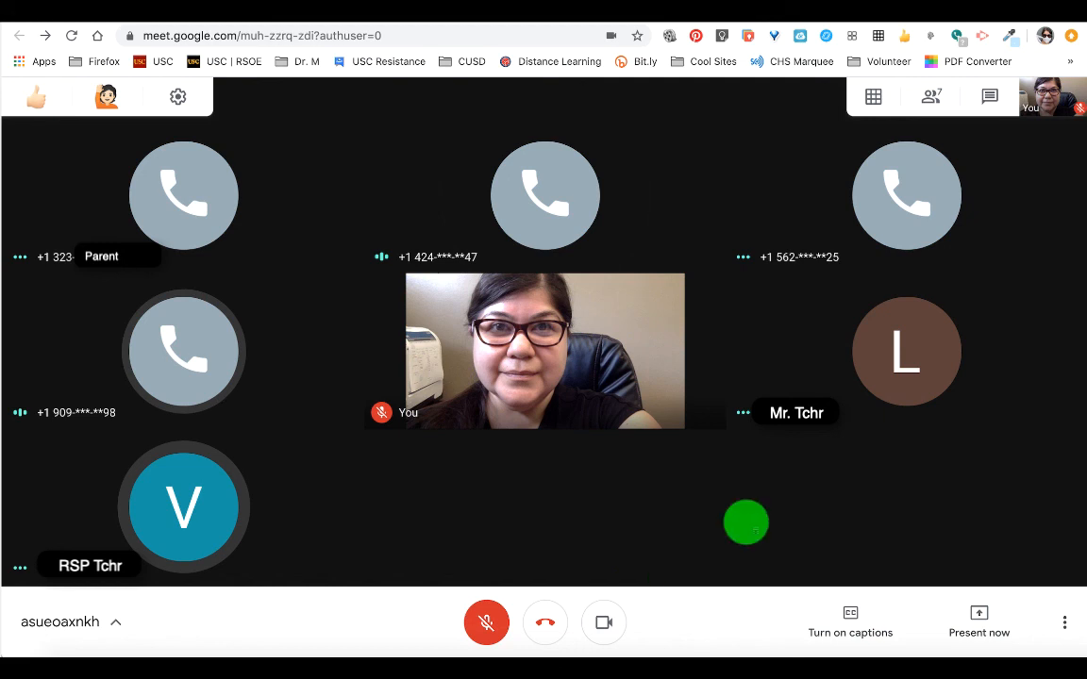